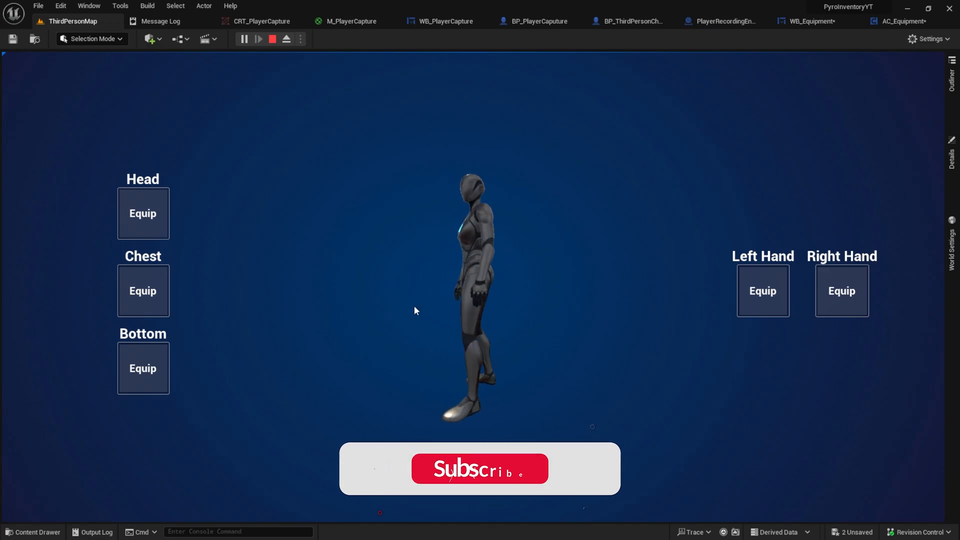
Stop the Play In Editor session showing the equipment screen preview
left_click(479, 469)
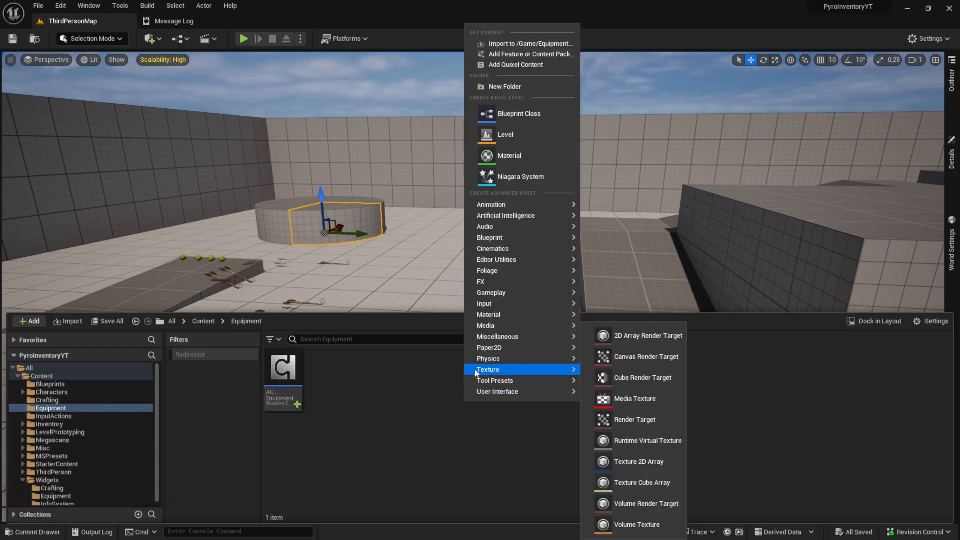
mouse_move(640, 362)
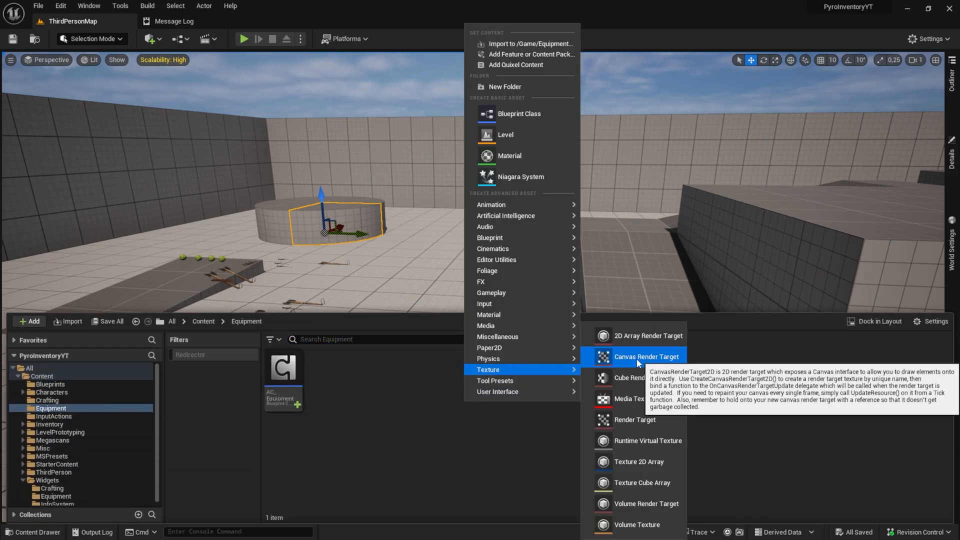
Add canvas render target CRT_PlayerCapture and set its size to 800 x 1024
left_click(646, 357)
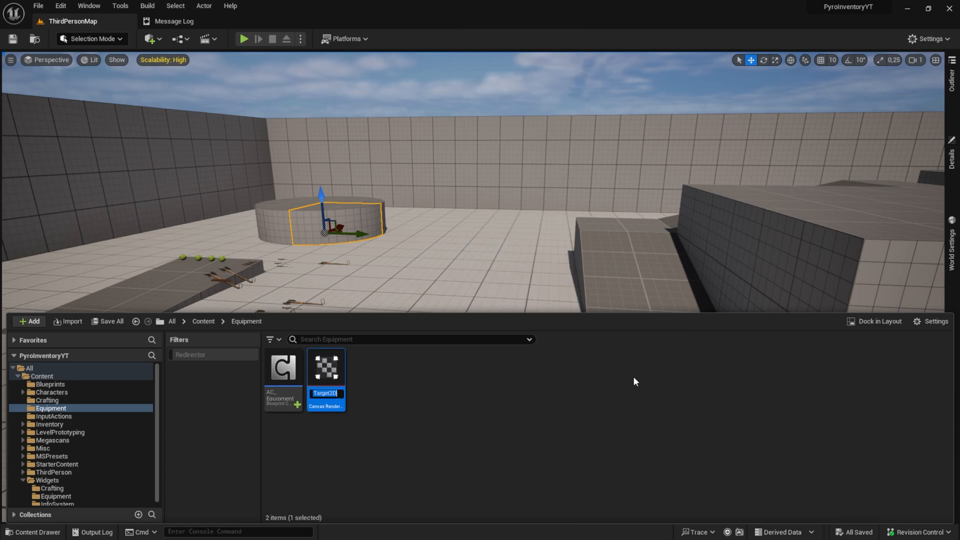
type("CRT_")
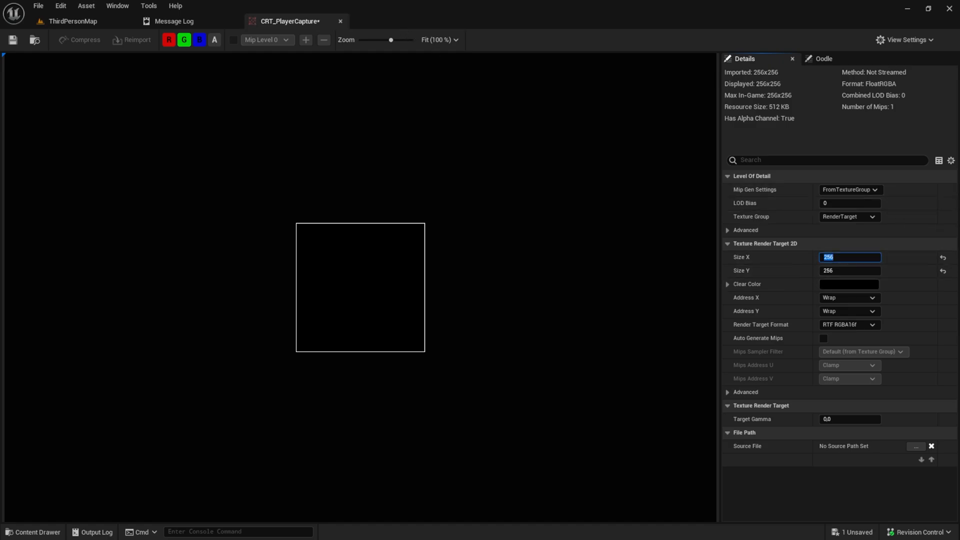
mouse_move(800, 261)
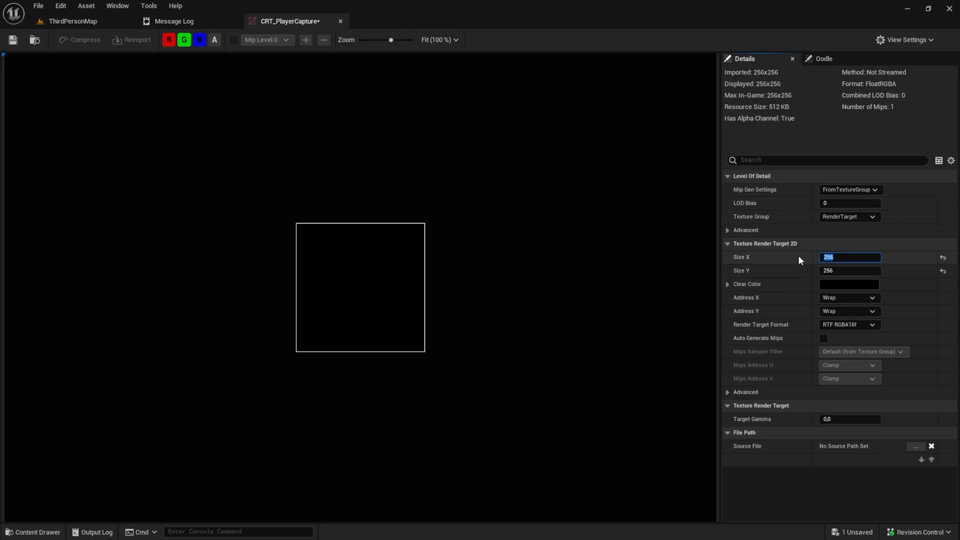
type("800")
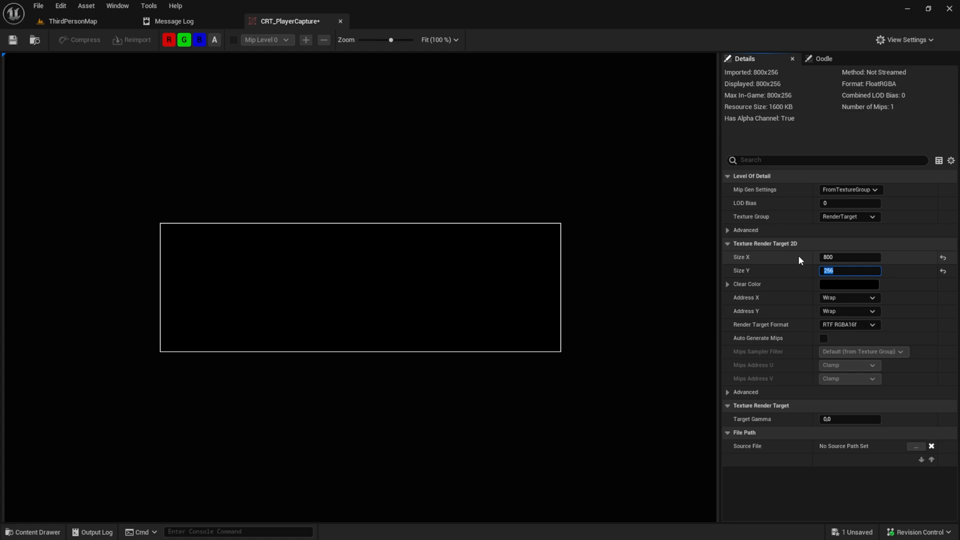
type("102")
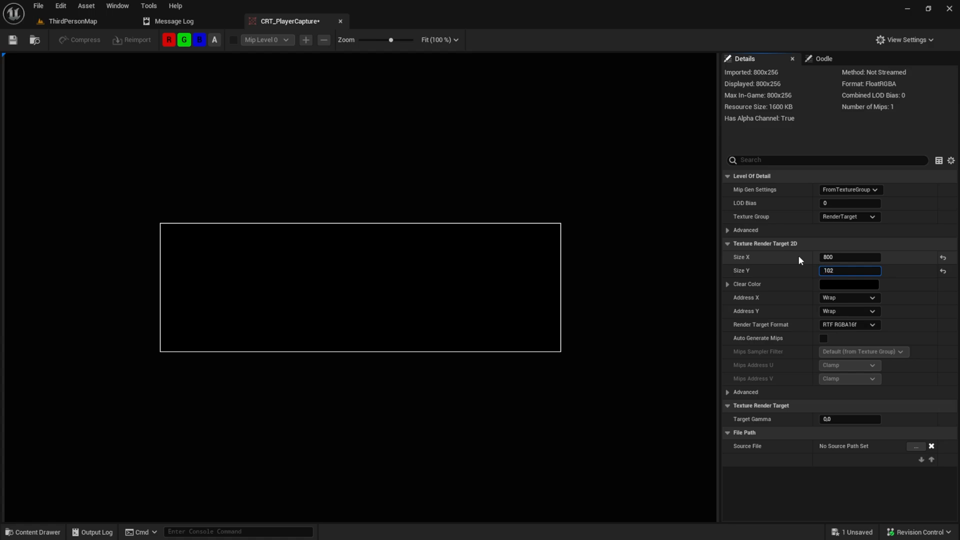
type("1024")
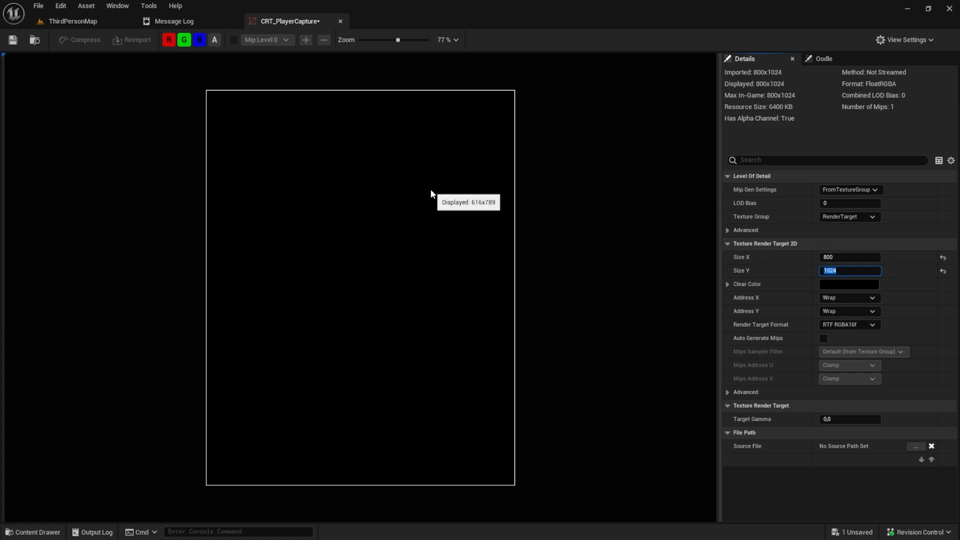
left_click(32, 531)
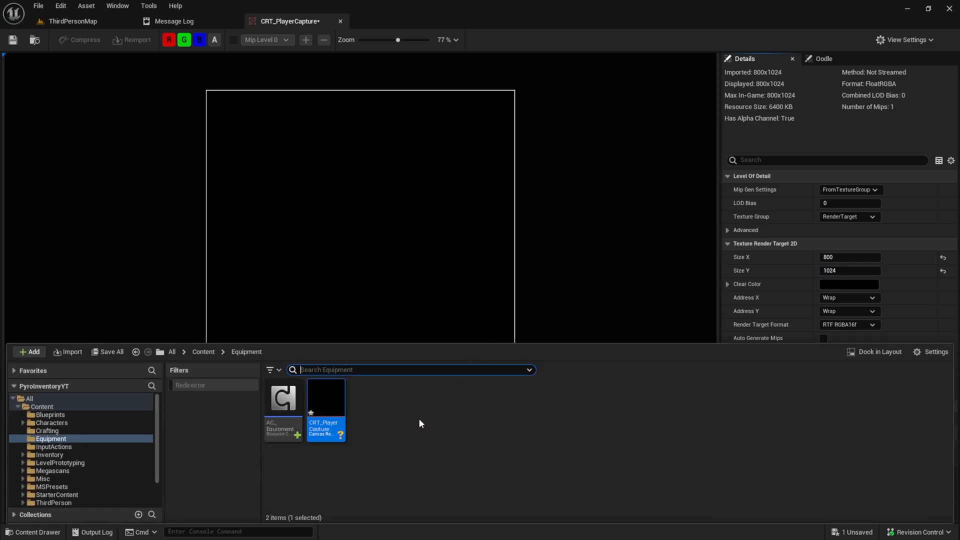
Create material M_PlayerCapture from the CRT_PlayerCapture render target
right_click(326, 411)
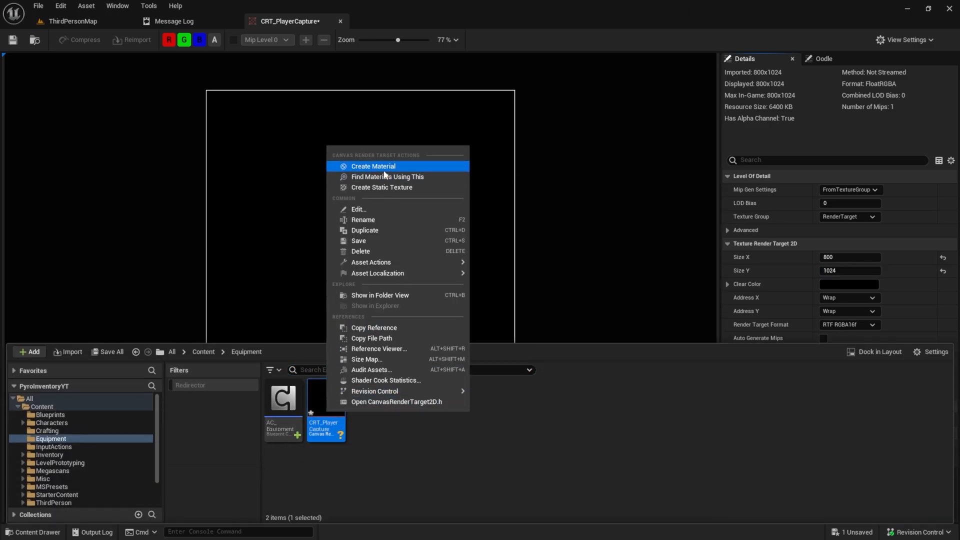
left_click(373, 166)
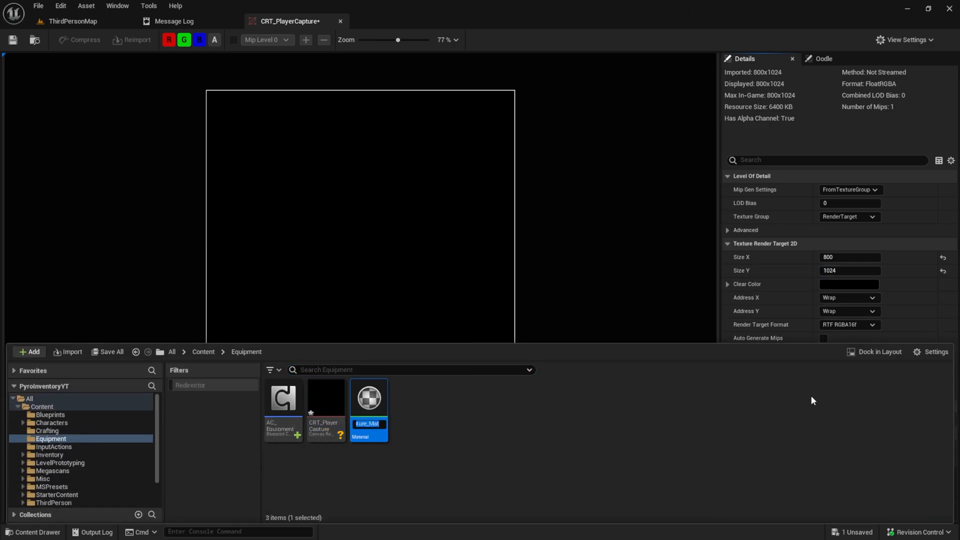
type("M_PlayerCap")
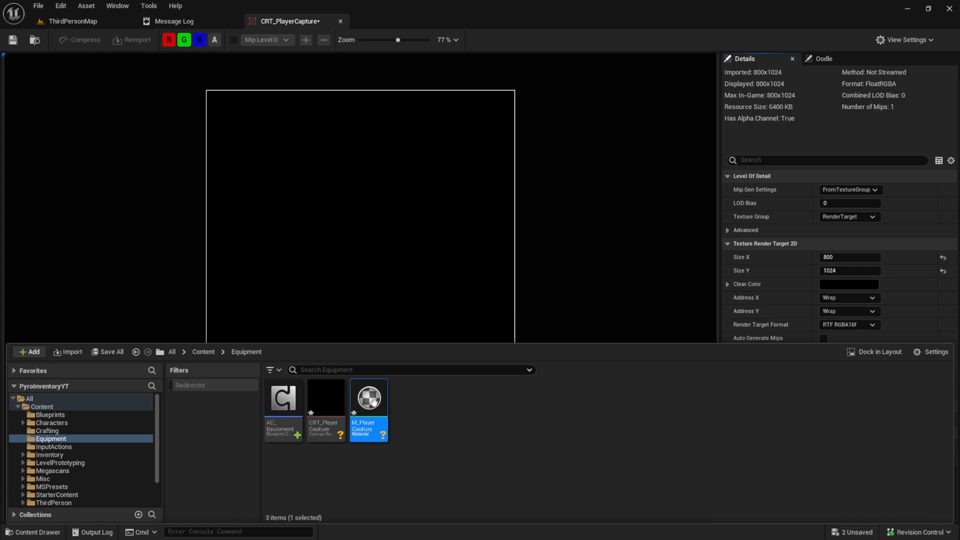
In M_PlayerCapture, invert the texture alpha with a OneMinus node wired toward Opacity
double_click(368, 397)
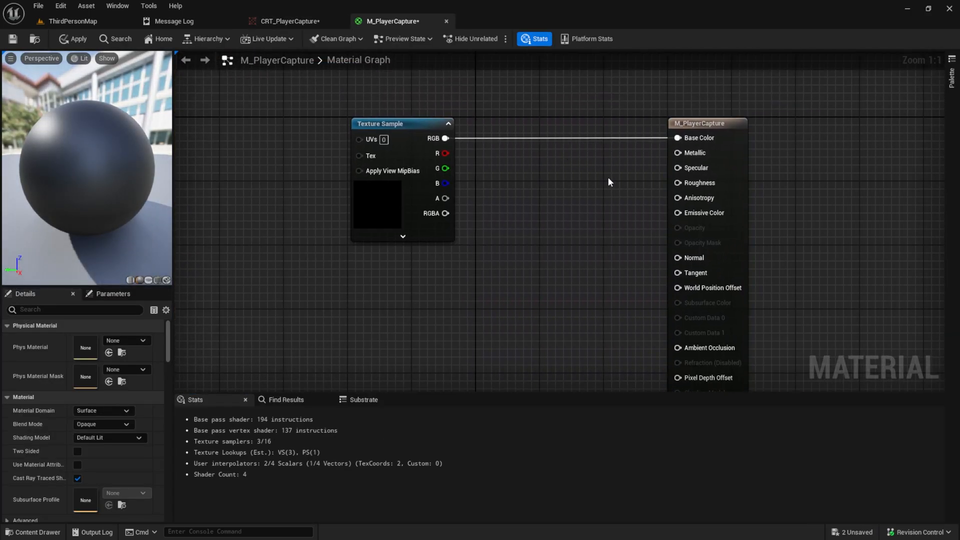
left_click_drag(449, 198, 560, 260)
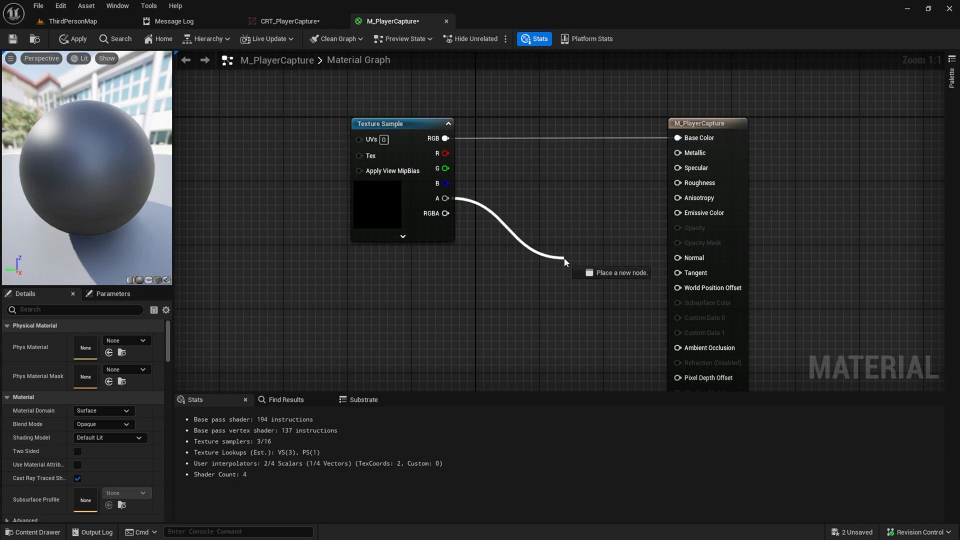
type("one minu")
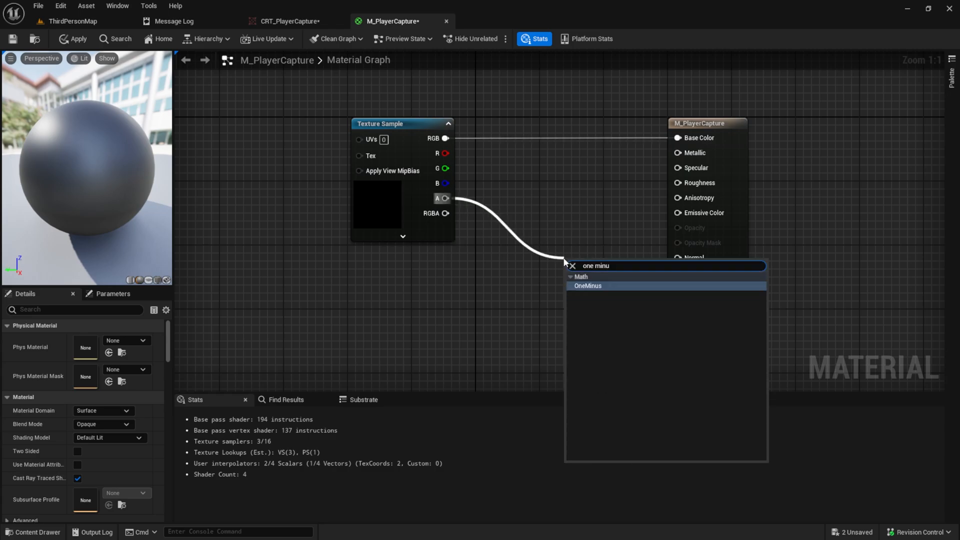
left_click(587, 286)
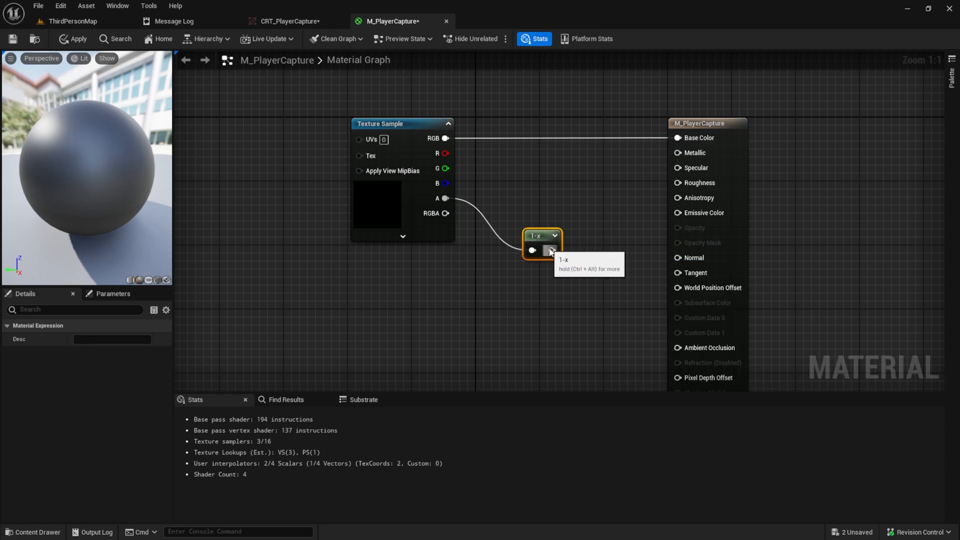
left_click_drag(552, 249, 627, 211)
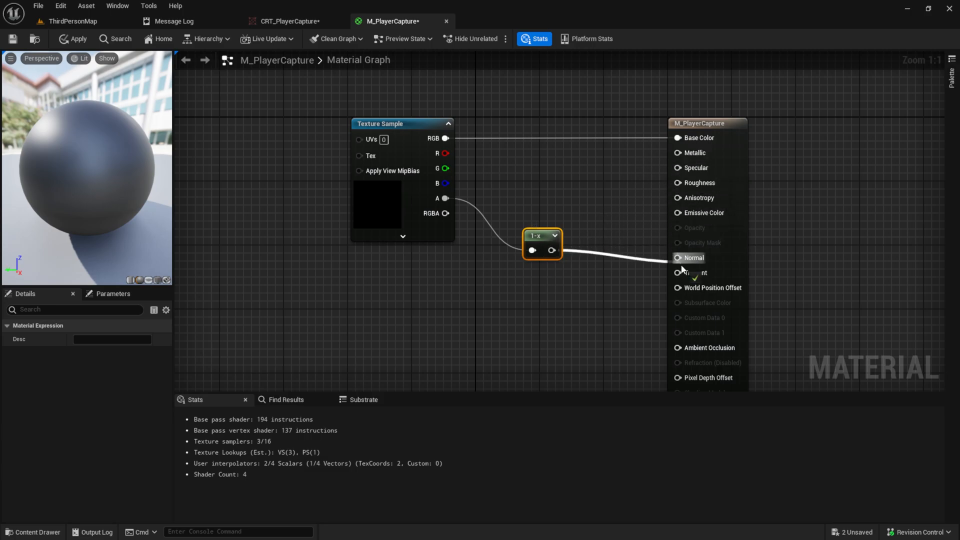
Set User Interface domain and Translucent blend, connect RGB to Final Color, and save
left_click(702, 123)
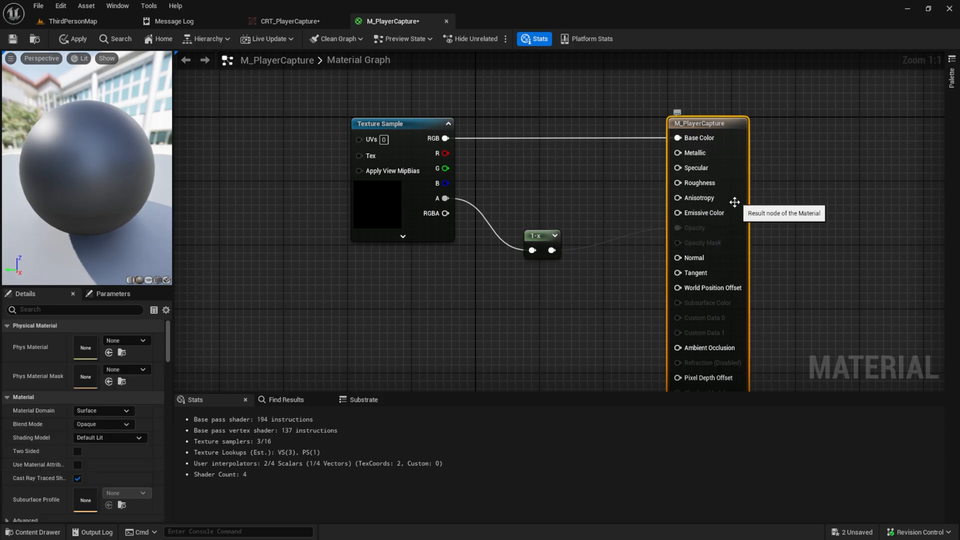
mouse_move(275, 377)
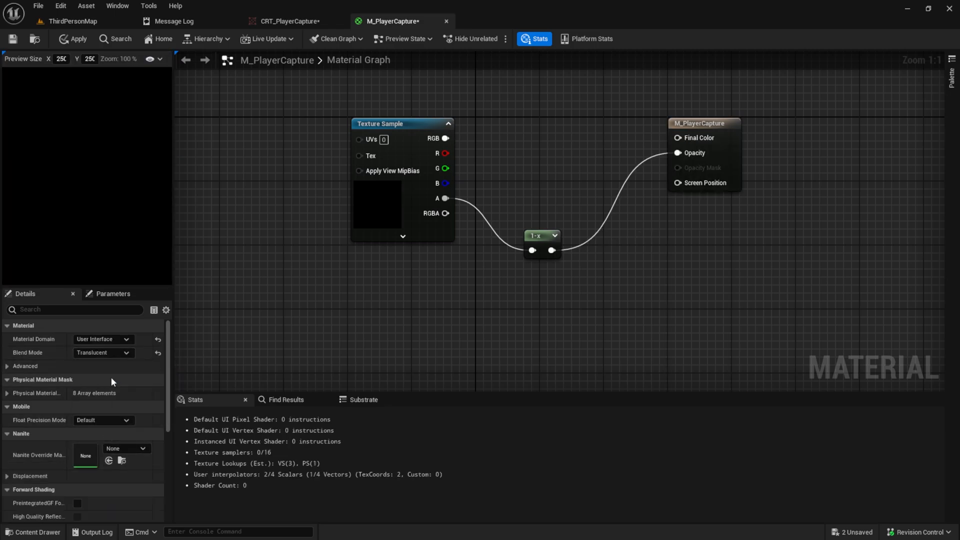
left_click_drag(447, 139, 674, 137)
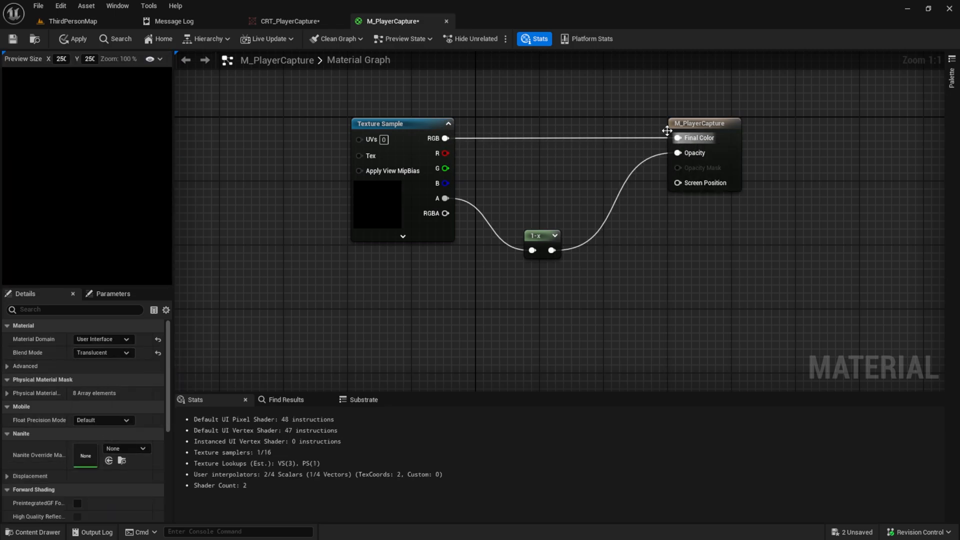
mouse_move(12, 39)
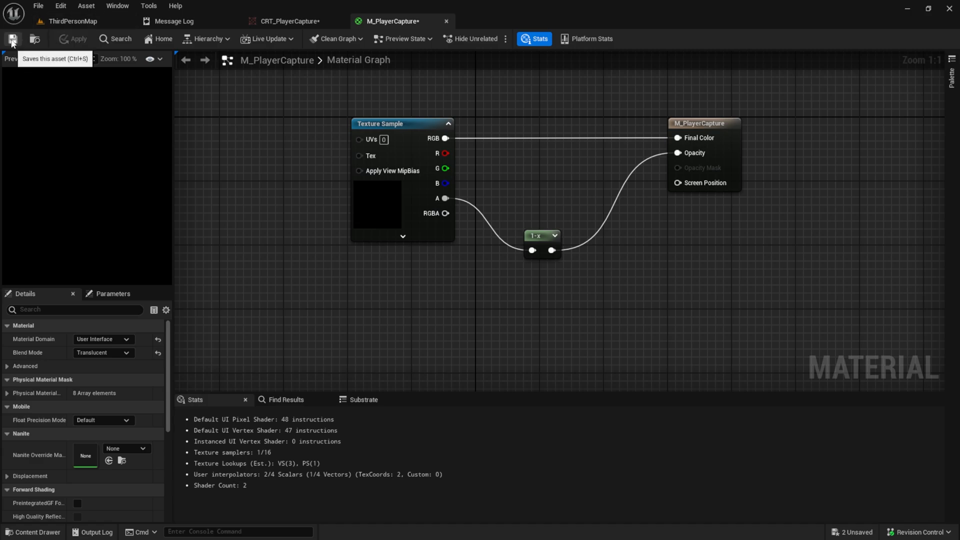
left_click(12, 38)
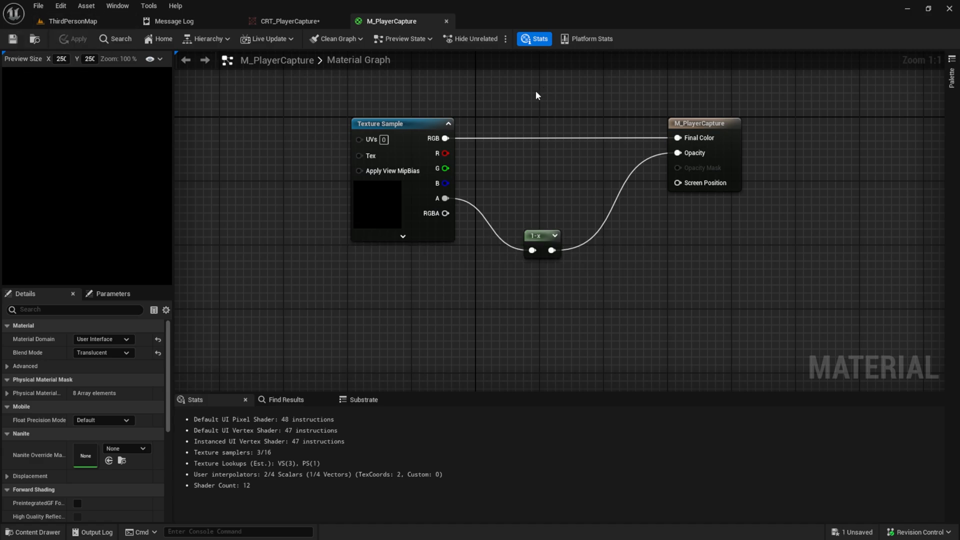
left_click(32, 531)
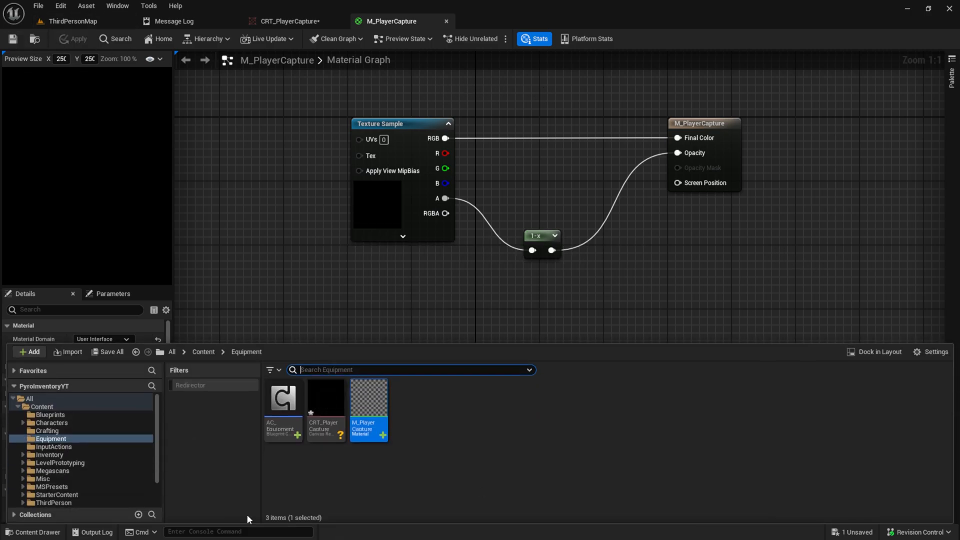
In Widgets/Equipment, add a User Widget blueprint named WB_PlayerCapture
left_click(43, 477)
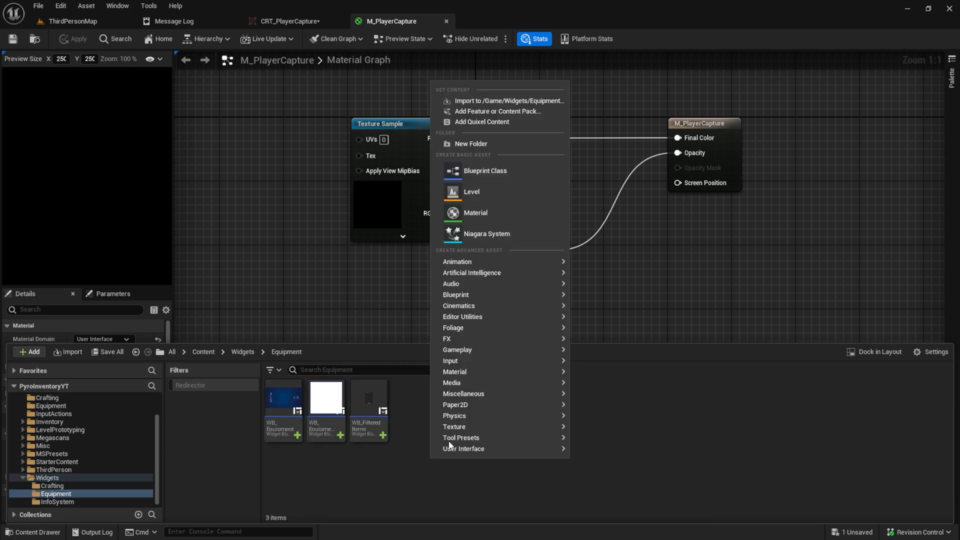
mouse_move(461, 438)
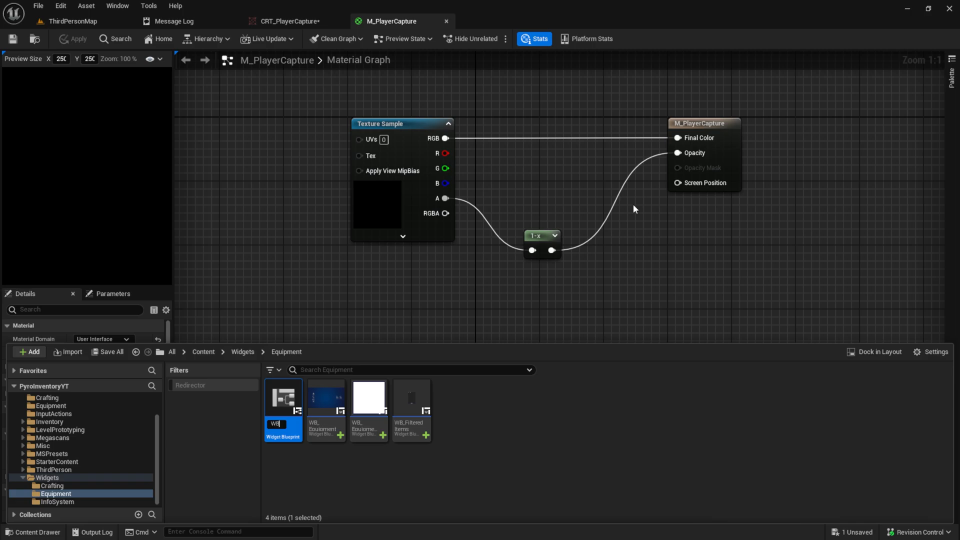
type("VB_PlayerCapture")
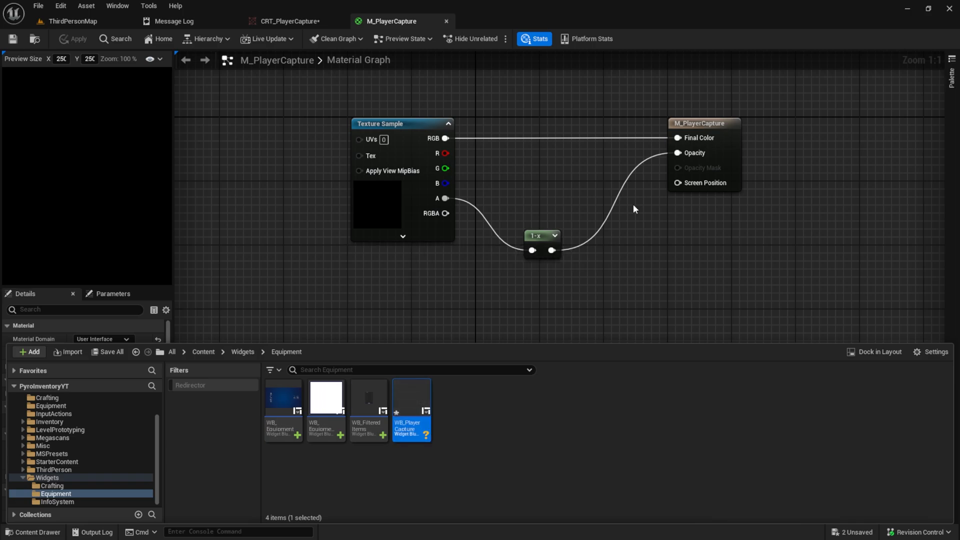
mouse_move(412, 410)
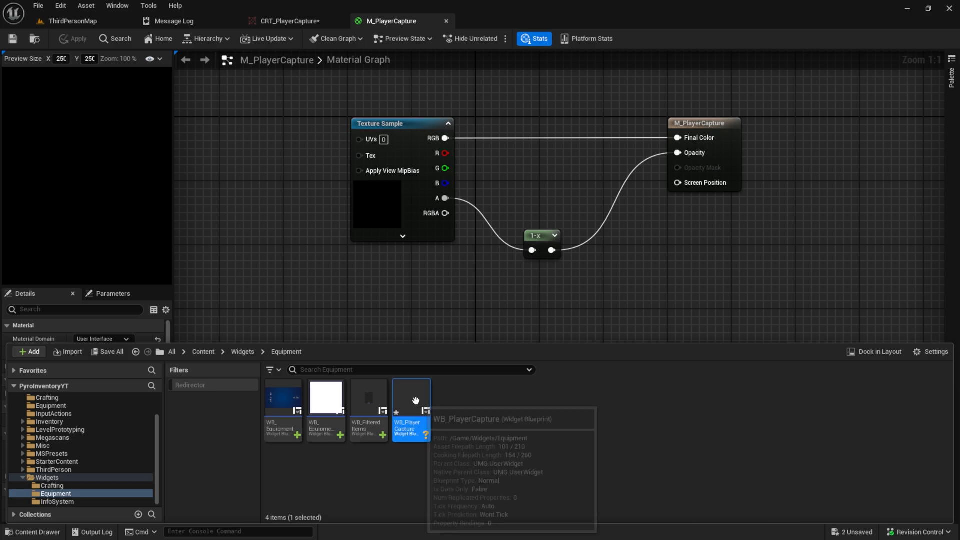
Add Image_28 to WB_PlayerCapture and set its brush image to M_PlayerCapture
double_click(411, 398)
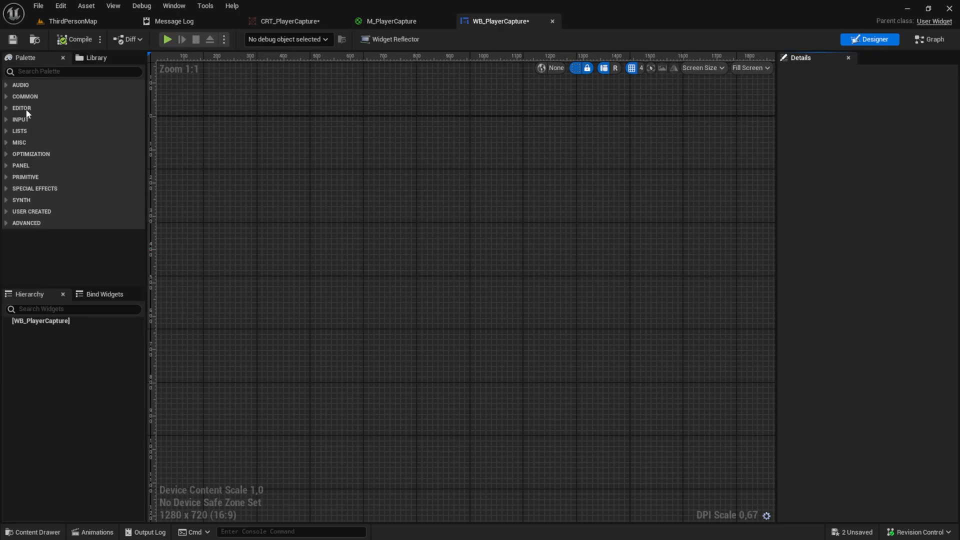
type("image")
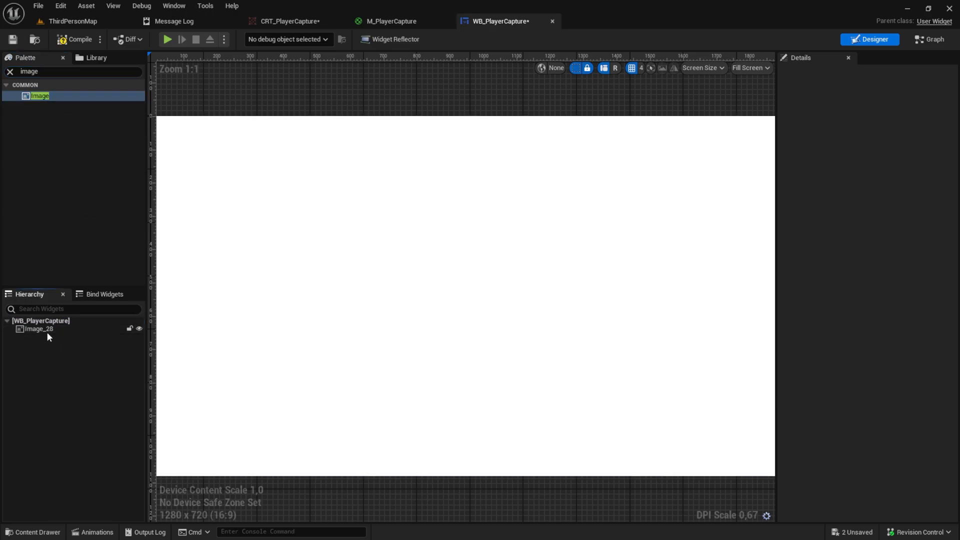
left_click(37, 329)
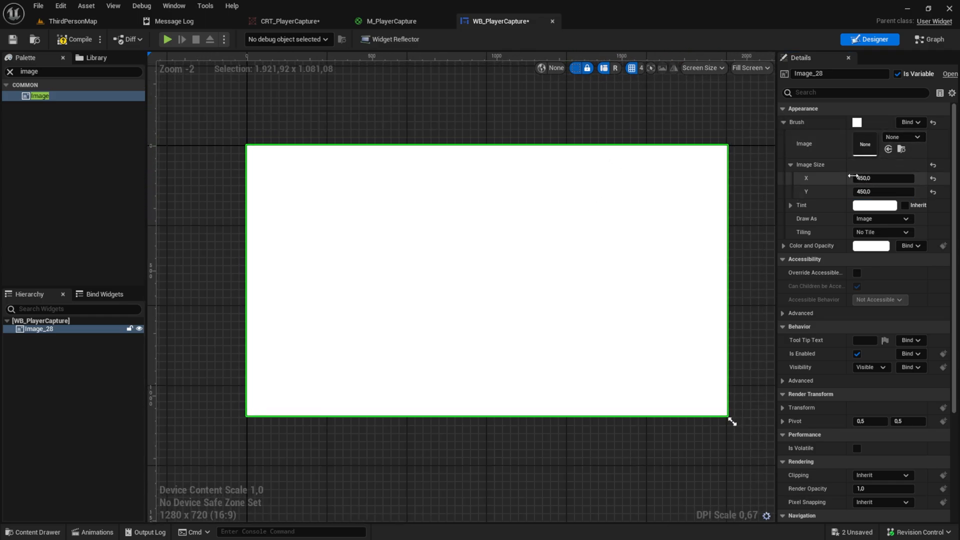
left_click(916, 136)
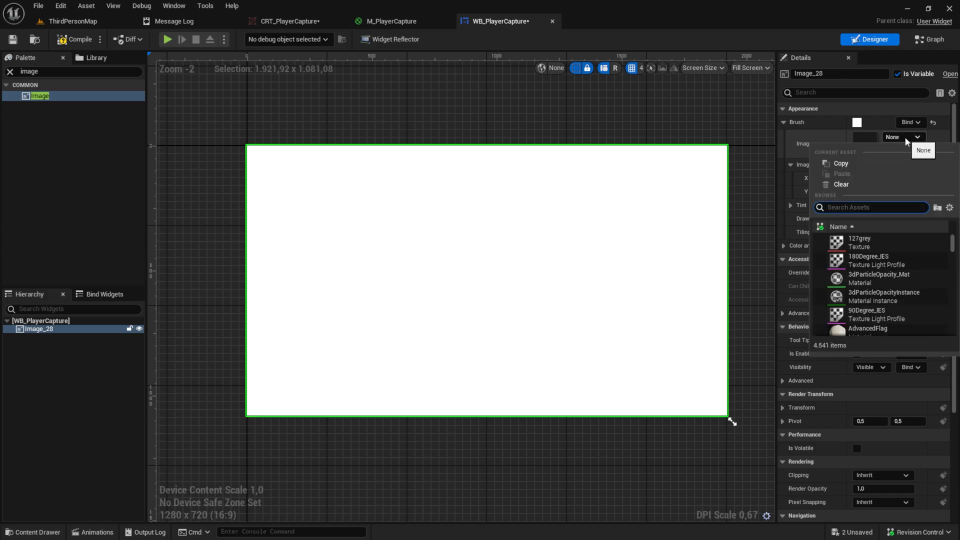
type("m_p")
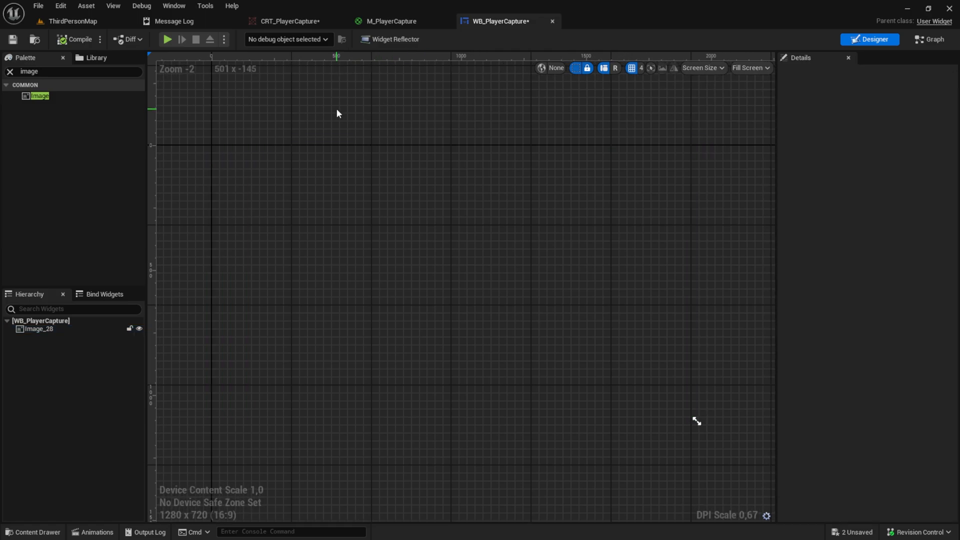
left_click(750, 68)
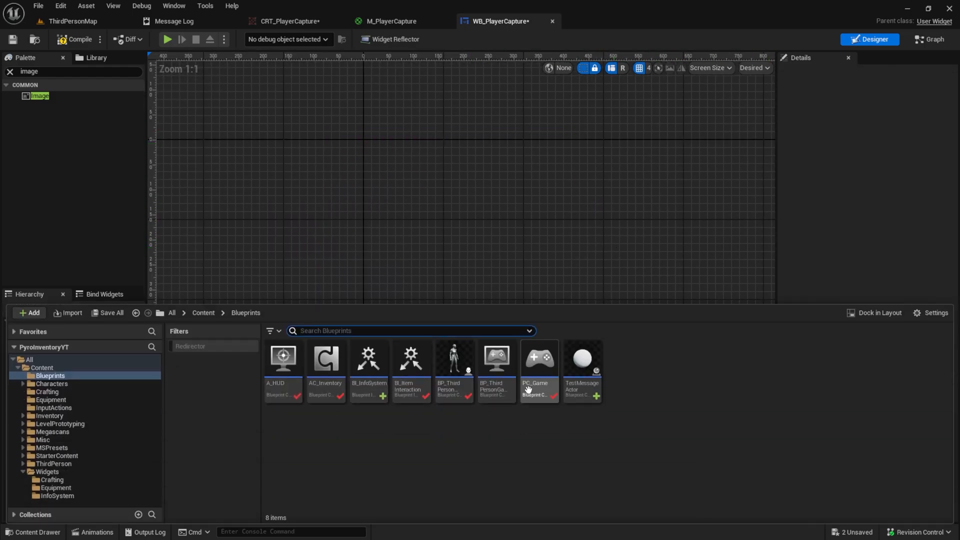
Create a child class of BP_ThirdPersonCharacter named BP_PlayerCaputure
right_click(454, 370)
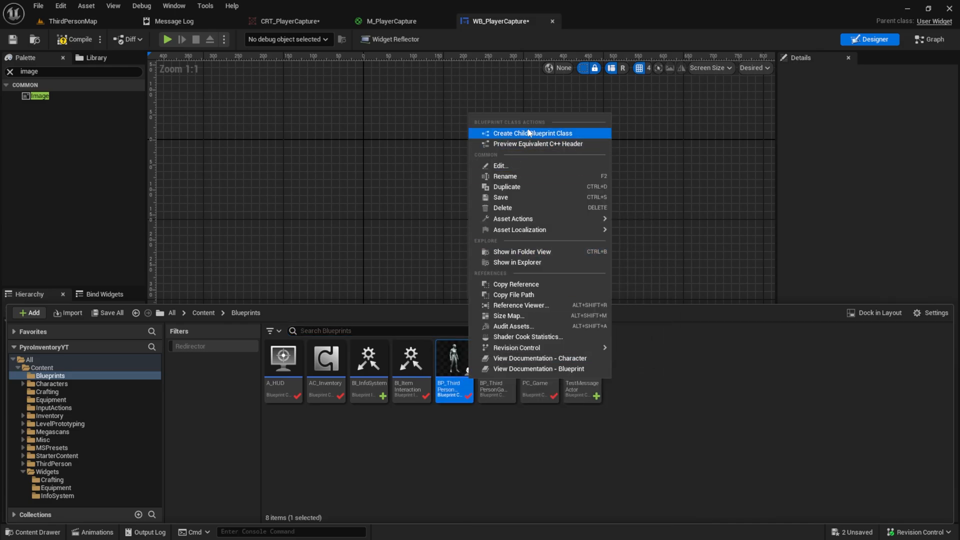
left_click(533, 133)
type("BP_PlayerCaputure")
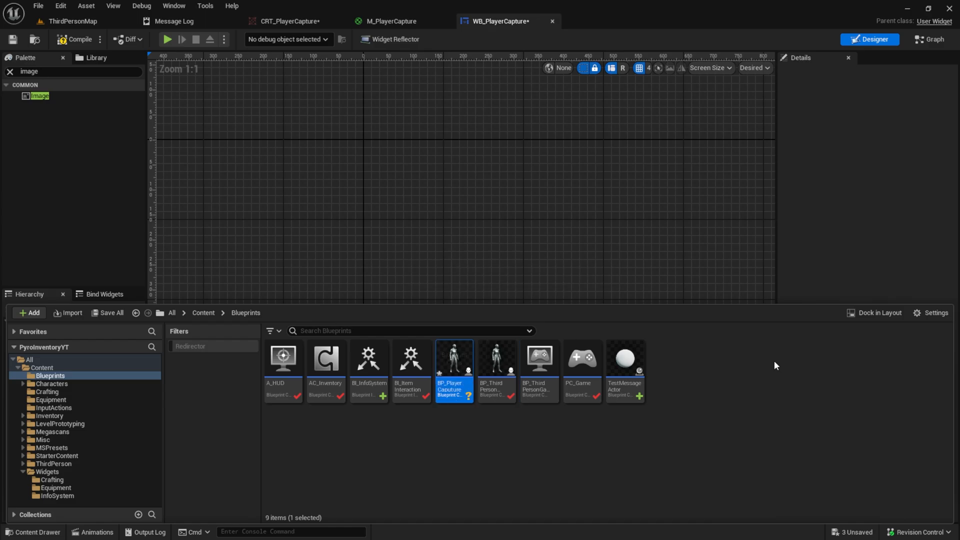
Open BP_PlayerCaputure in the full Blueprint Editor on its Construction Script
double_click(455, 370)
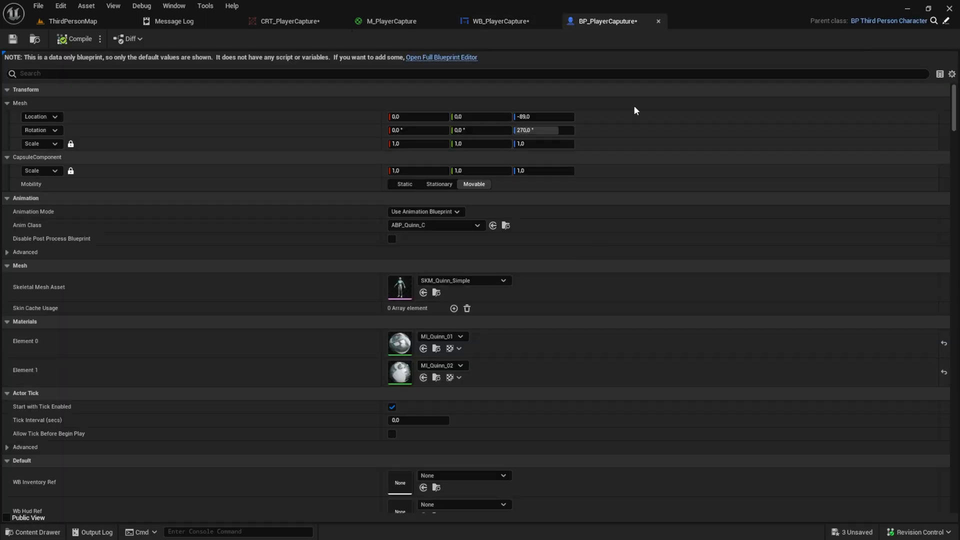
left_click(440, 57)
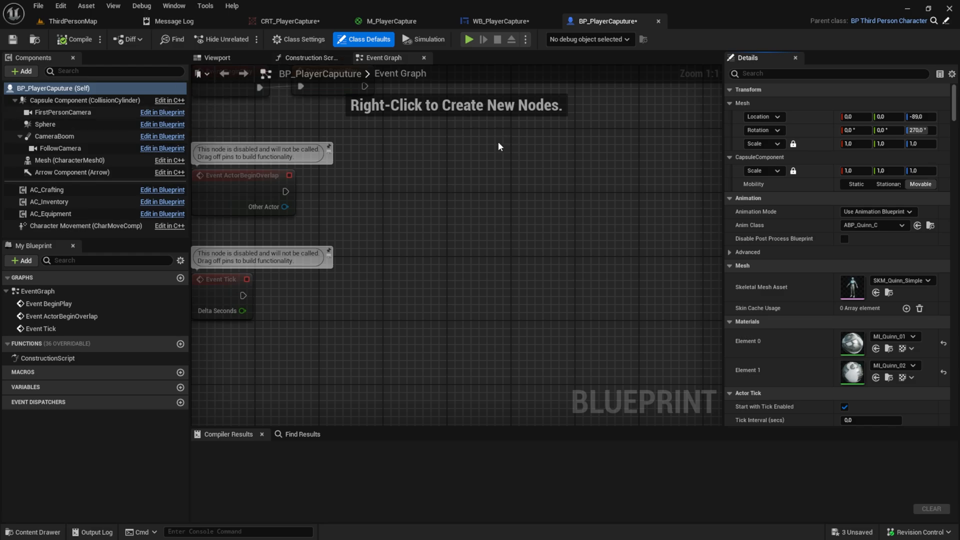
left_click(31, 532)
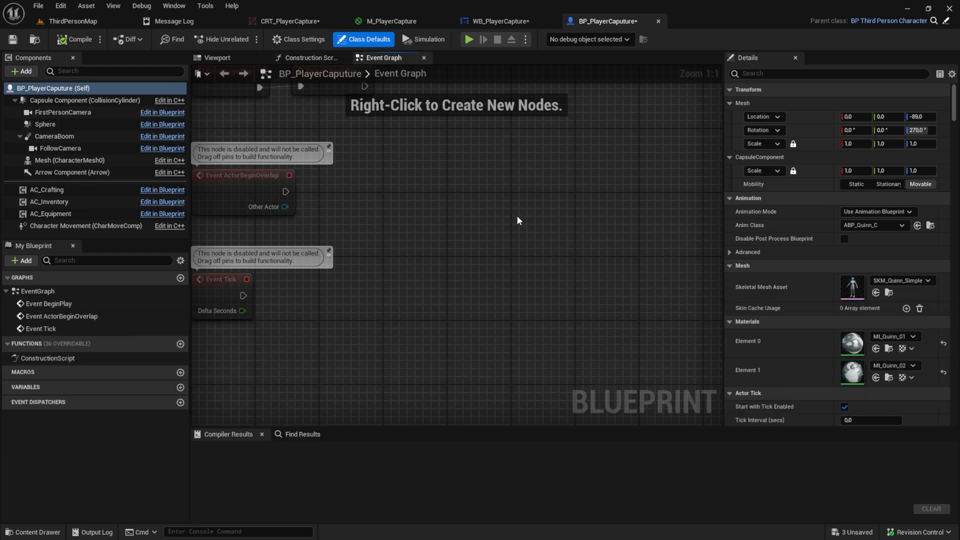
left_click(27, 531)
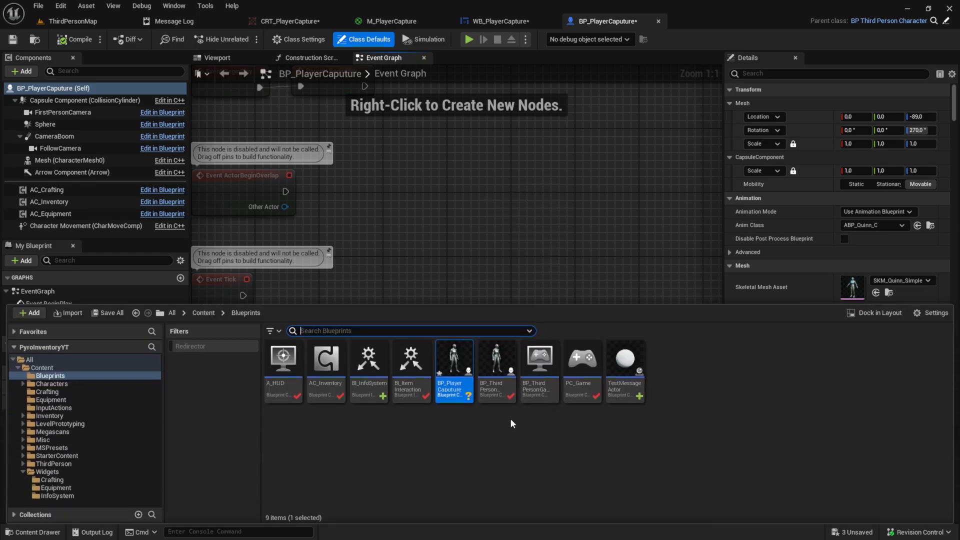
mouse_move(487, 425)
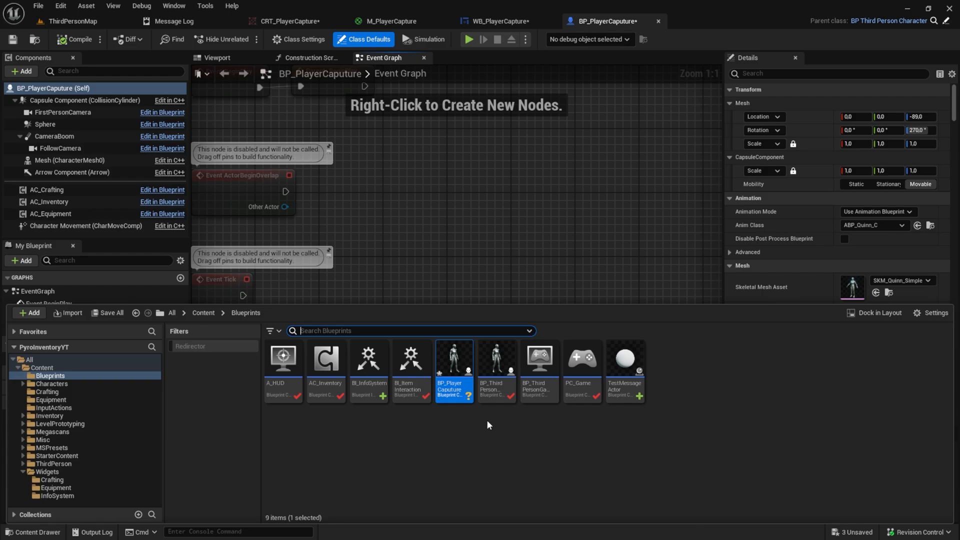
mouse_move(521, 467)
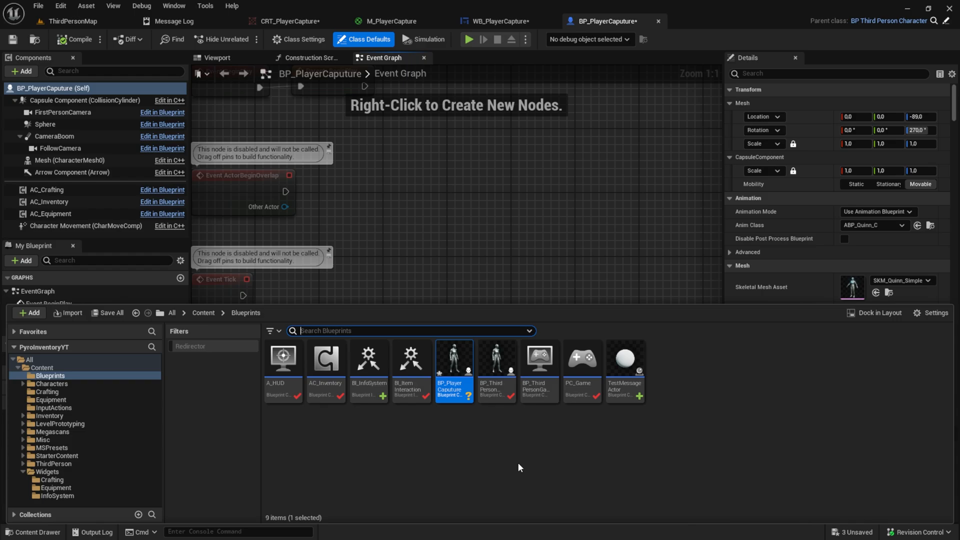
mouse_move(411, 266)
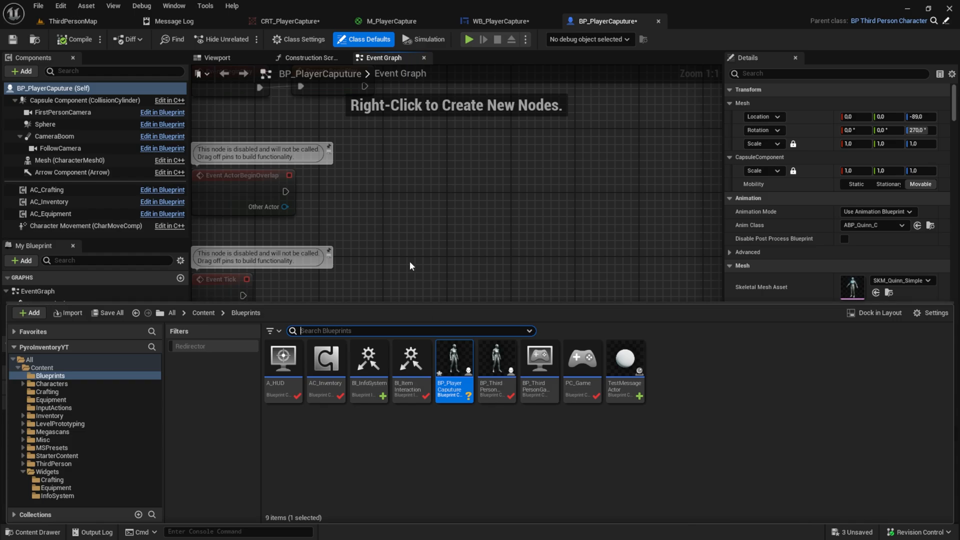
left_click(305, 58)
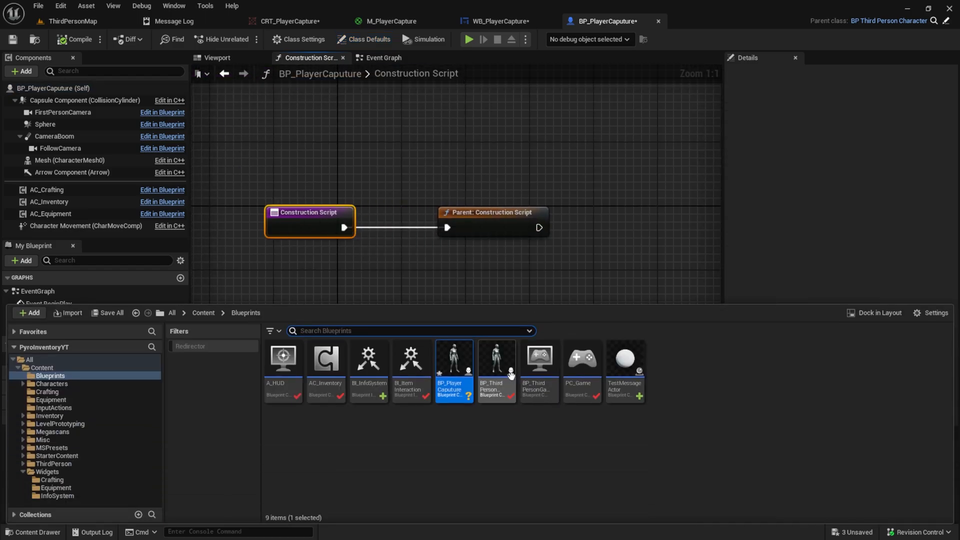
Add a Boolean variable IsCapture to BP_ThirdPersonCharacter and compile
double_click(496, 368)
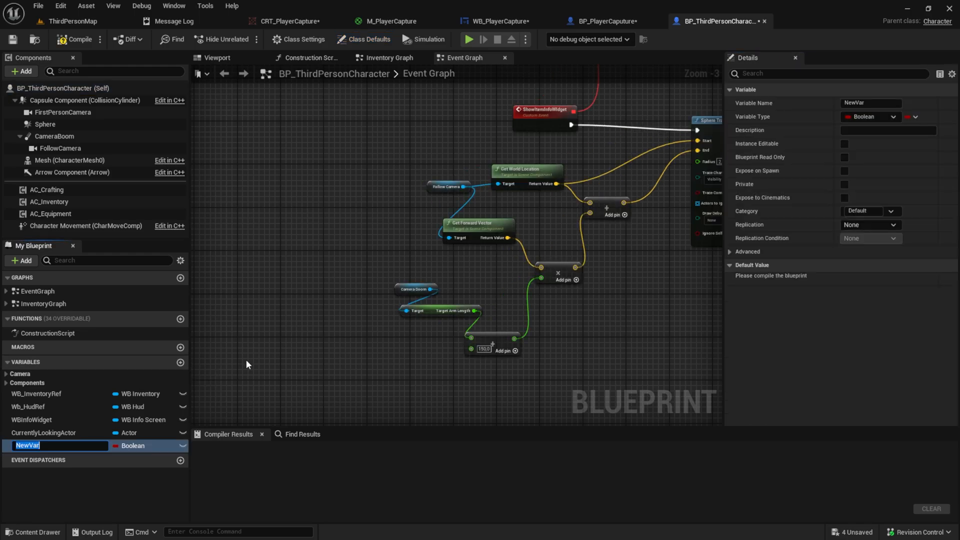
type("IsCVapture")
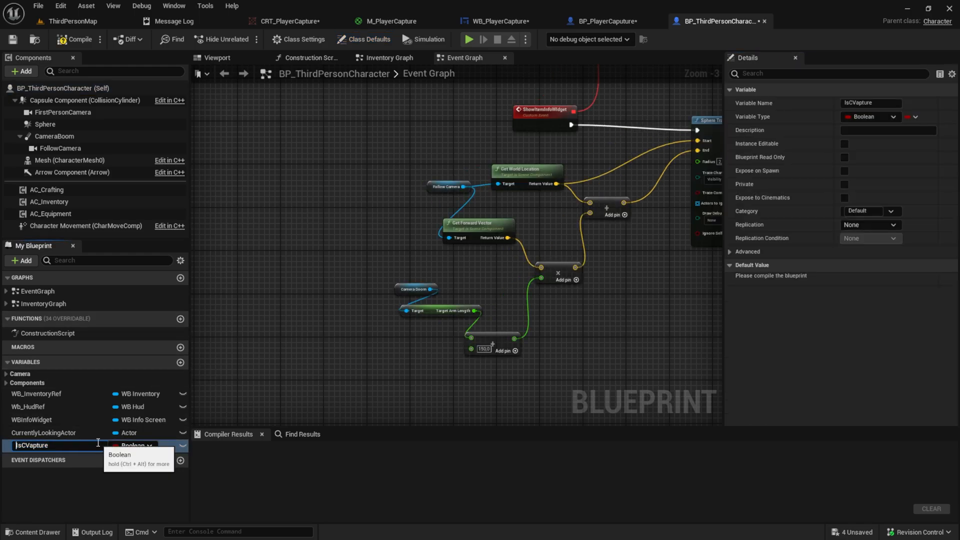
key("Enter")
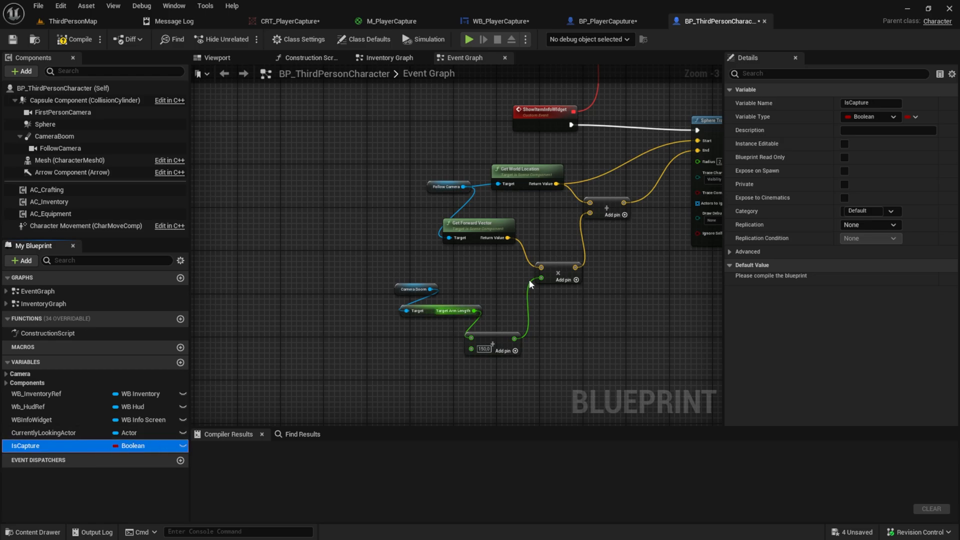
left_click(66, 40)
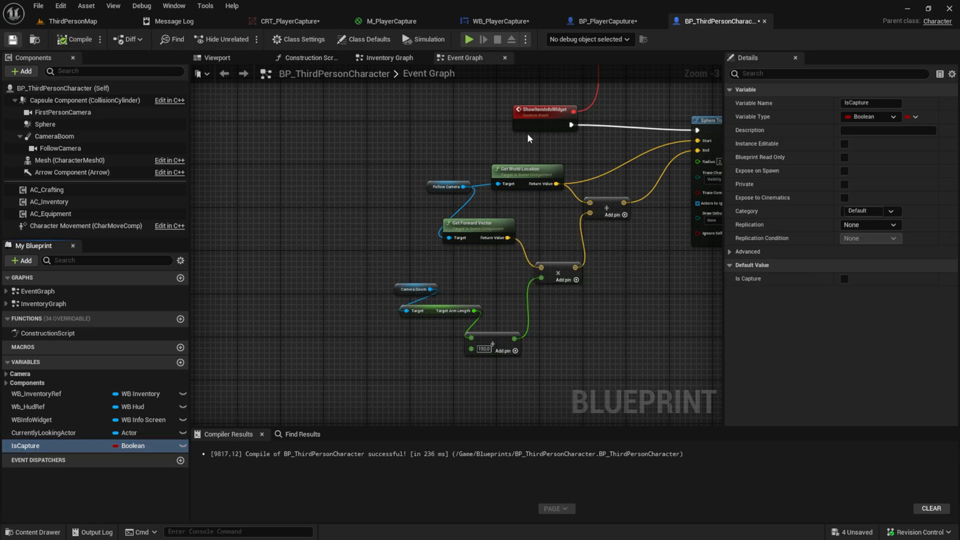
Set Is Capture to true in BP_PlayerCaputure's construction script, then compile and save
left_click(601, 21)
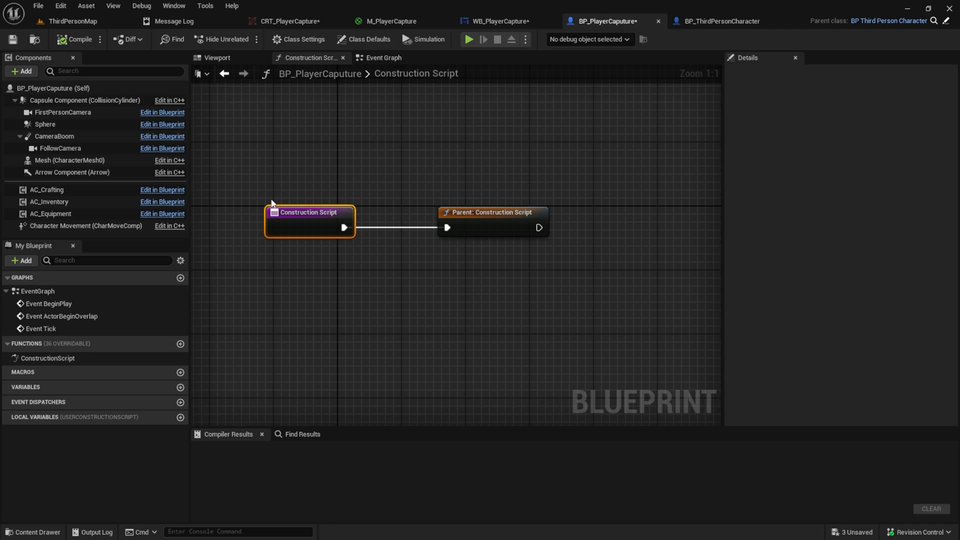
mouse_move(334, 213)
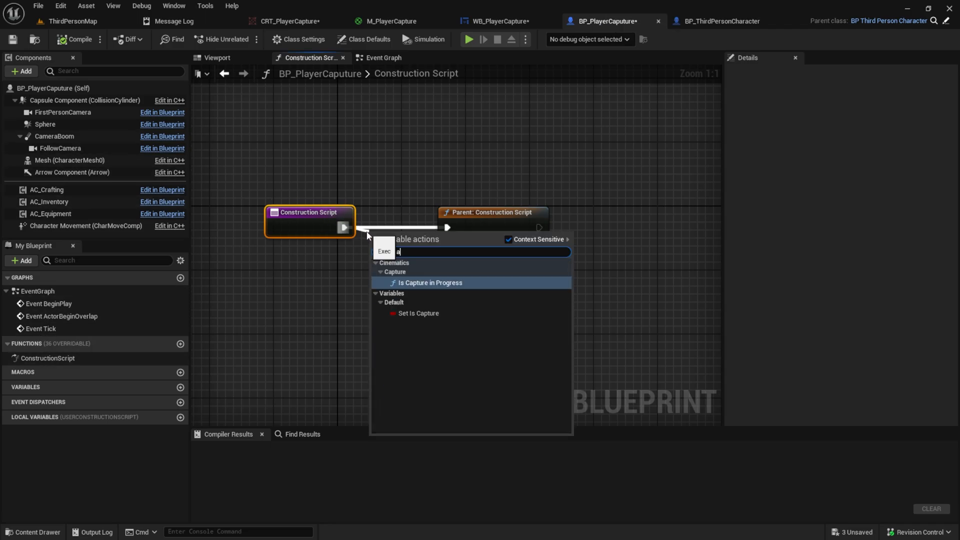
left_click(419, 313)
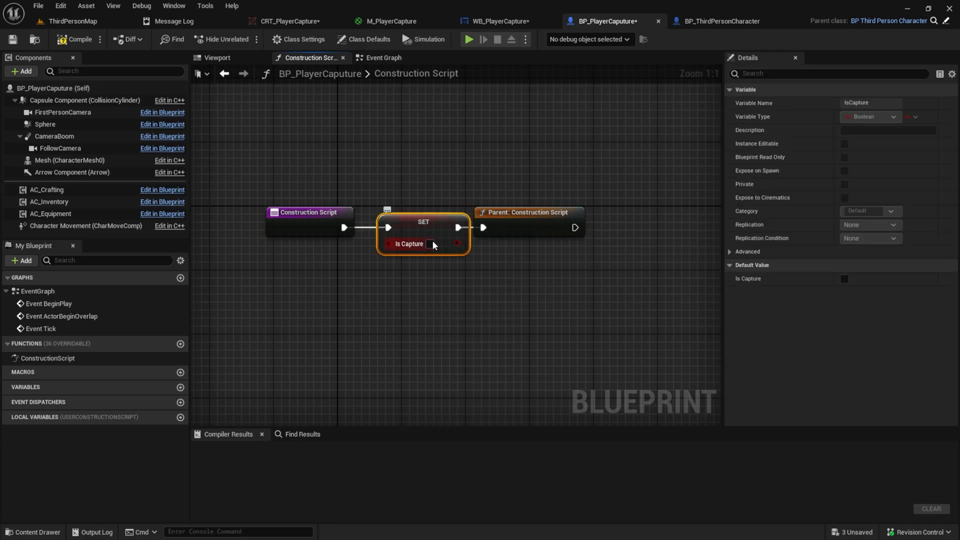
left_click(430, 244)
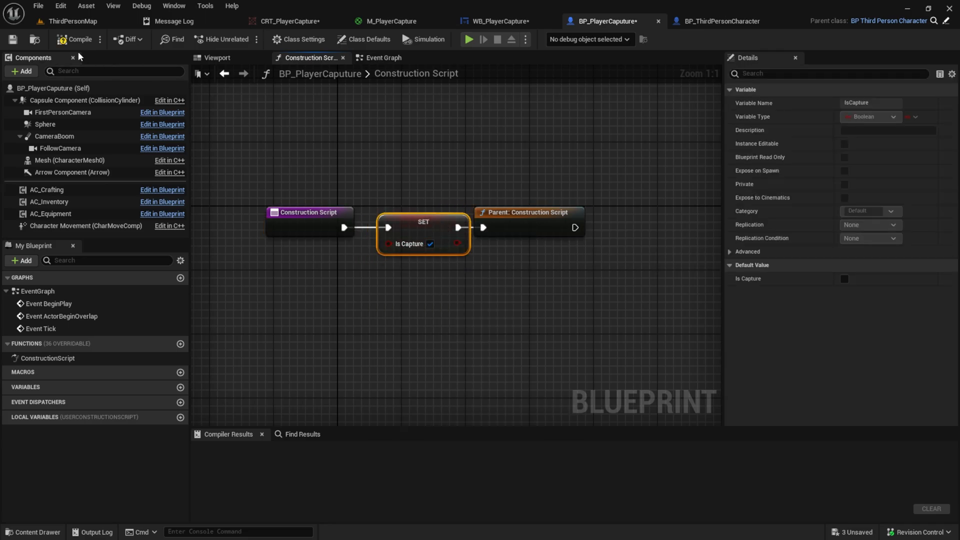
left_click(70, 39)
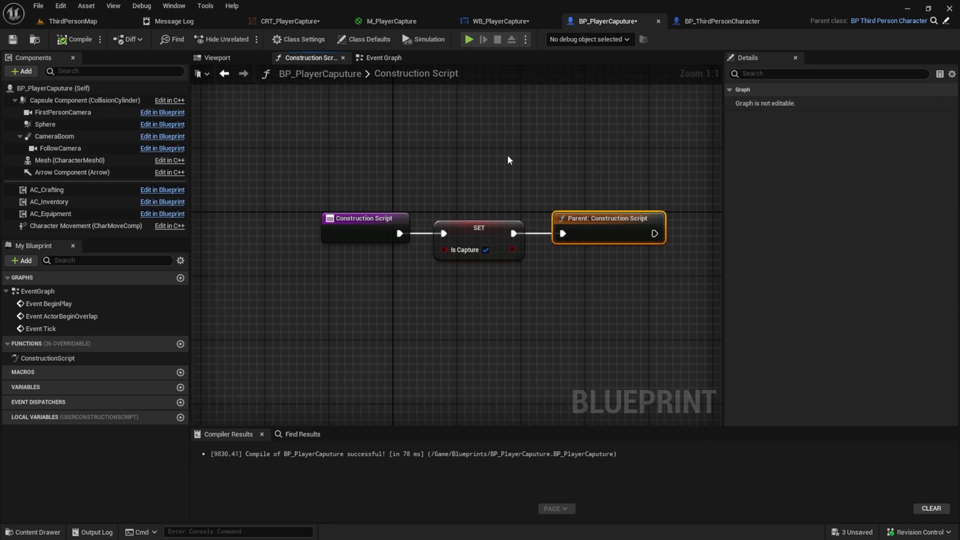
mouse_move(489, 144)
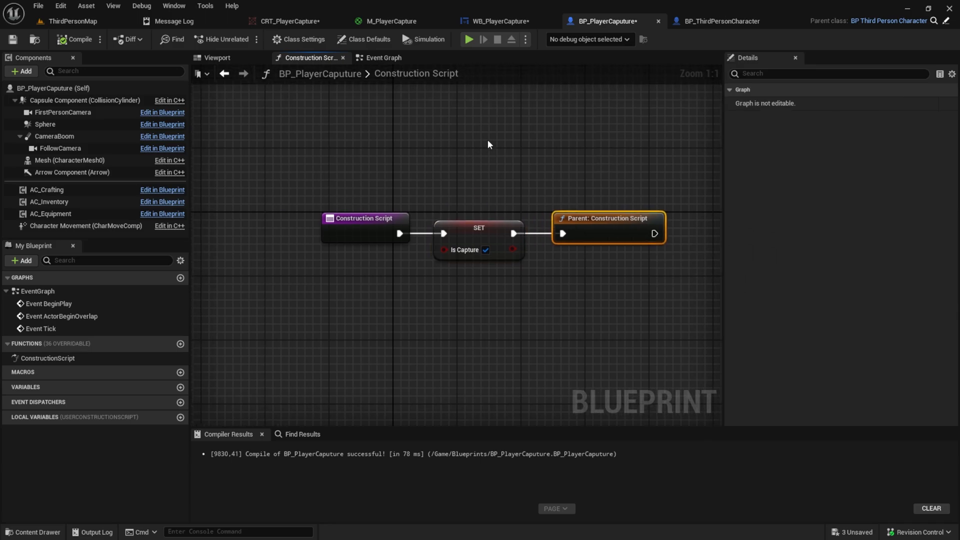
mouse_move(83, 51)
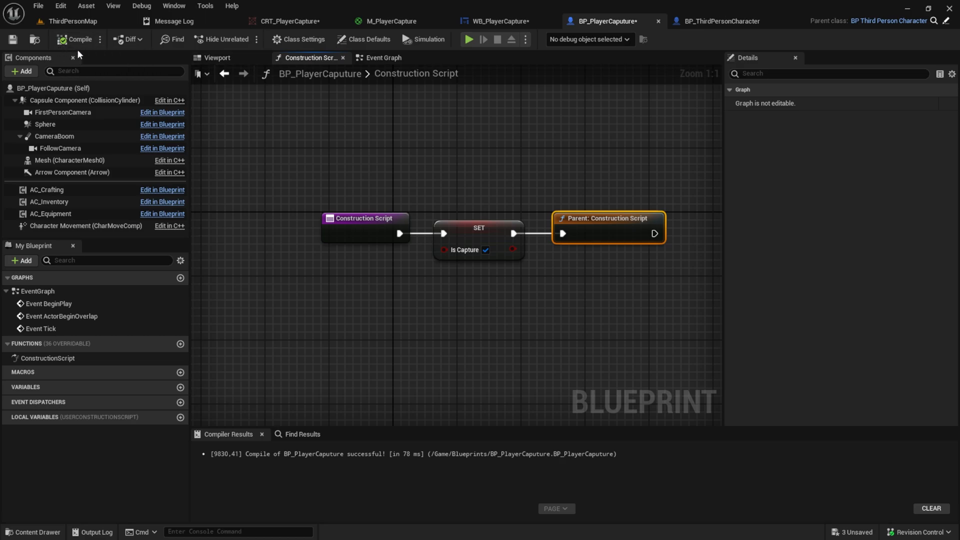
left_click(503, 21)
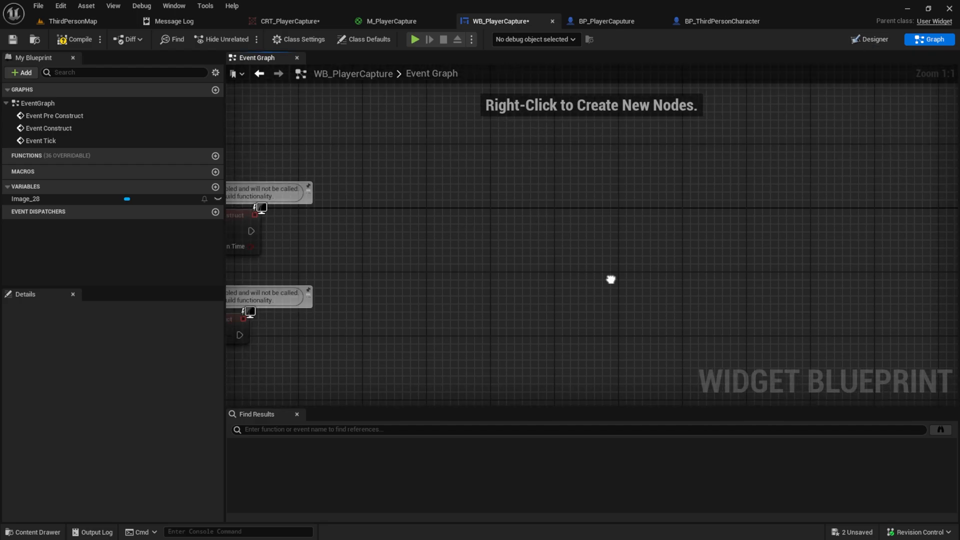
Add a custom event named SetRecordingRef to WB_PlayerCapture's event graph
right_click(609, 279)
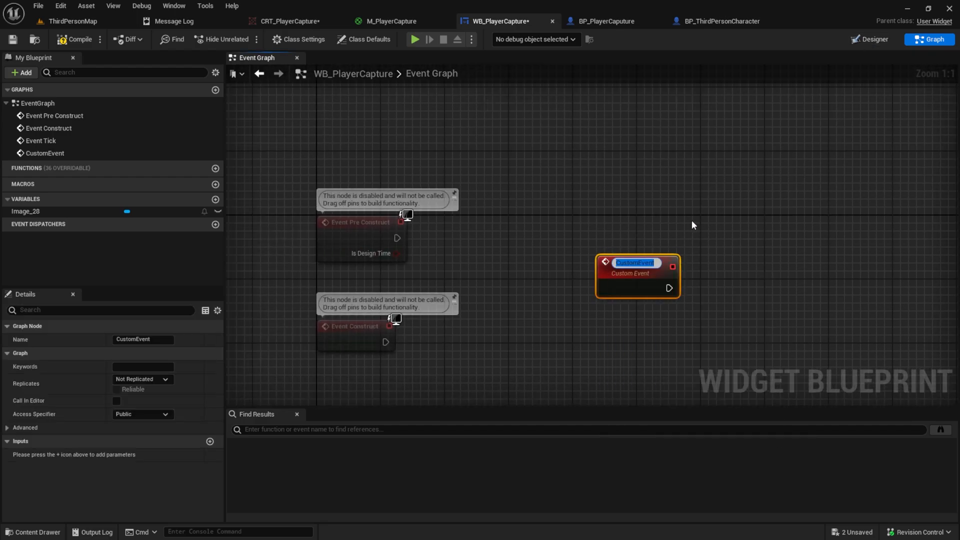
type("SetRec")
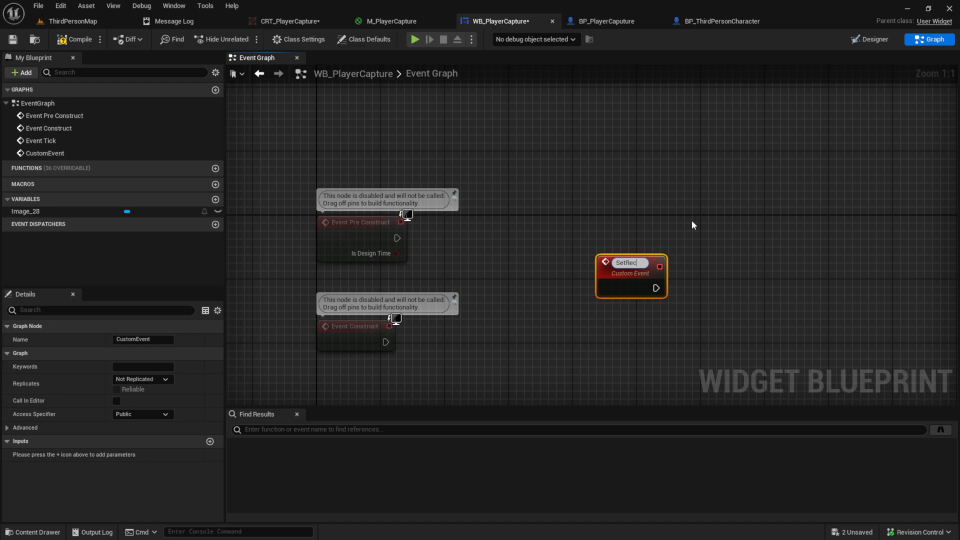
type("SetRecordingRedf")
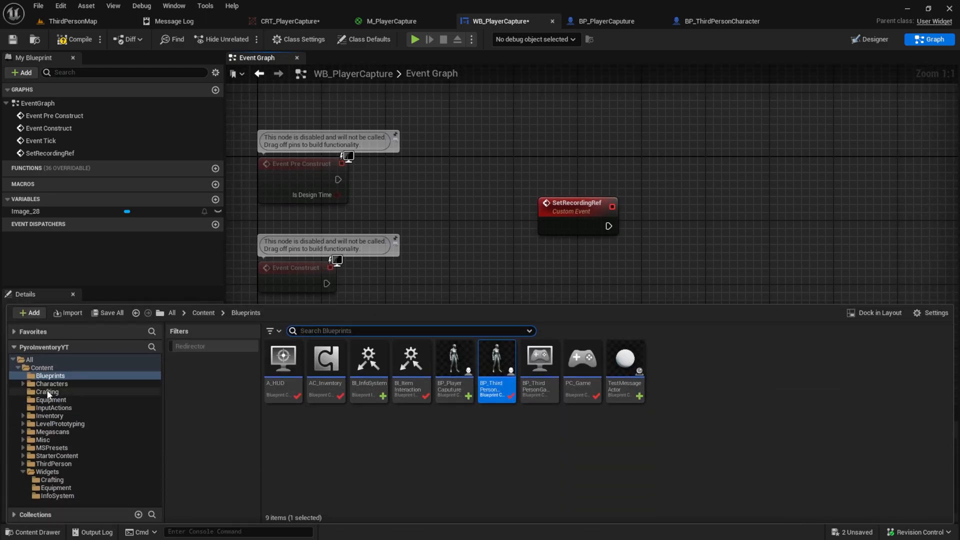
Create an Actor Blueprint named PlayerRecordingEnvironment in the Equipment folder
left_click(49, 400)
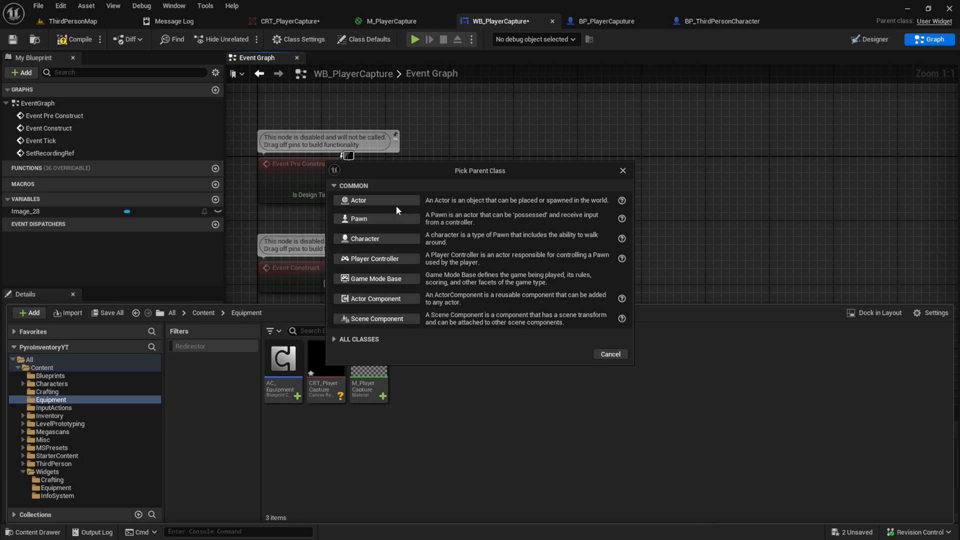
mouse_move(393, 208)
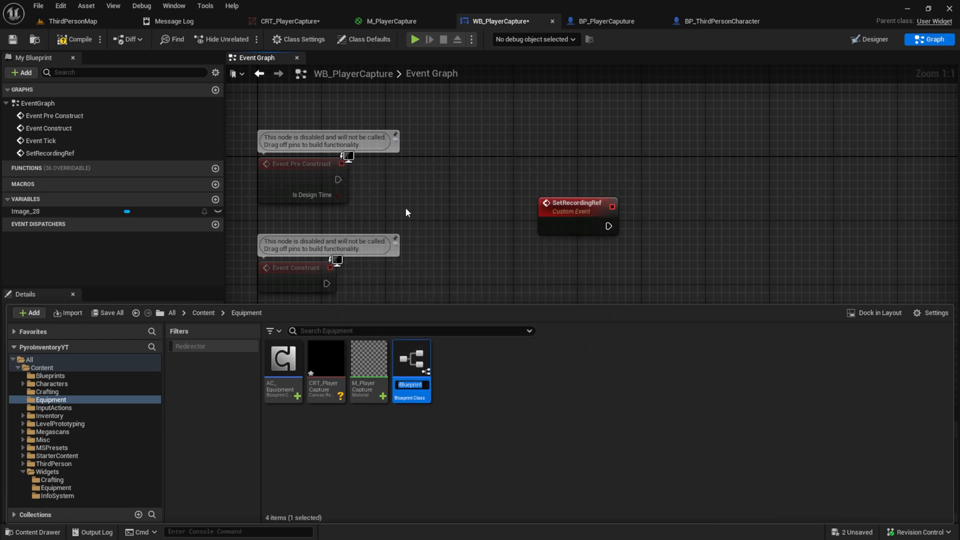
mouse_move(478, 362)
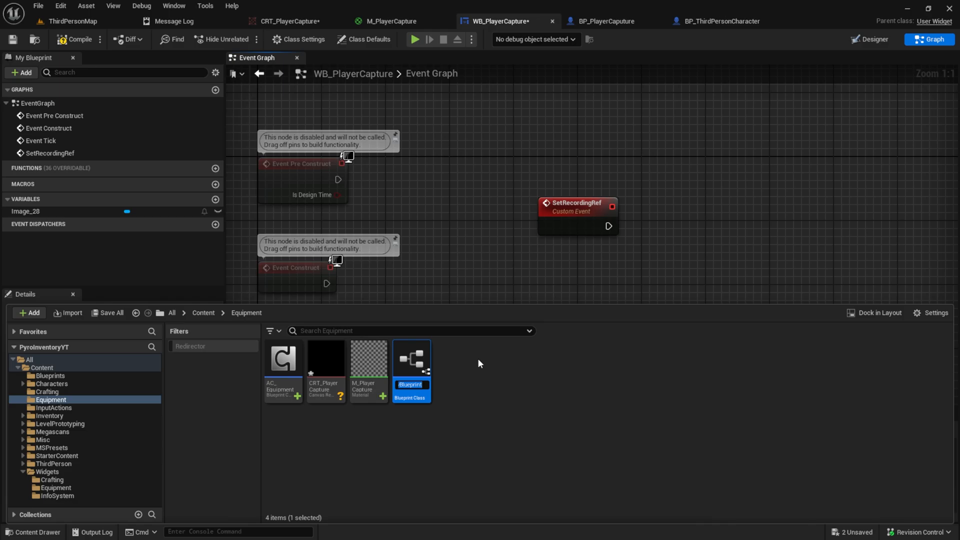
mouse_move(760, 503)
type("Player")
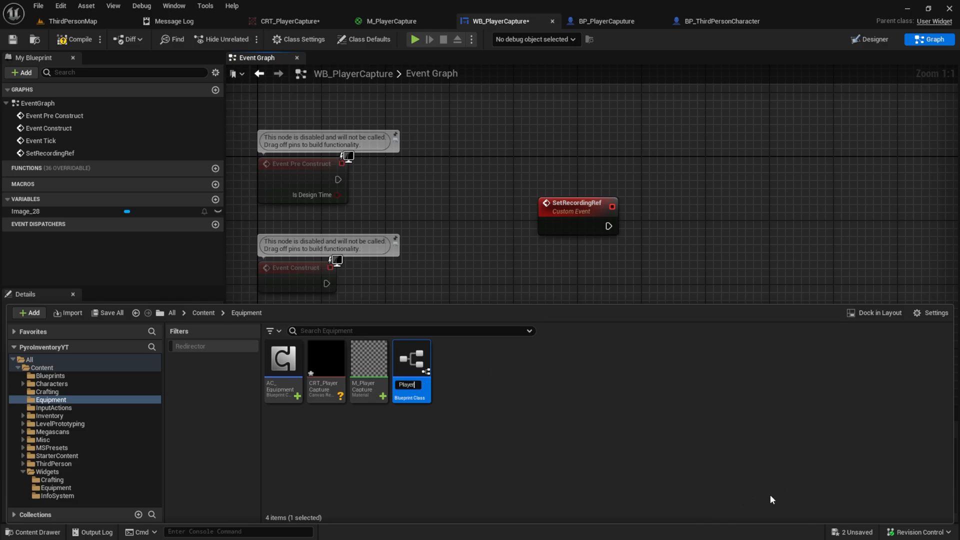
type("Recording...")
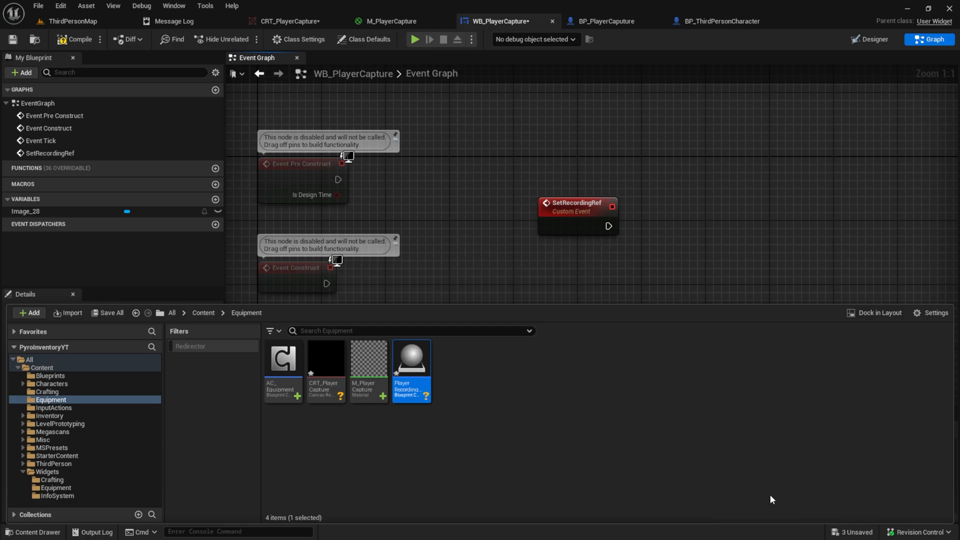
In PlayerRecordingEnvironment, add a Scene root, a SpringArm beneath it, and a SceneCaptureComponent2D
double_click(410, 357)
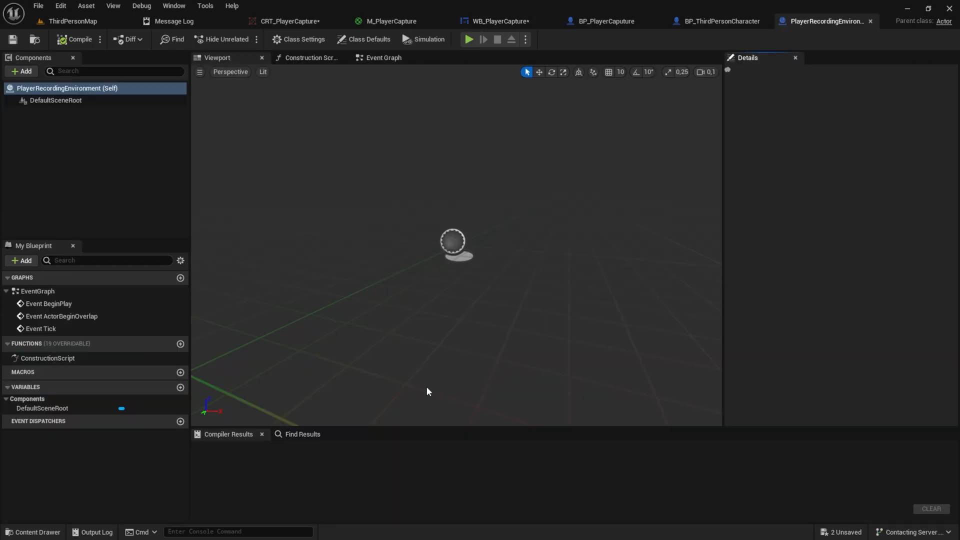
left_click(367, 39)
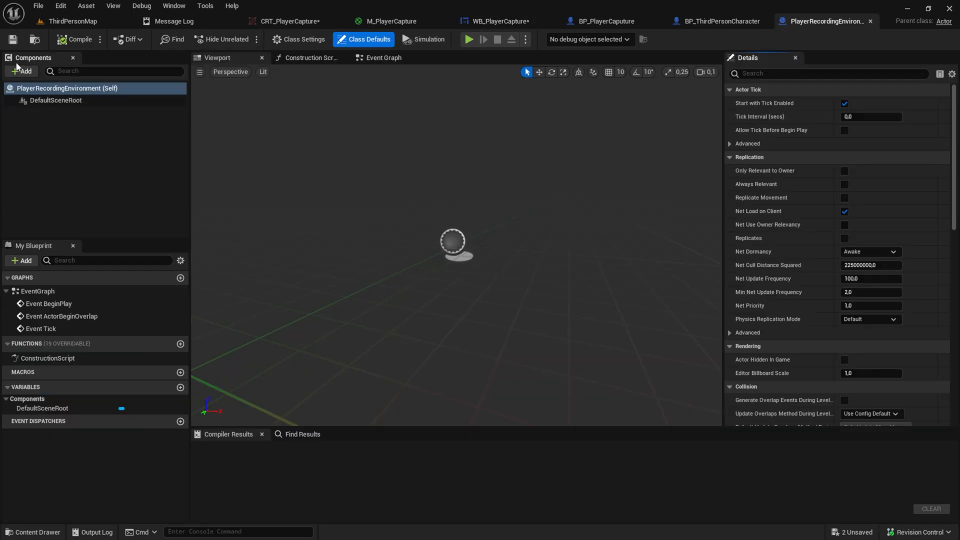
type("sce")
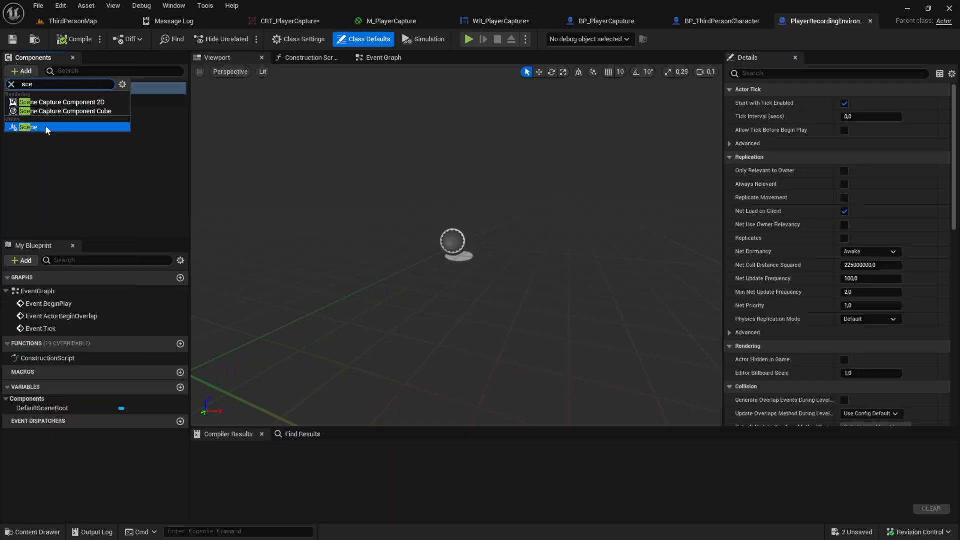
left_click(28, 127)
type("spring")
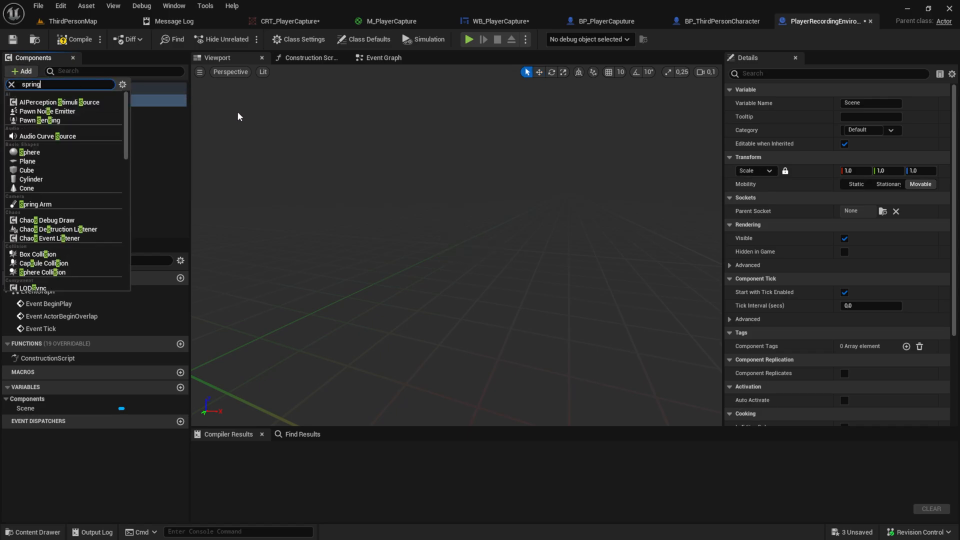
left_click(36, 204)
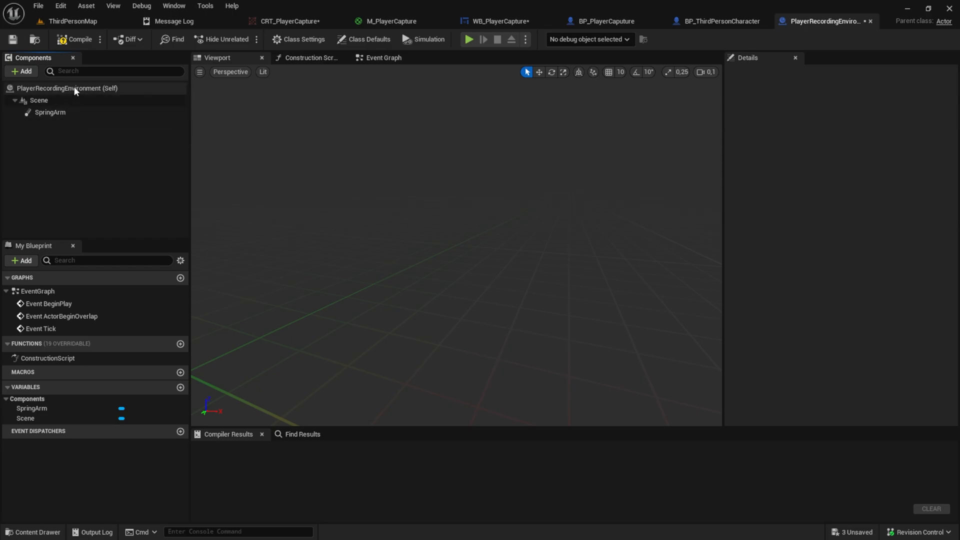
type("scen")
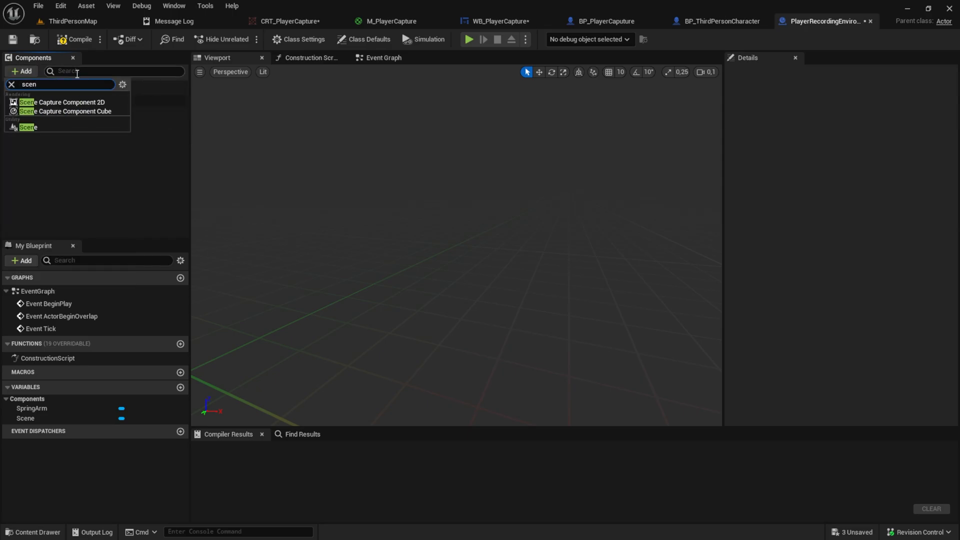
left_click(63, 102)
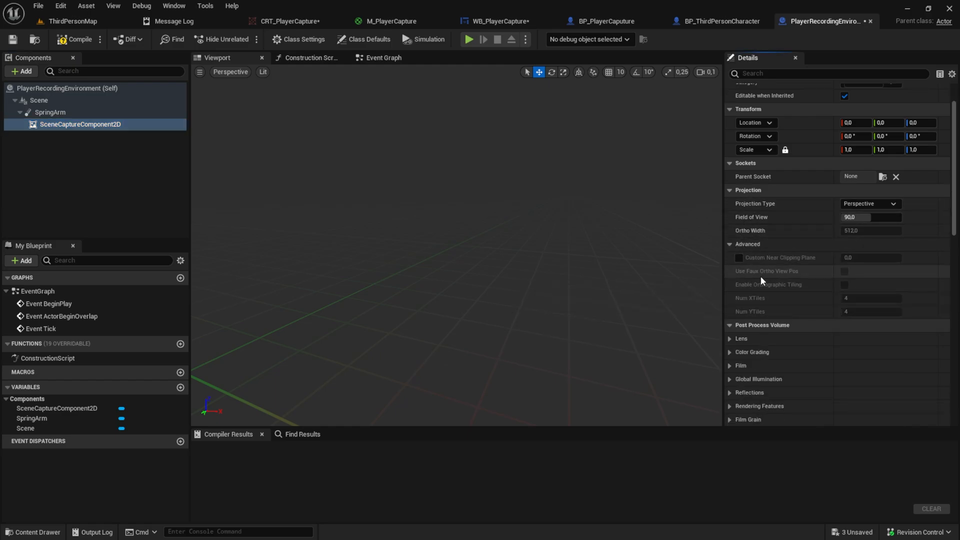
Set the capture's Texture Target to CRT_PlayerCapture and compile the blueprint
scroll("down", 3)
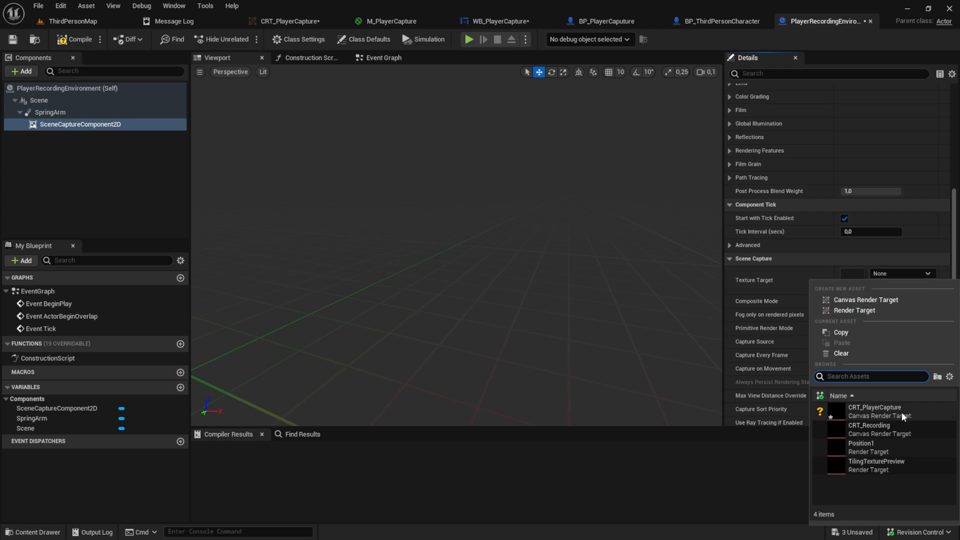
left_click(874, 407)
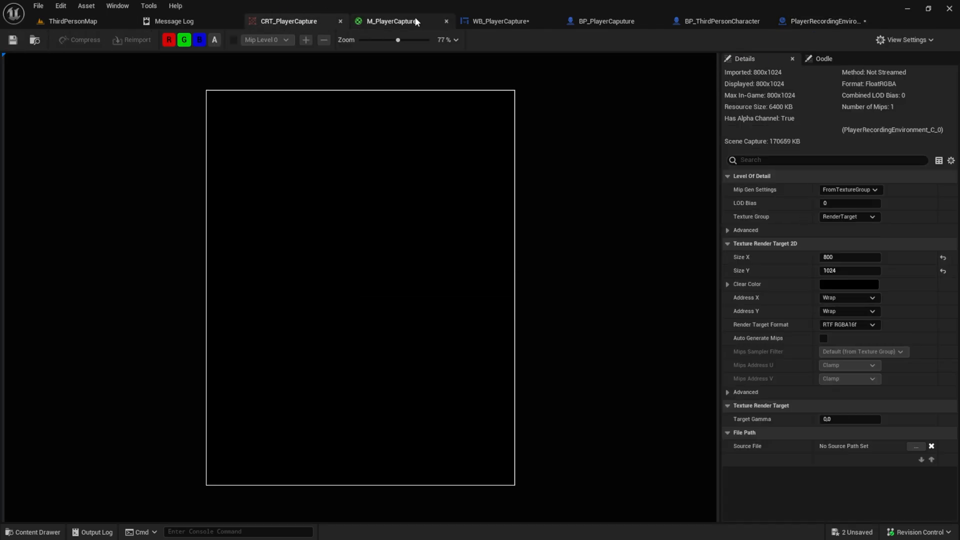
left_click(823, 21)
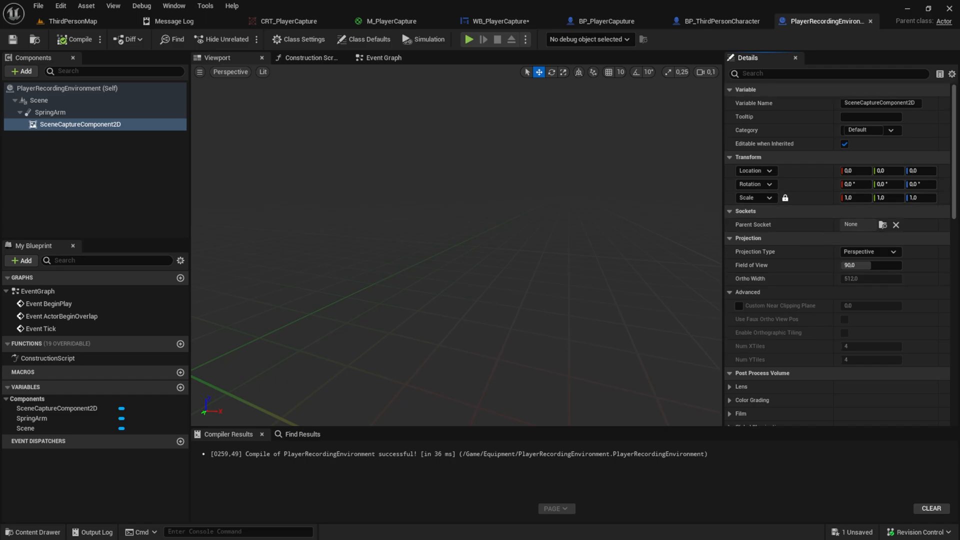
mouse_move(811, 179)
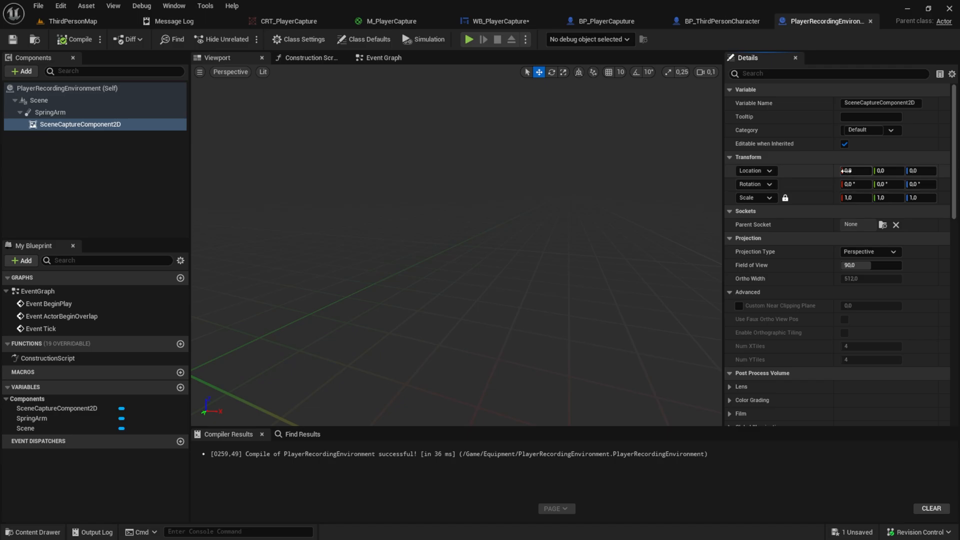
Put the capture at Location X 150 with Rotation Z -180, and set SpringArm length 150
type("150.0")
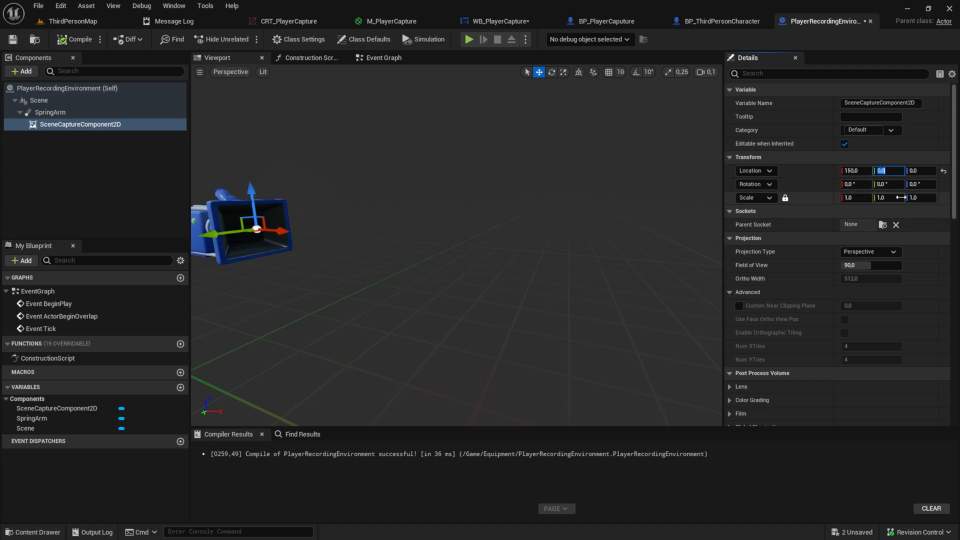
left_click(916, 184)
type("-180")
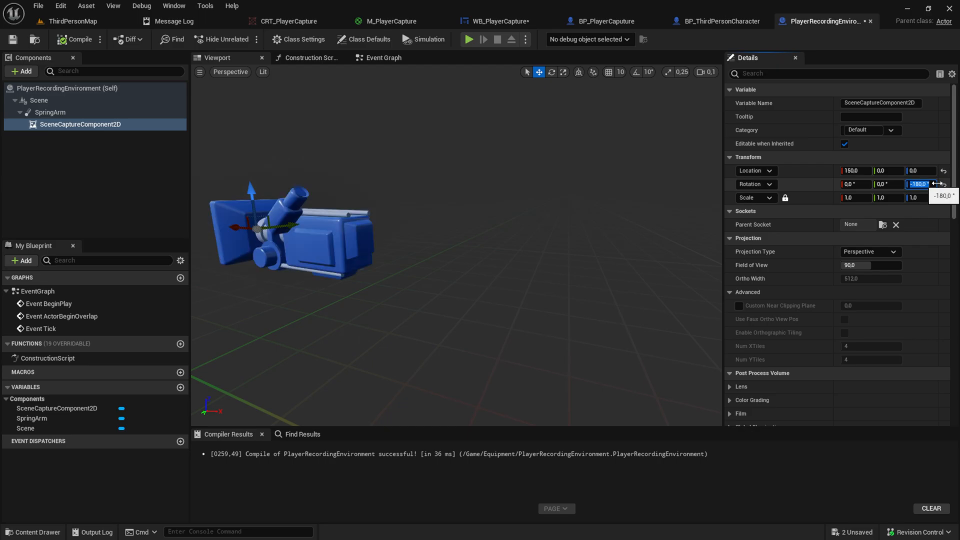
left_click(49, 112)
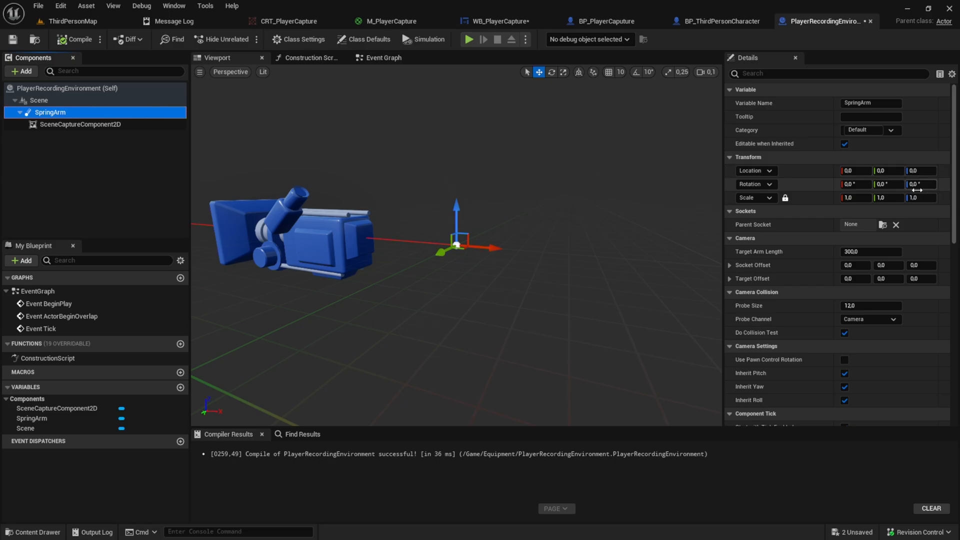
left_click(854, 170)
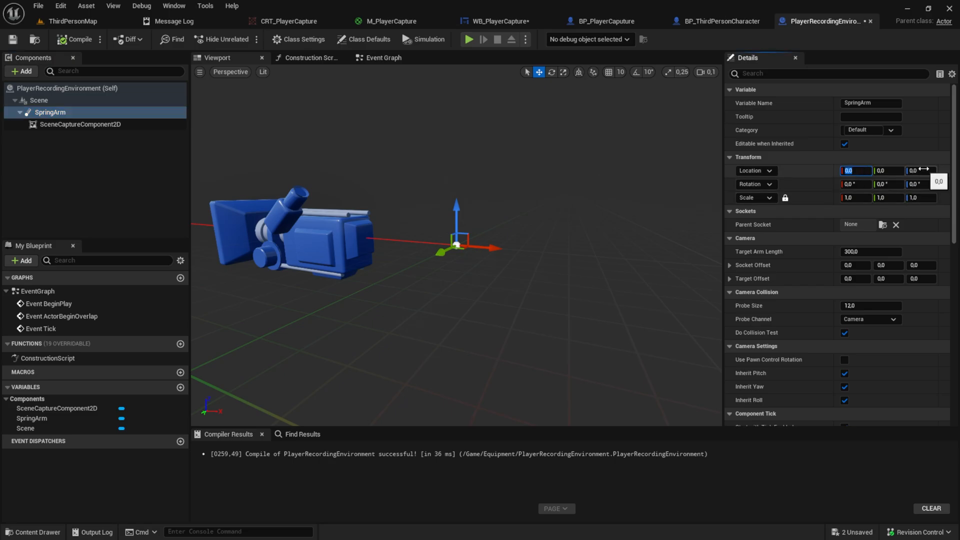
type("15")
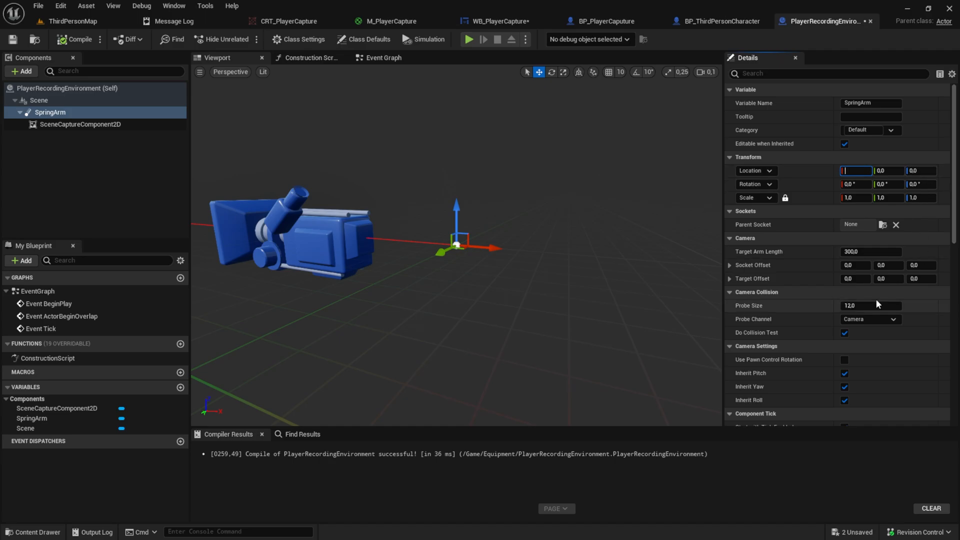
type("150")
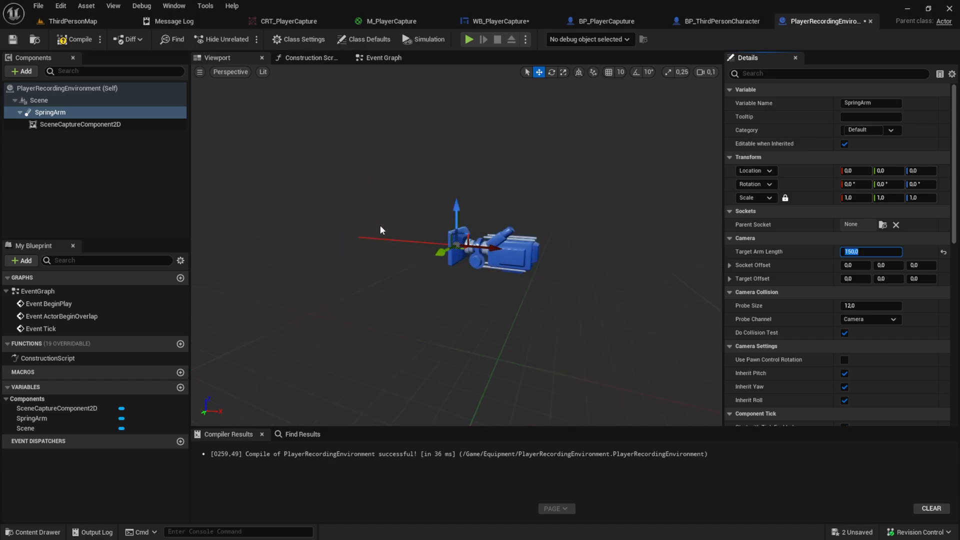
mouse_move(349, 222)
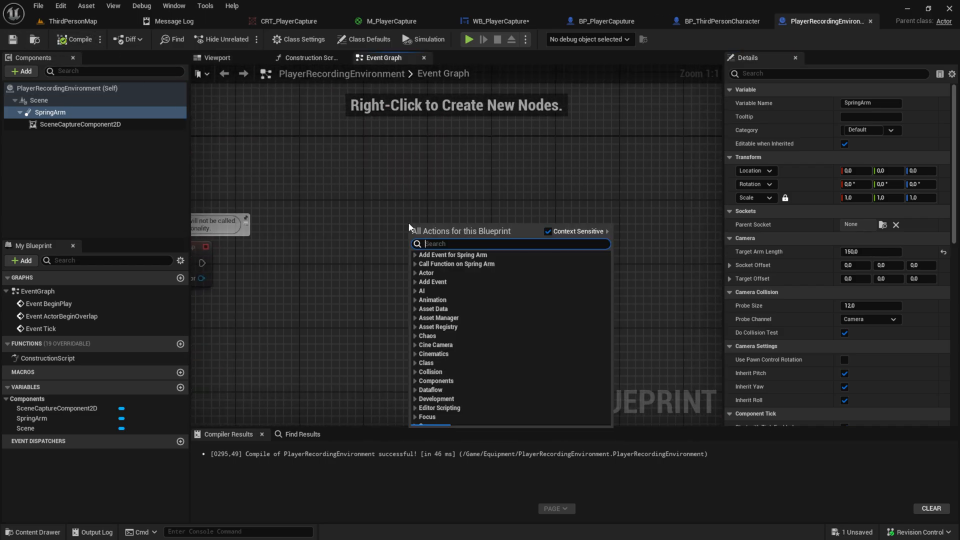
Add ClickedStart, ClickedEnd and MouseMove custom events, giving MouseMove a Vector 2D Delta input
left_click(433, 282)
type("ClickedSta")
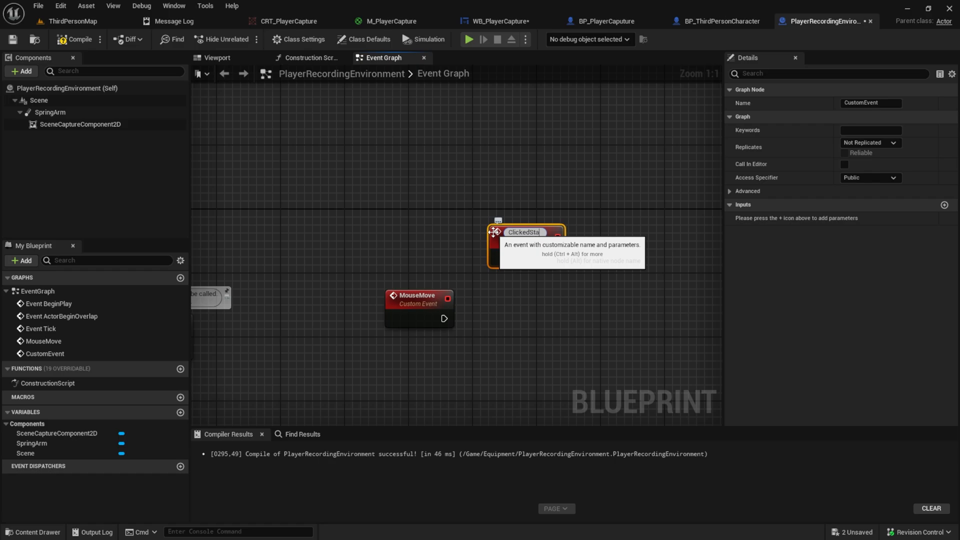
key("Enter")
type("ClickedEnd")
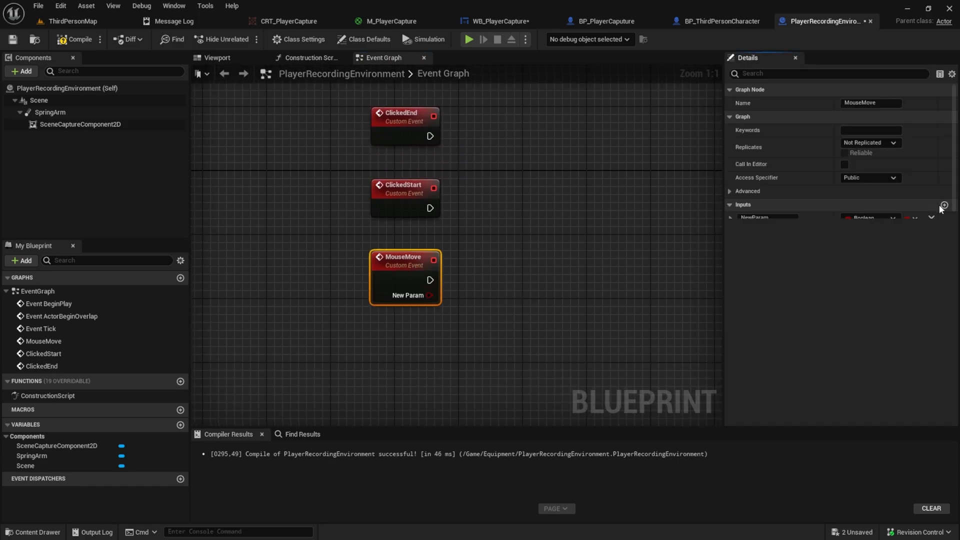
left_click(867, 218)
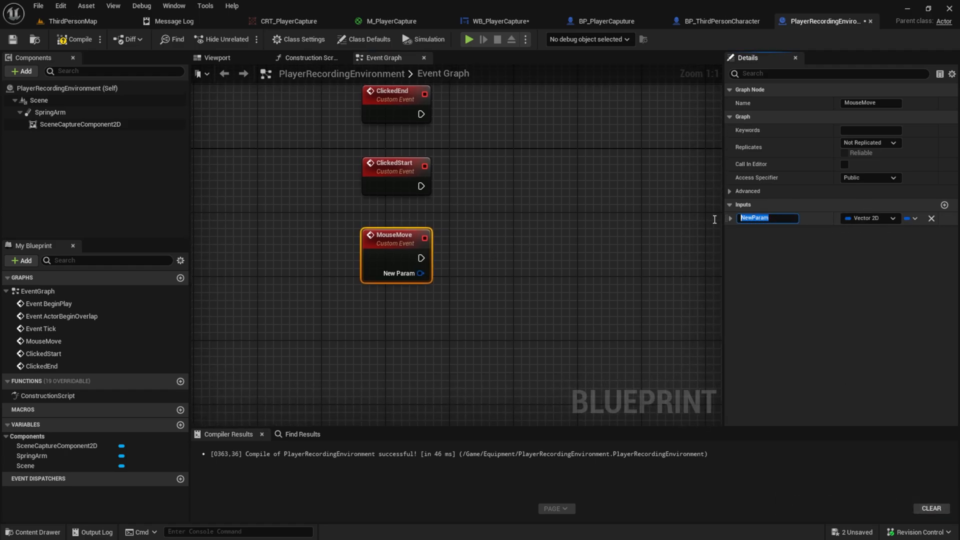
type("Delta")
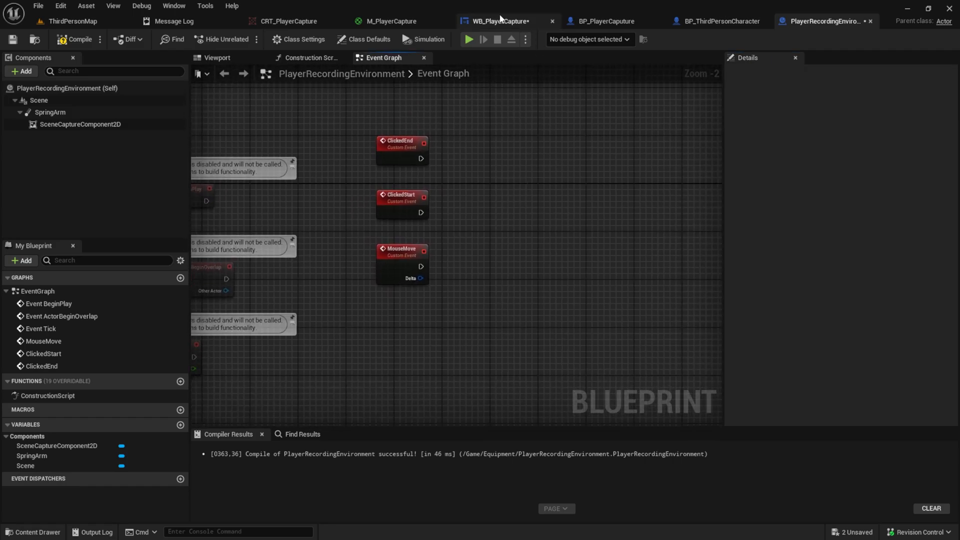
In WB_PlayerCapture, type SetRecordingRef's input as Player Recording Environment, name it RecordingRef, and promote it to a variable
left_click(500, 21)
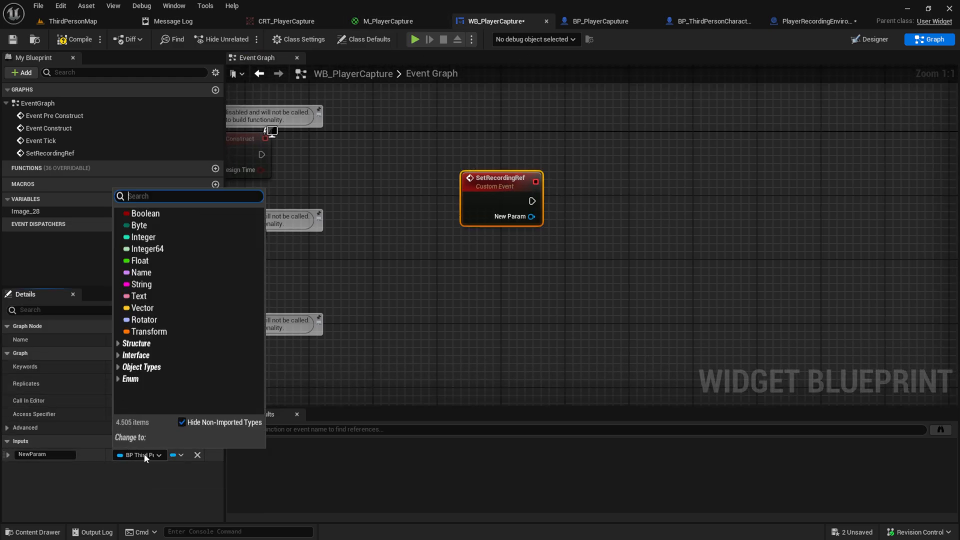
type("envi")
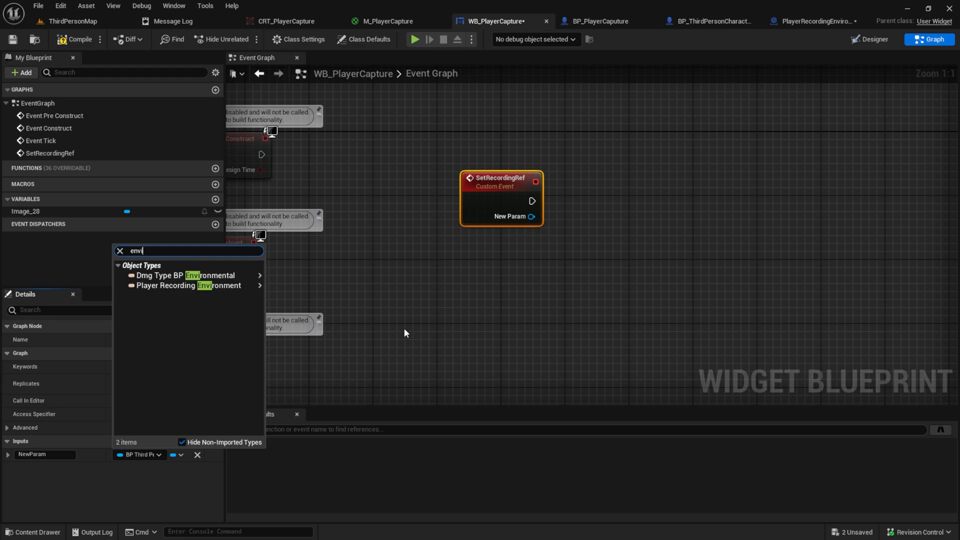
left_click(187, 286)
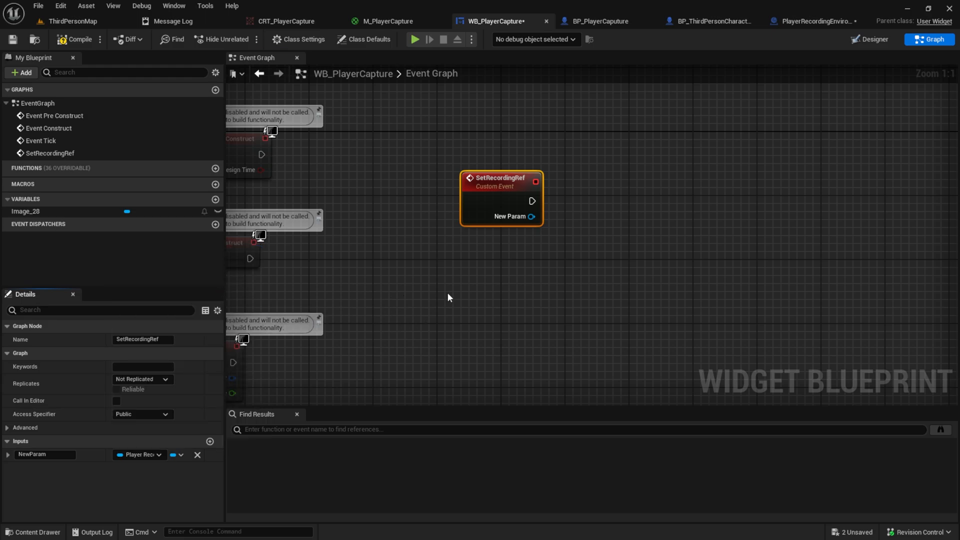
mouse_move(66, 486)
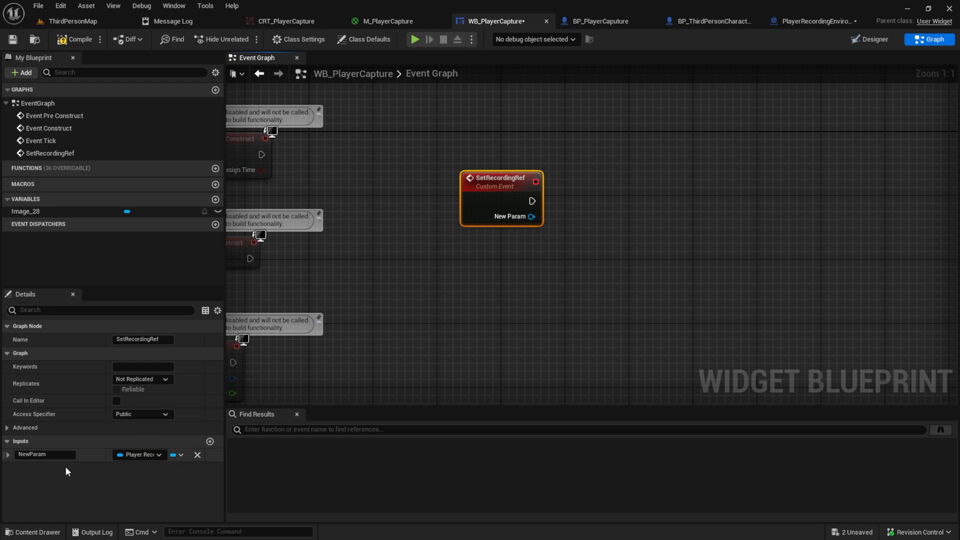
double_click(45, 455)
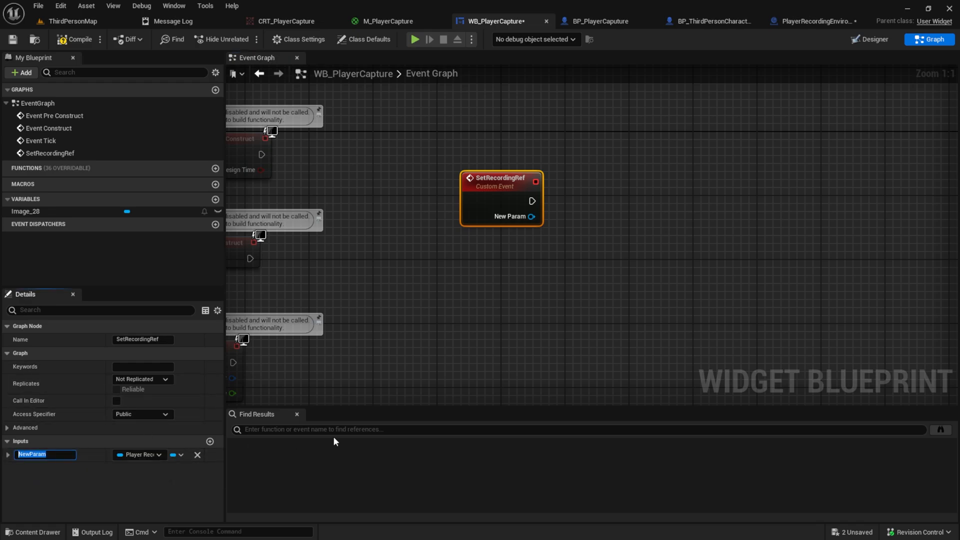
type("RecordingRef")
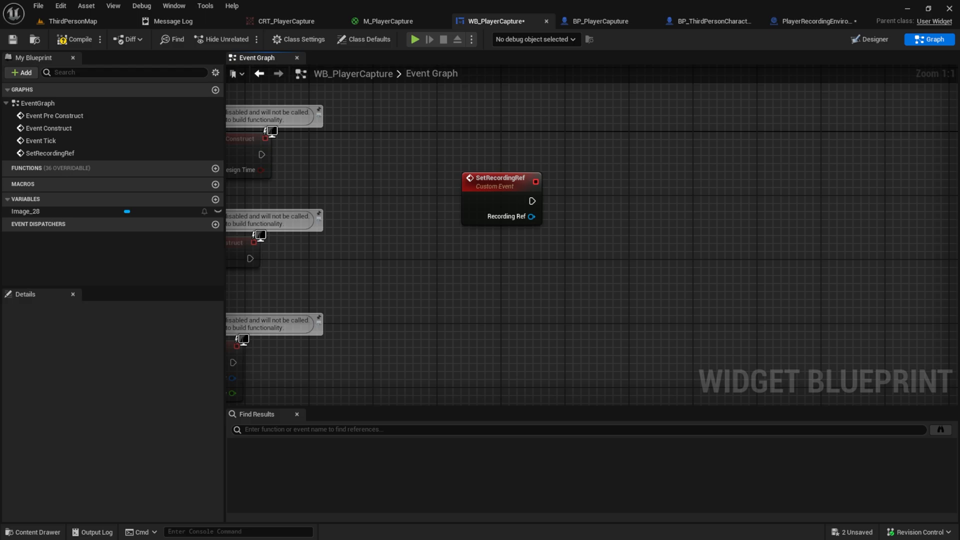
left_click_drag(534, 216, 612, 227)
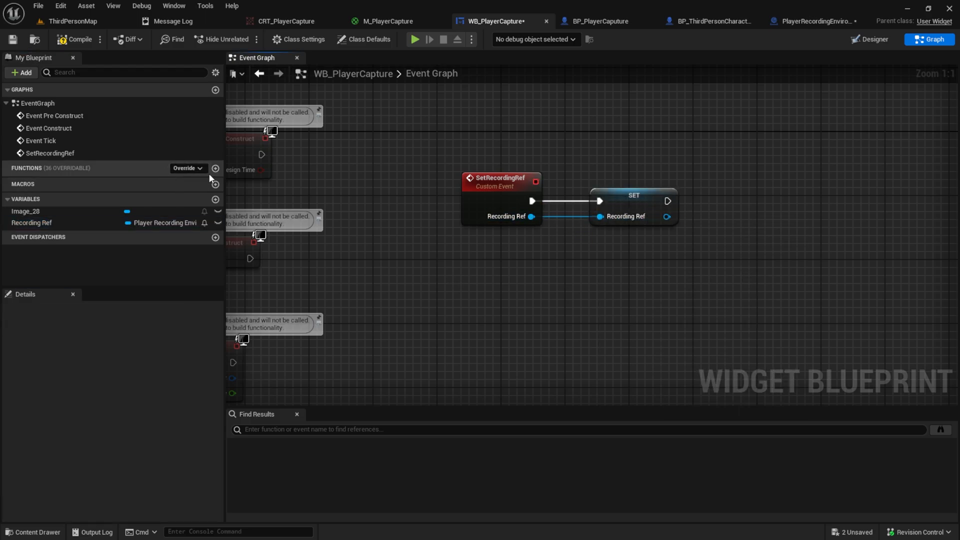
Override On Mouse Move to send Get Cursor Delta to Recording Ref's Mouse Move
left_click(186, 168)
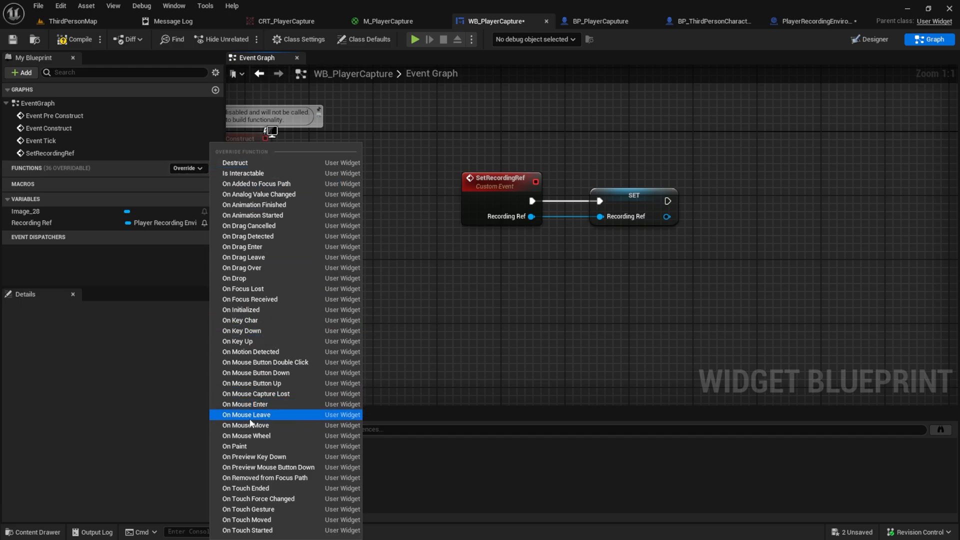
left_click(246, 425)
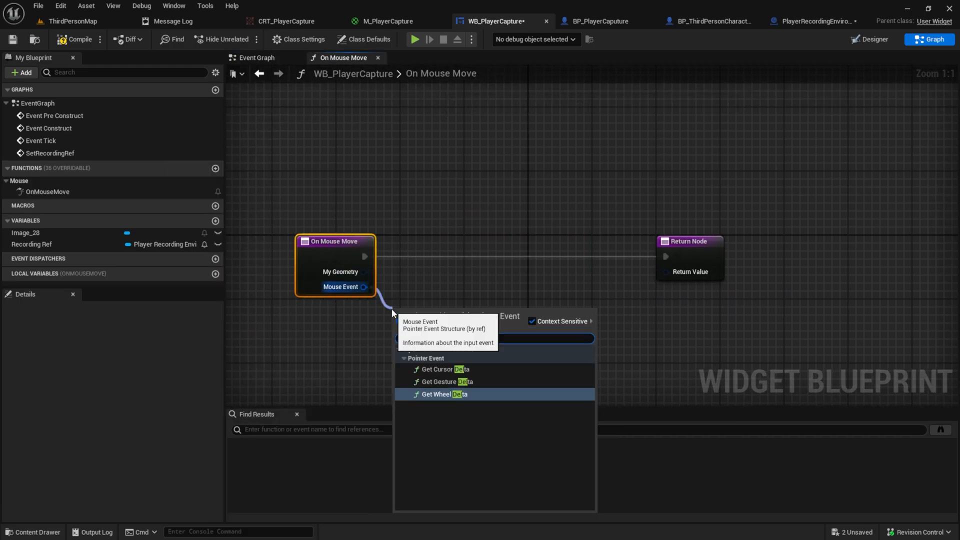
mouse_move(442, 368)
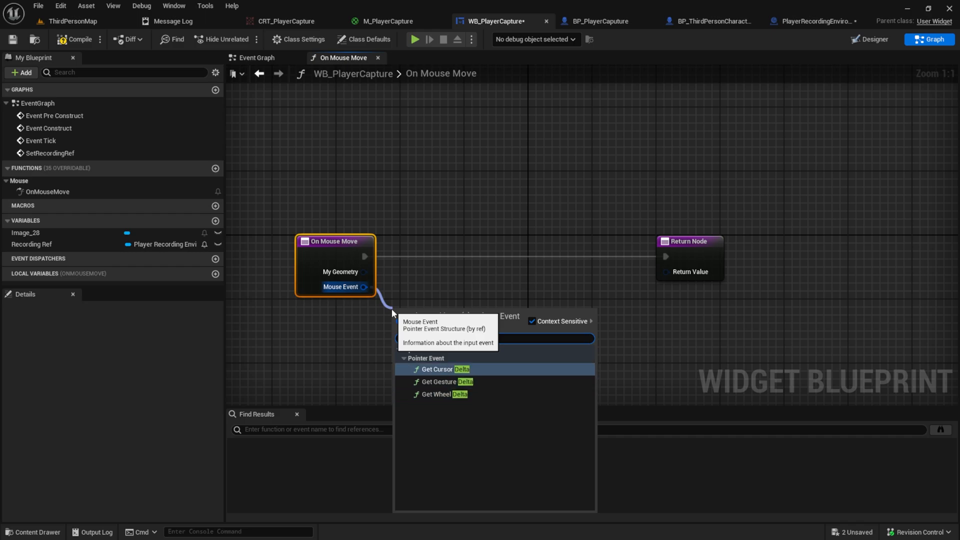
left_click(437, 369)
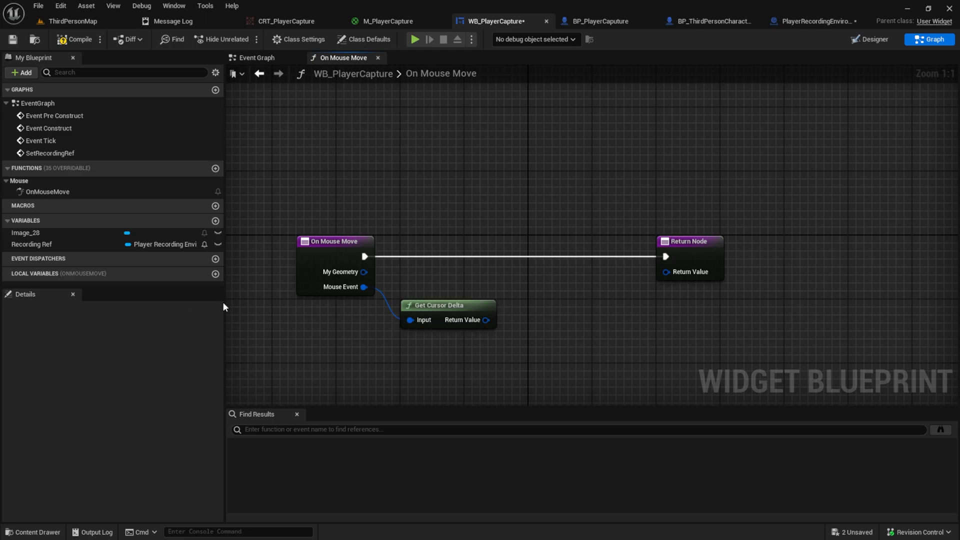
left_click(31, 244)
type("mo")
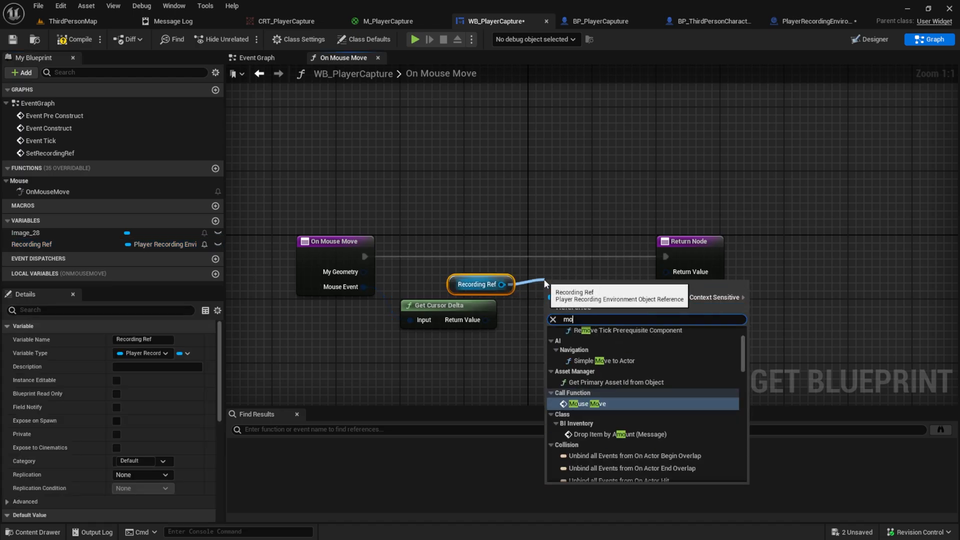
left_click(583, 404)
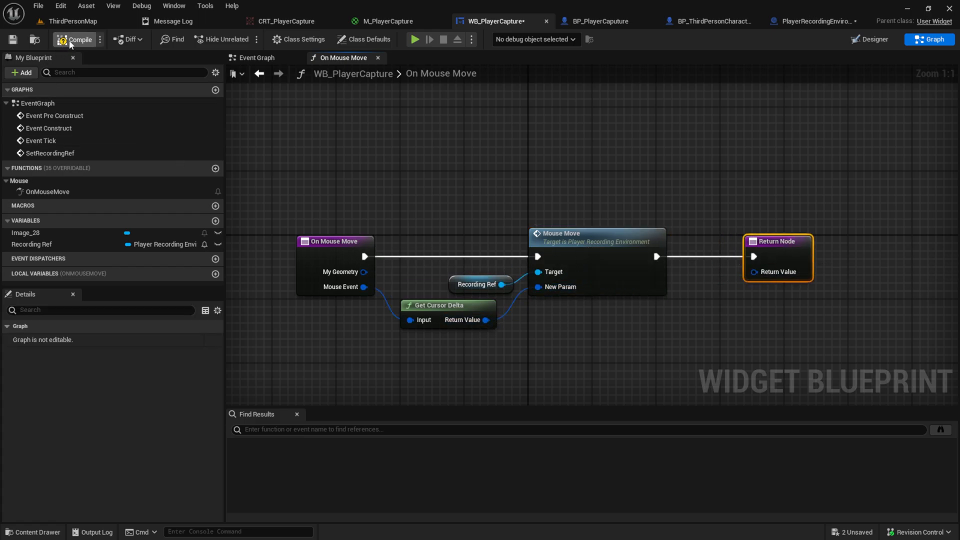
Compile both blueprints and return a Handled reply from On Mouse Move
left_click(76, 39)
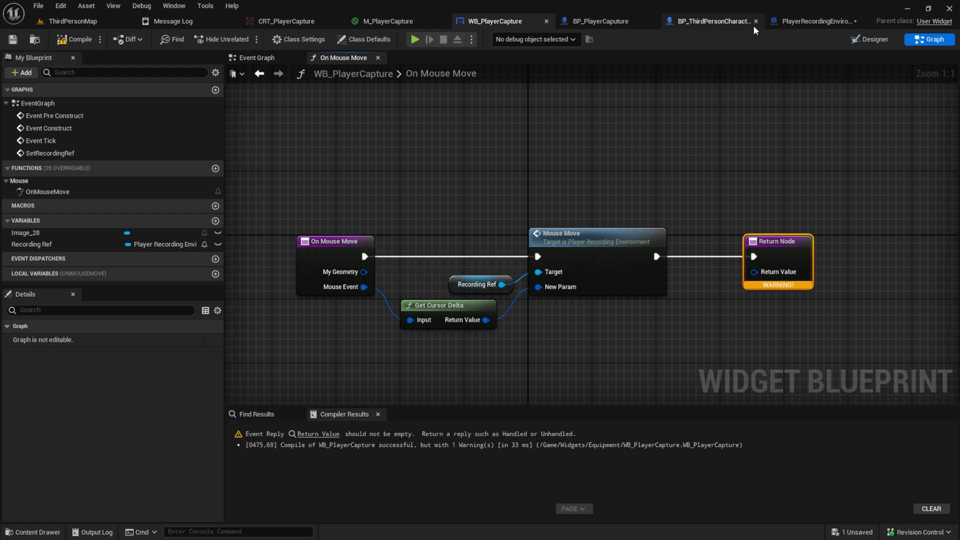
left_click(819, 21)
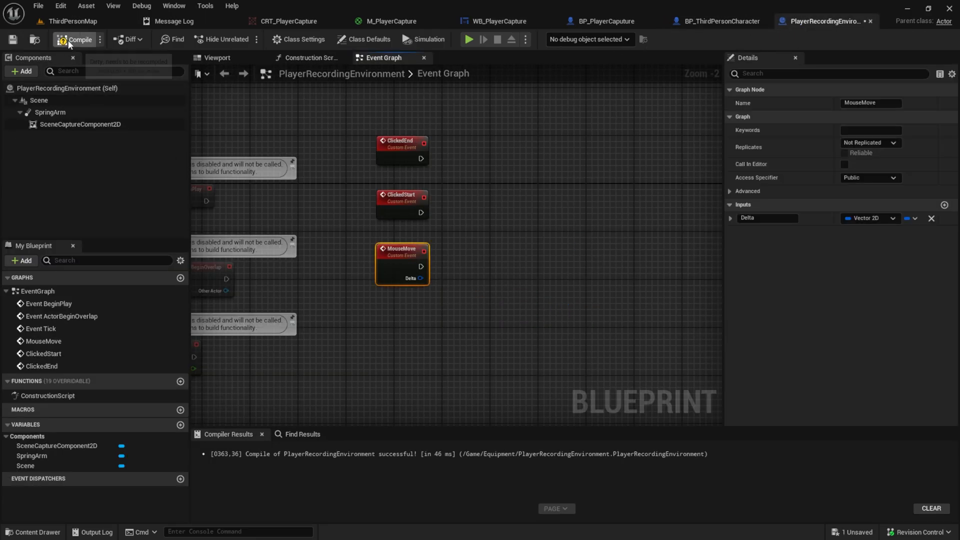
left_click(492, 21)
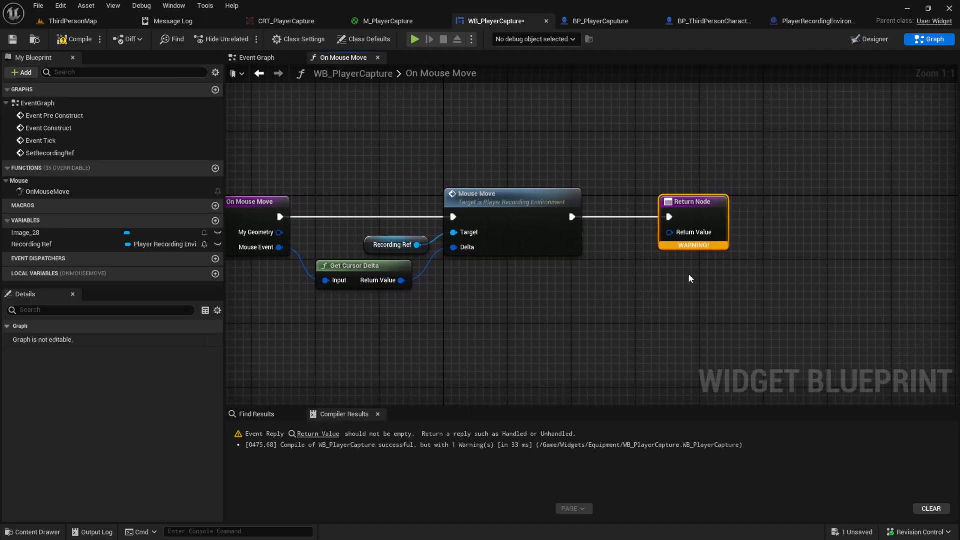
left_click_drag(667, 232, 668, 293)
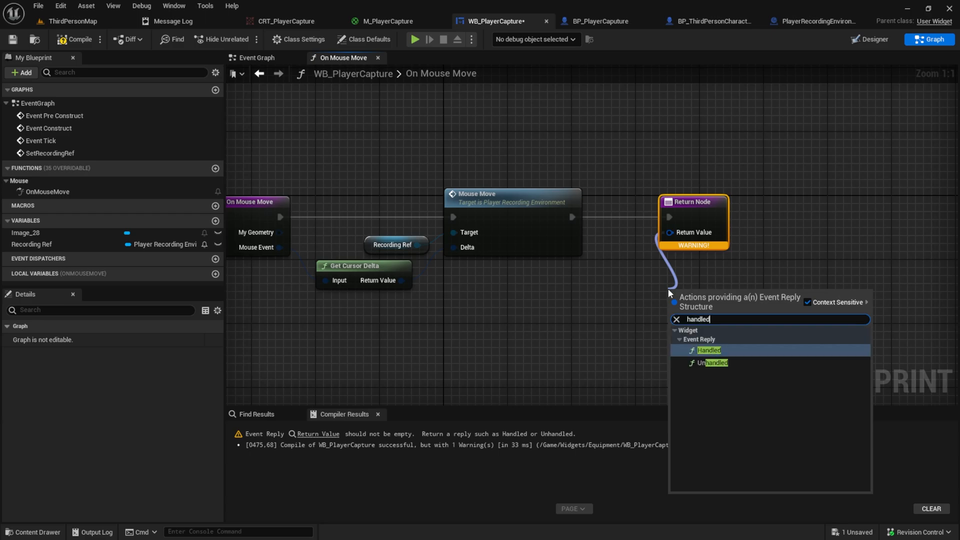
left_click(708, 350)
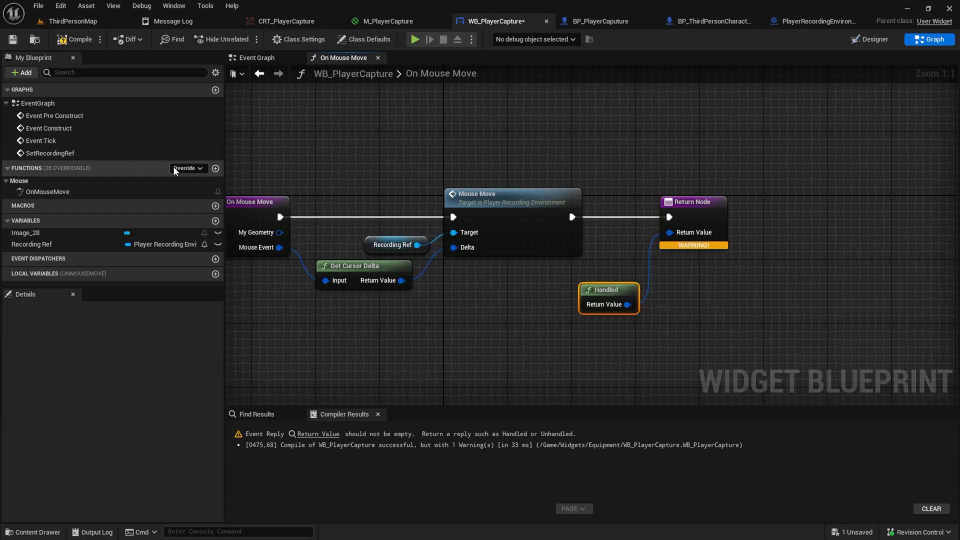
left_click(186, 168)
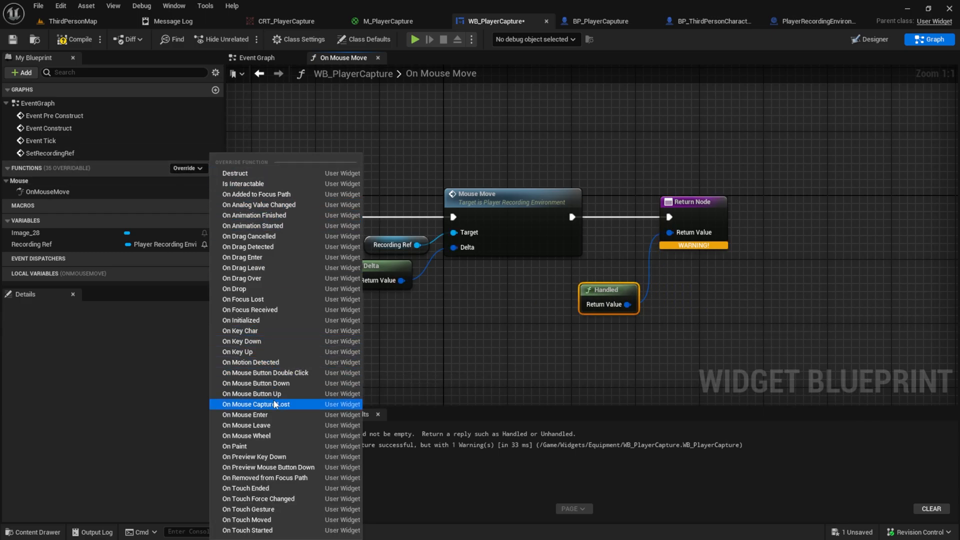
mouse_move(246, 425)
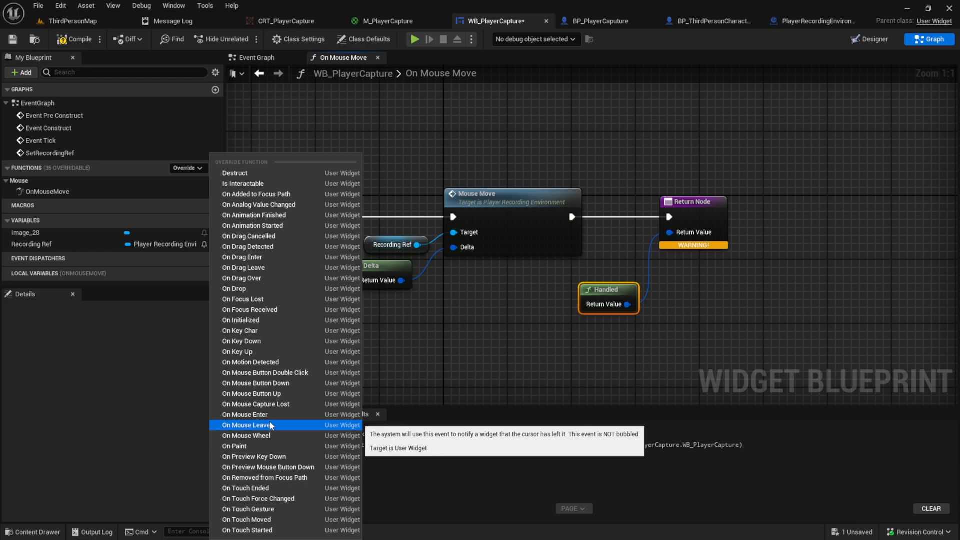
Override On Mouse Button Down and Up, with Button Down calling Clicked Start on Recording Ref
left_click(255, 383)
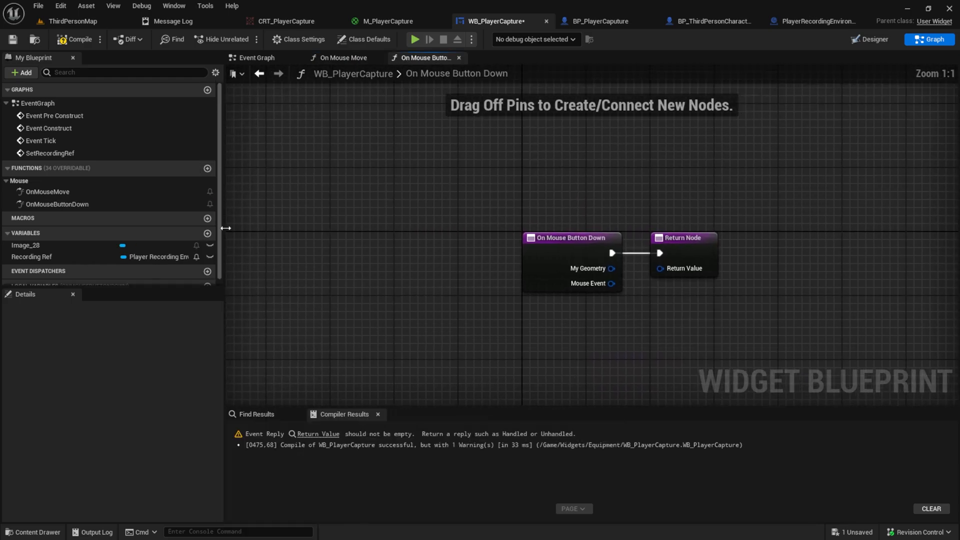
left_click(208, 168)
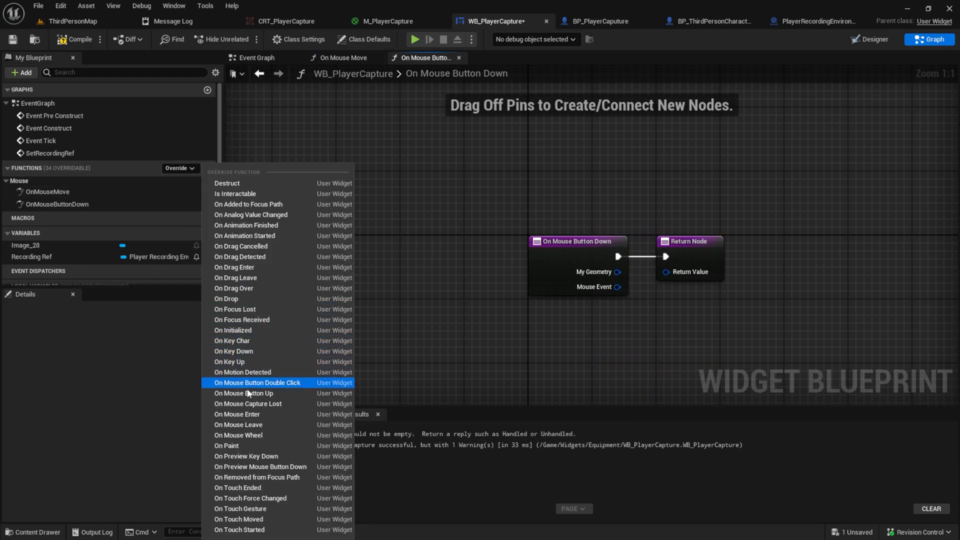
left_click(244, 392)
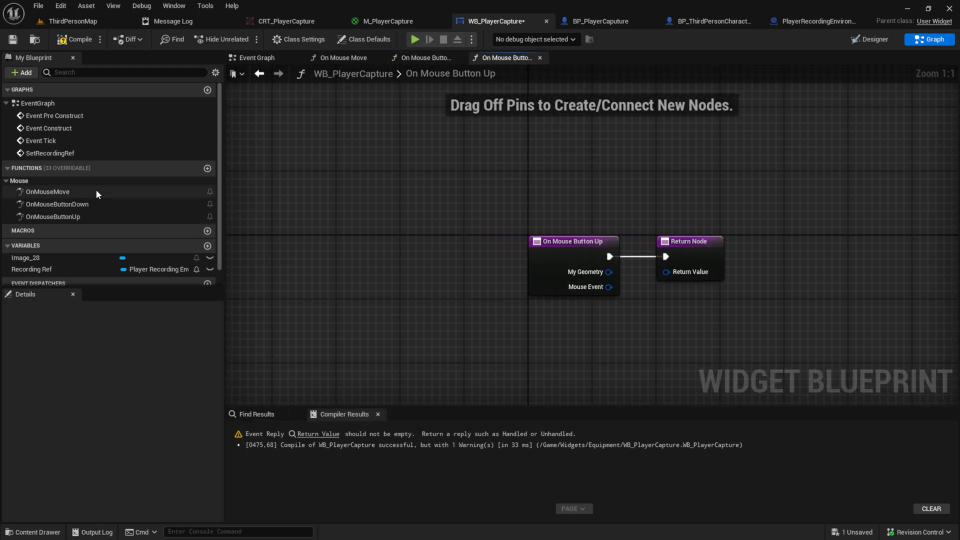
left_click(421, 58)
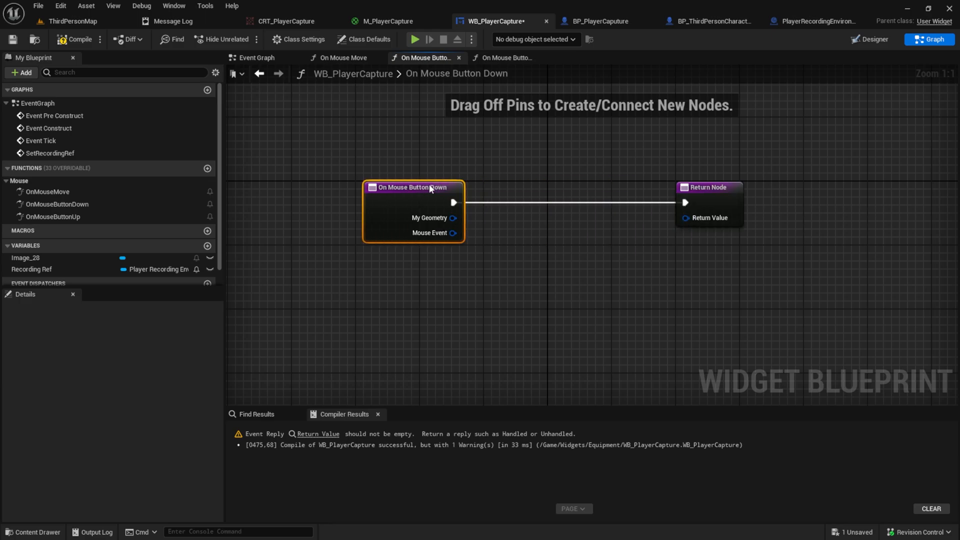
left_click(31, 268)
type("clic")
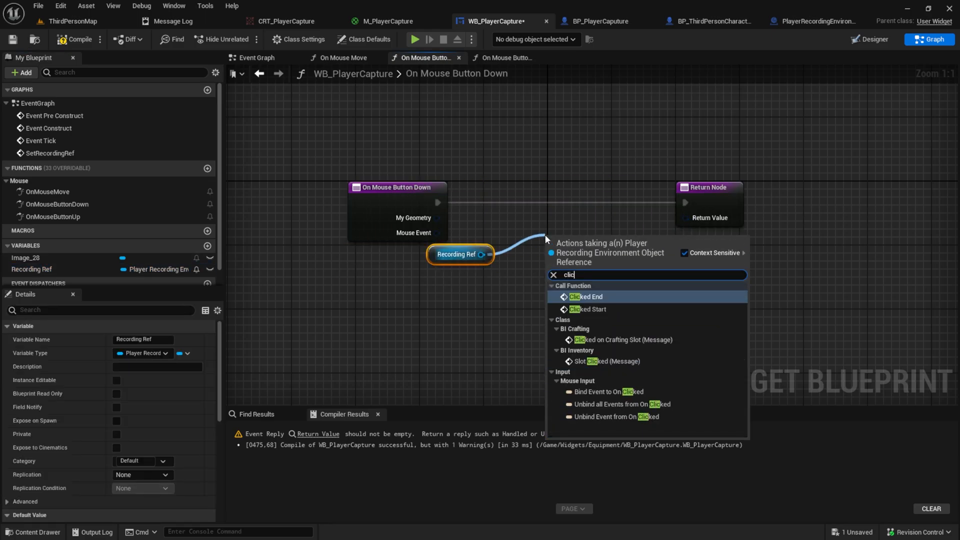
left_click(588, 309)
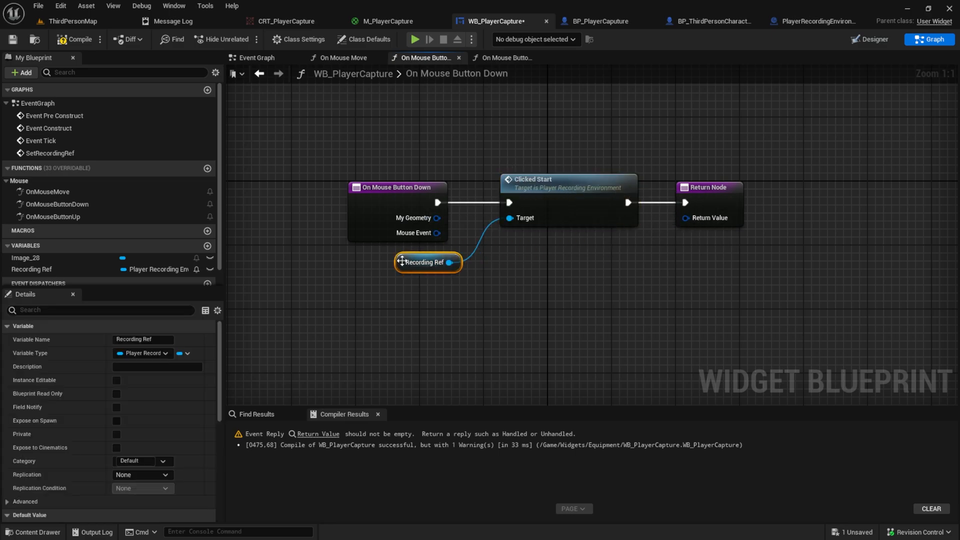
Make On Mouse Button Up call Clicked End on Recording Ref and return Handled
left_click(504, 57)
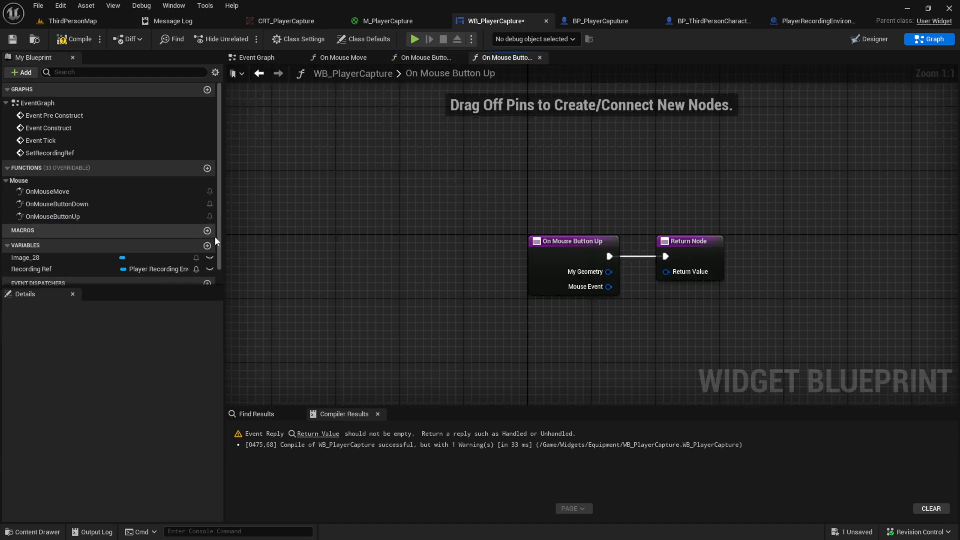
left_click(22, 258)
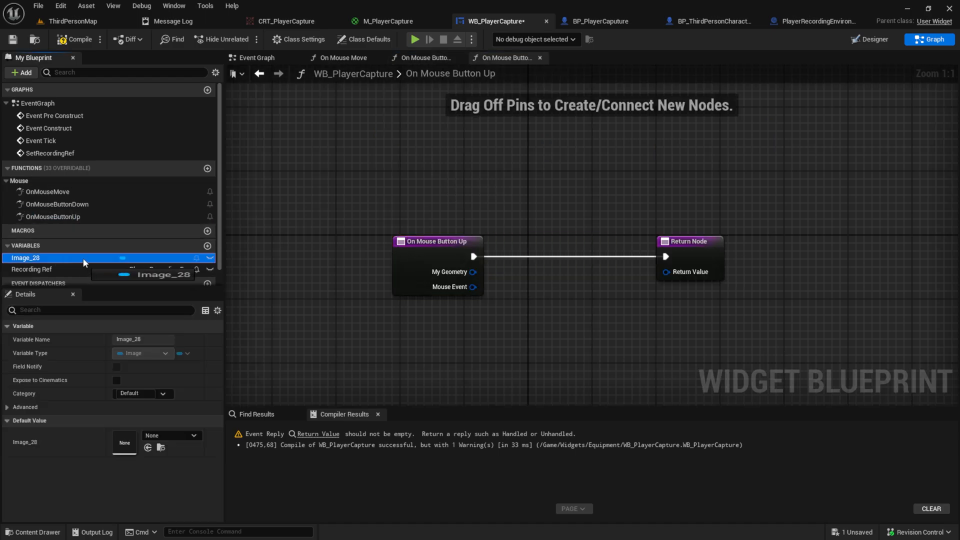
left_click_drag(31, 269, 439, 339)
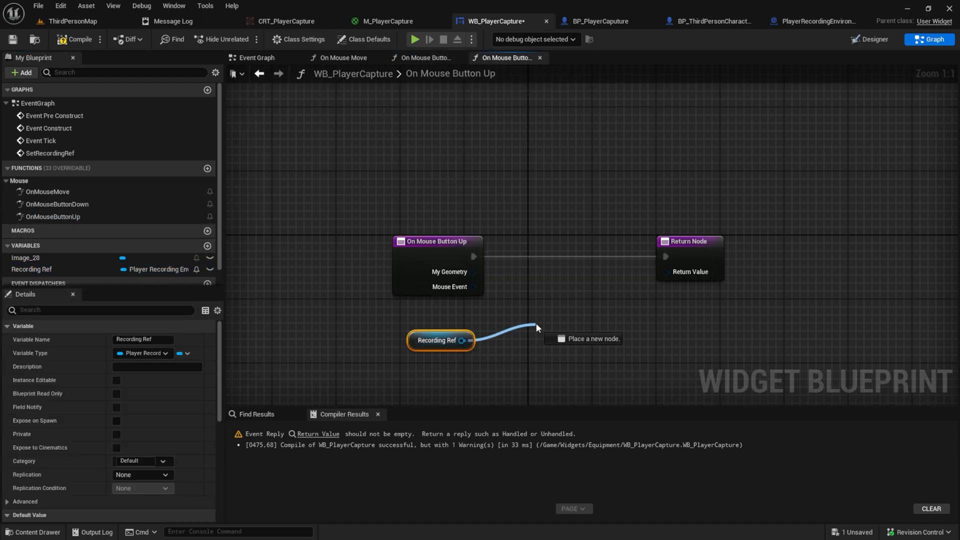
left_click(583, 339)
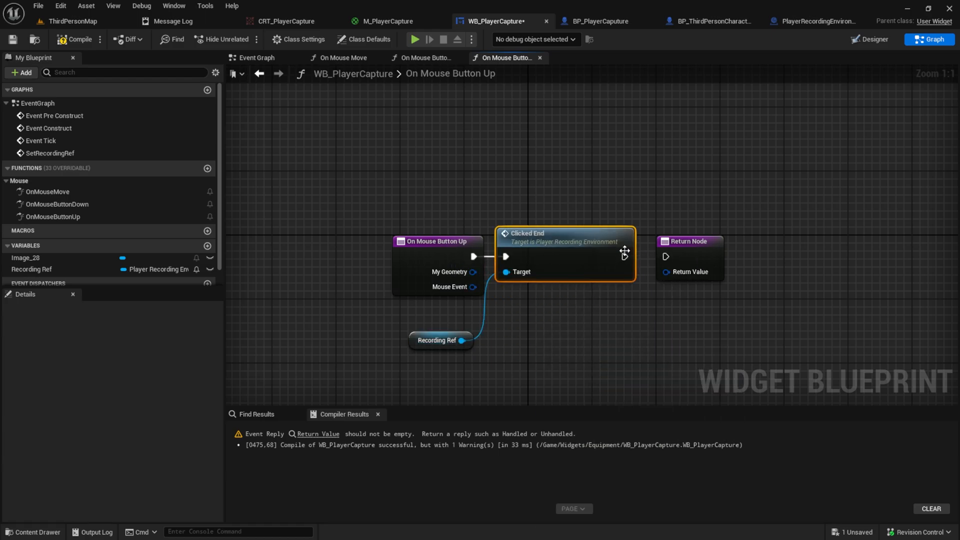
left_click_drag(657, 271, 685, 309)
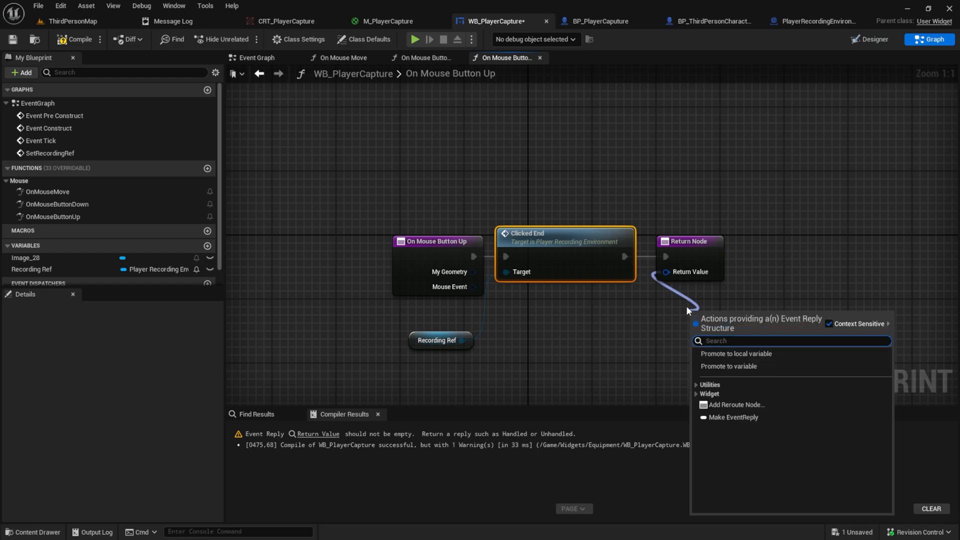
left_click(733, 418)
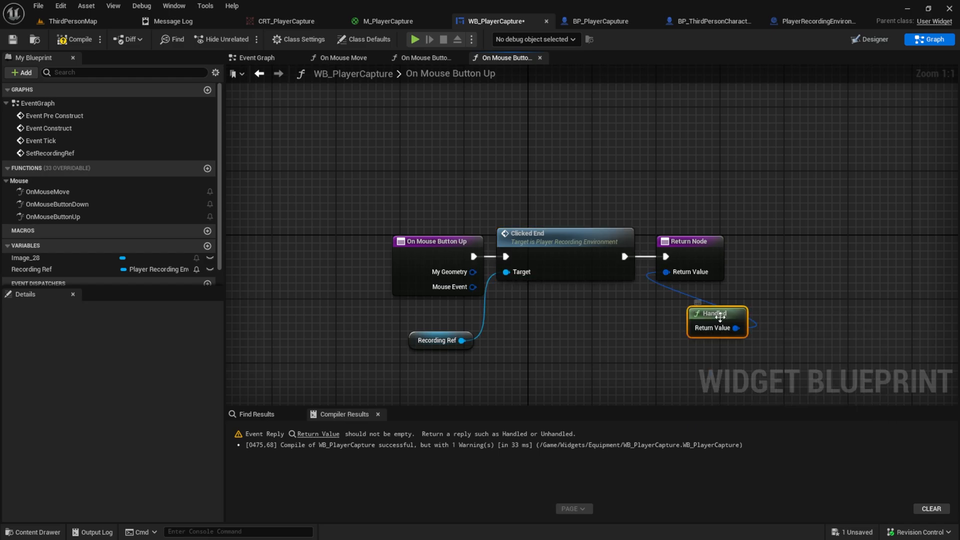
Add Event On Mouse Leave calling Clicked End on Recording Ref, and compile the widget
left_click(423, 58)
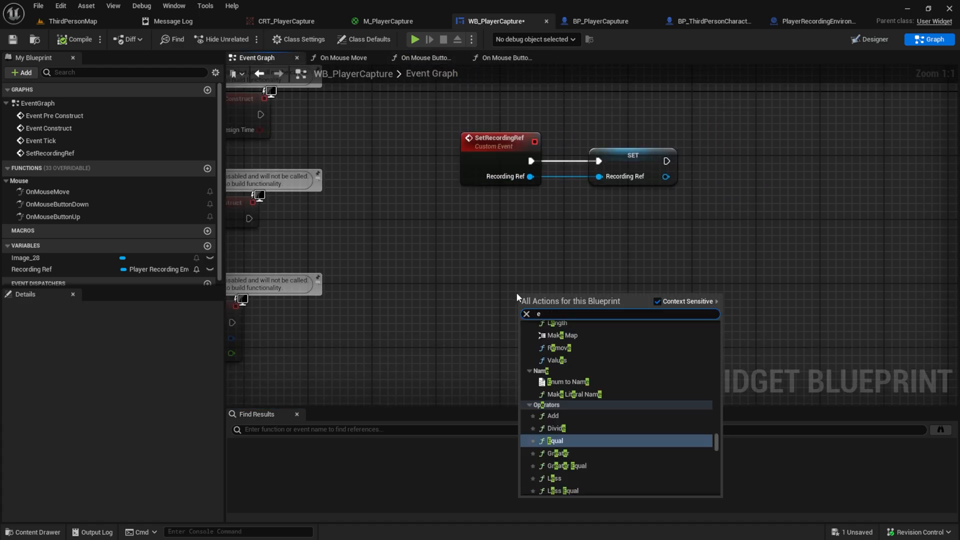
type("event on mos")
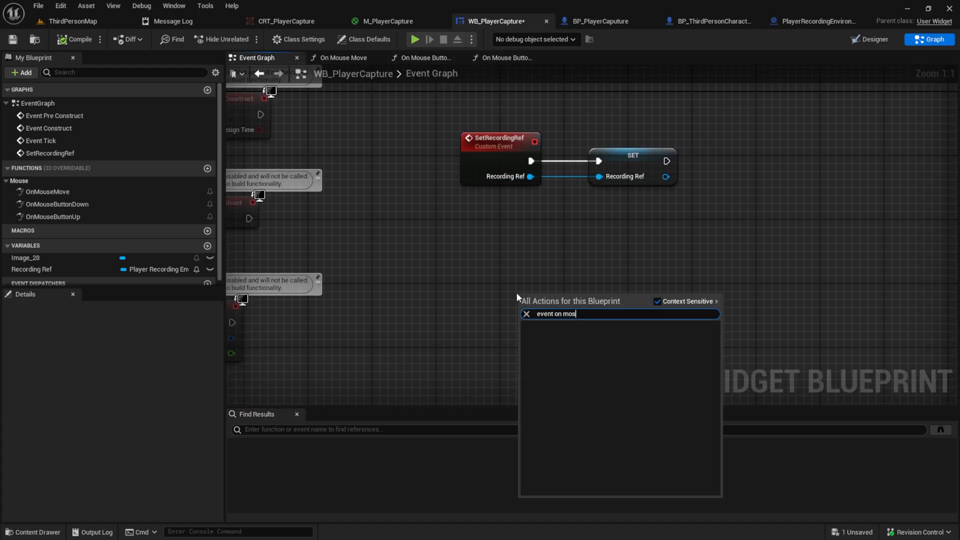
left_click(556, 314)
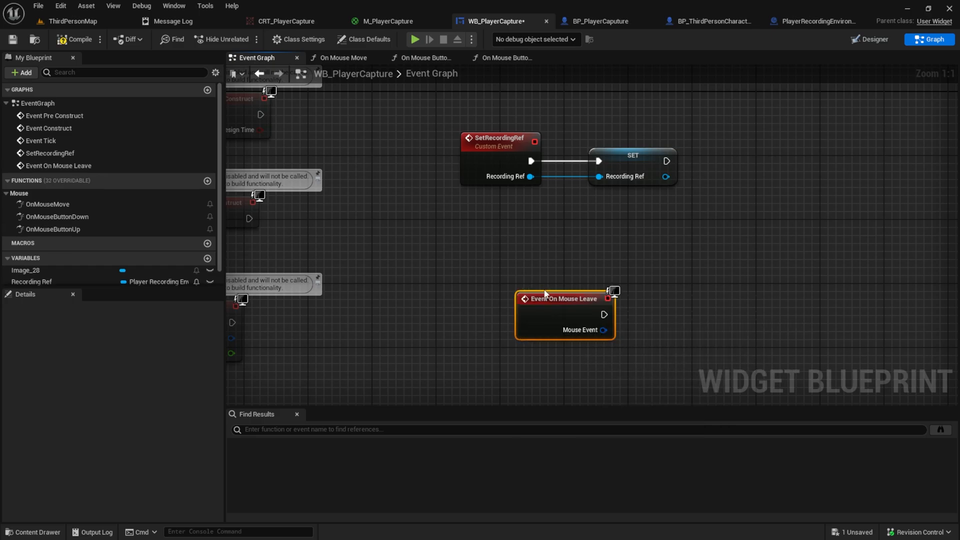
left_click_drag(559, 298, 518, 259)
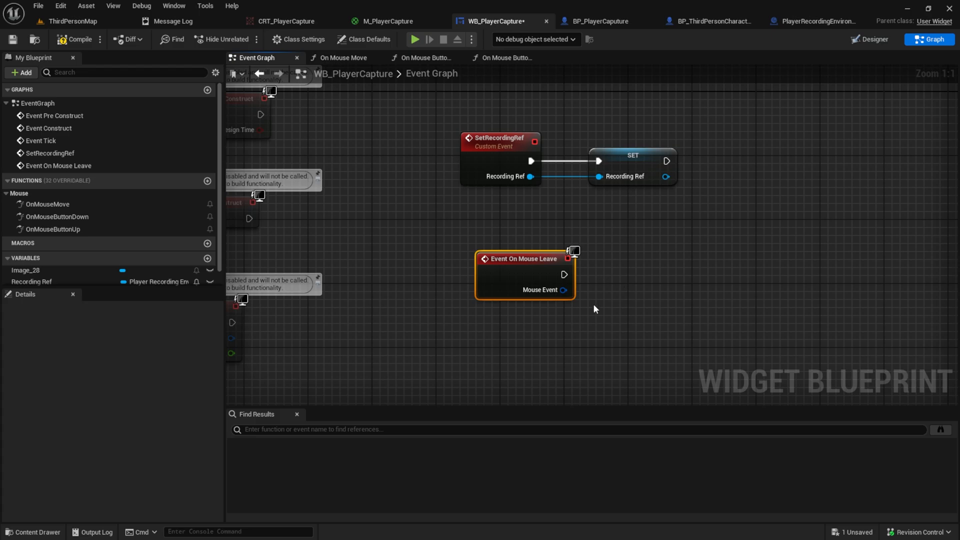
mouse_move(201, 254)
type("click")
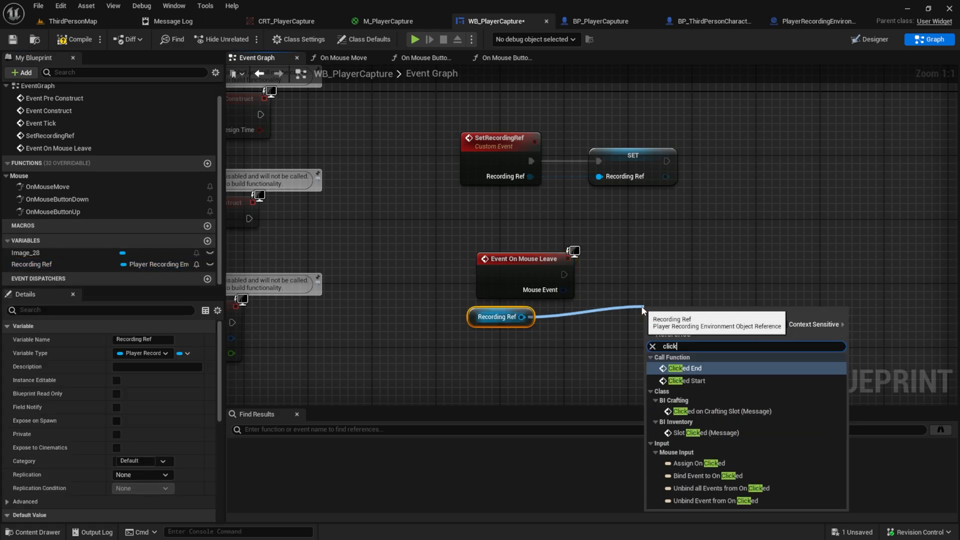
left_click(683, 369)
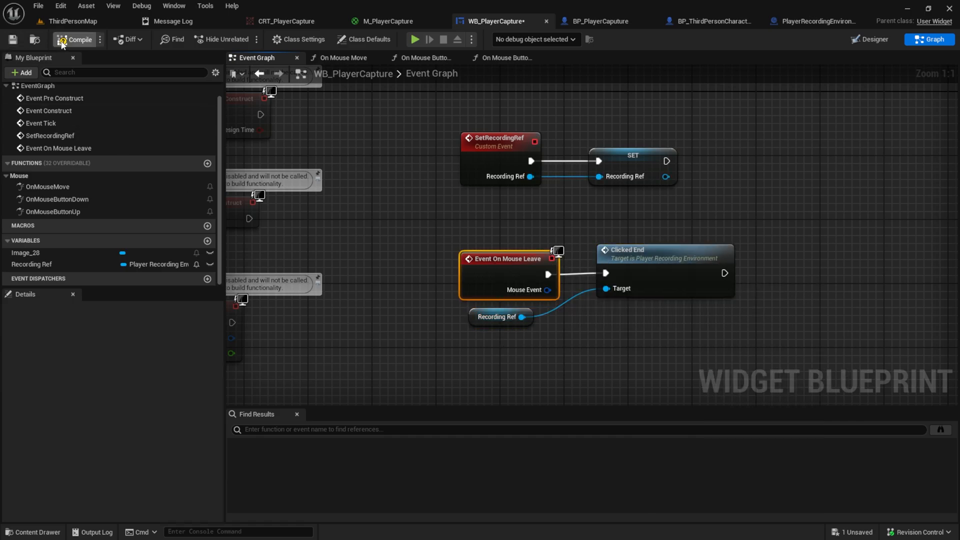
left_click(73, 39)
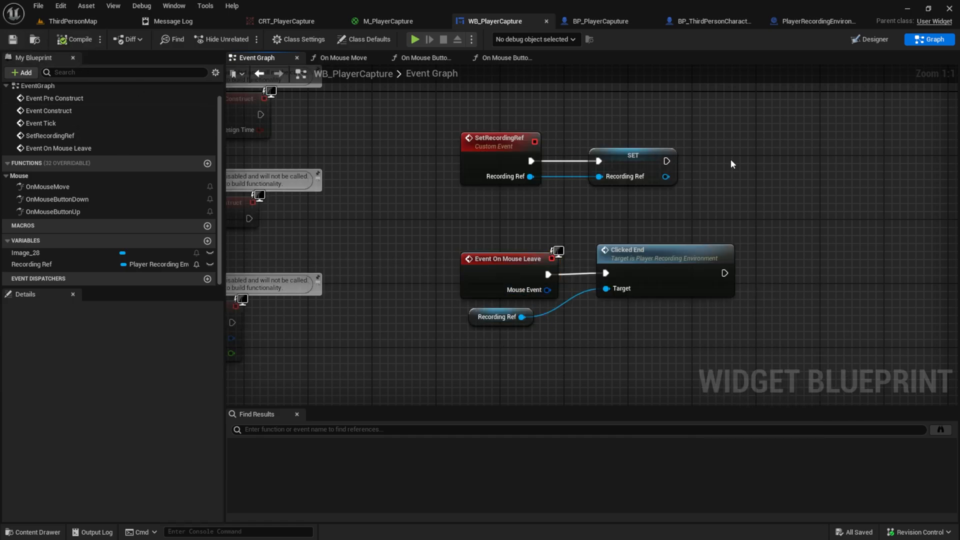
left_click(825, 21)
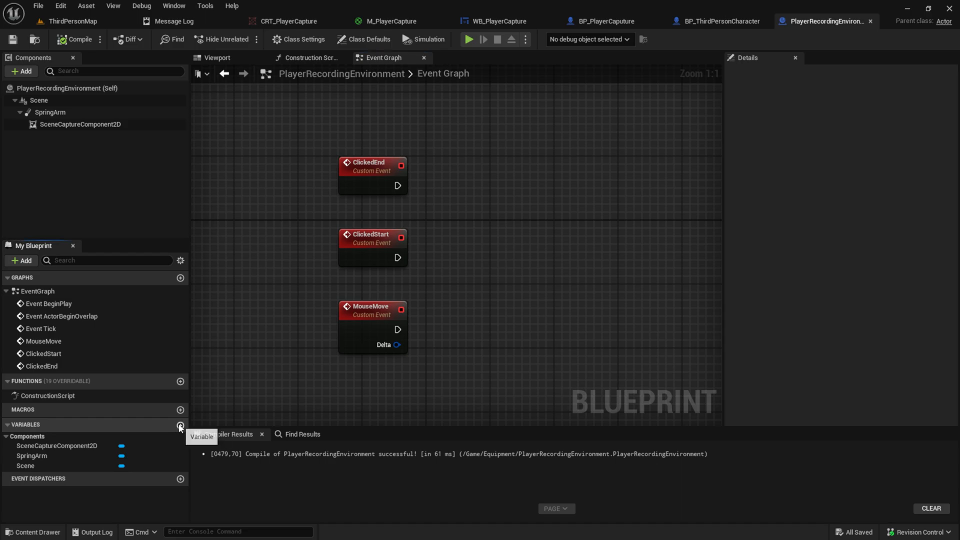
Add a CanRotate boolean, have ClickedStart set it true, and place a CanRotate getter
left_click(179, 424)
type("CanRotate")
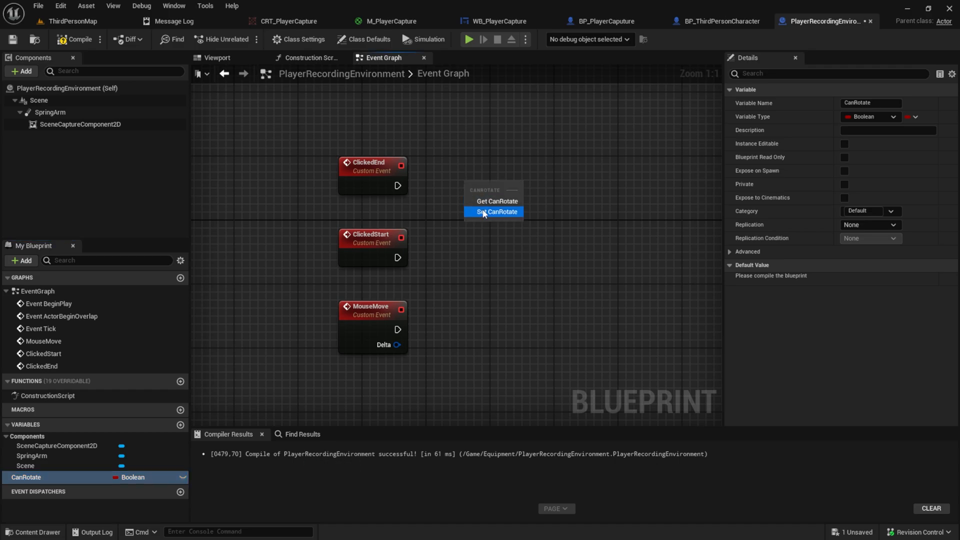
left_click(493, 211)
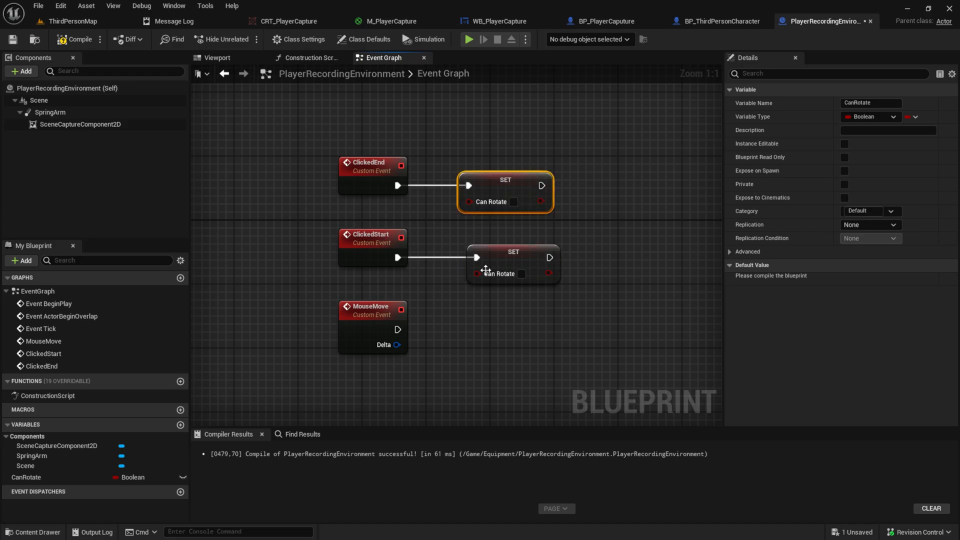
left_click(522, 274)
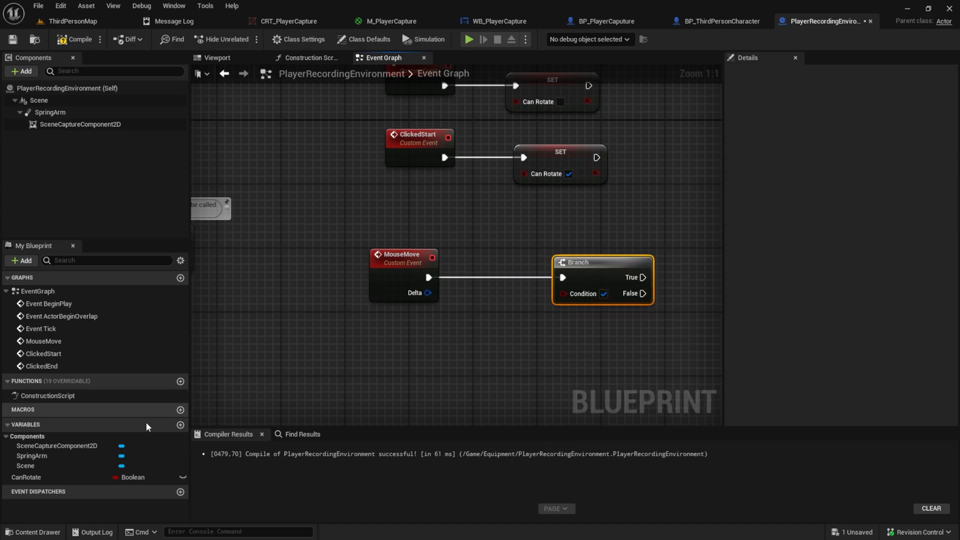
left_click(30, 477)
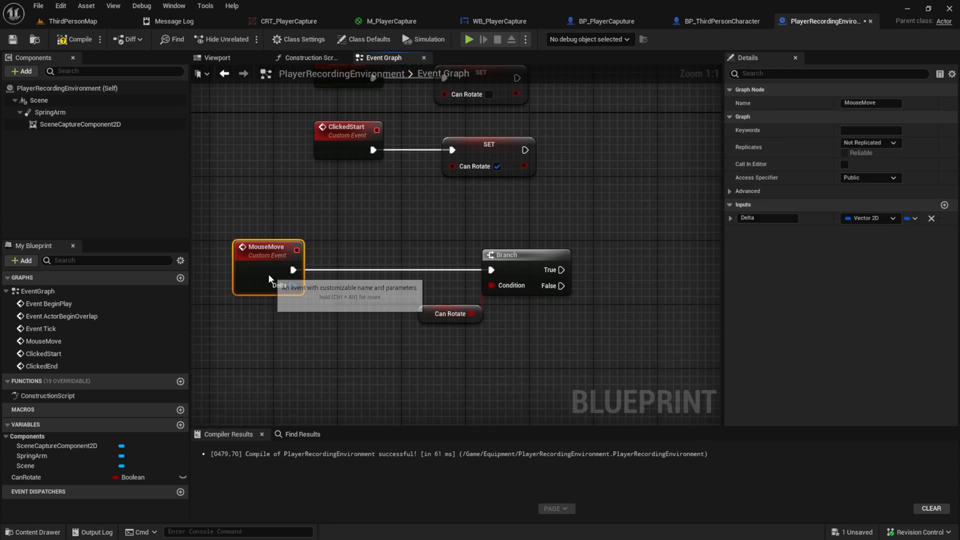
Feed MouseMove's Delta into a Vector 2D Divide node with X and Y set to -4
left_click_drag(294, 270, 355, 341)
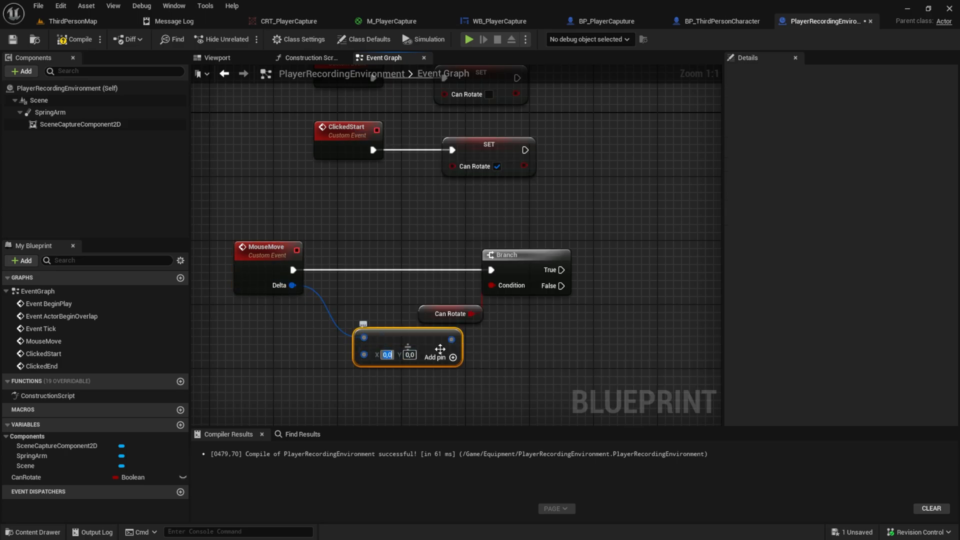
left_click(473, 377)
type("-")
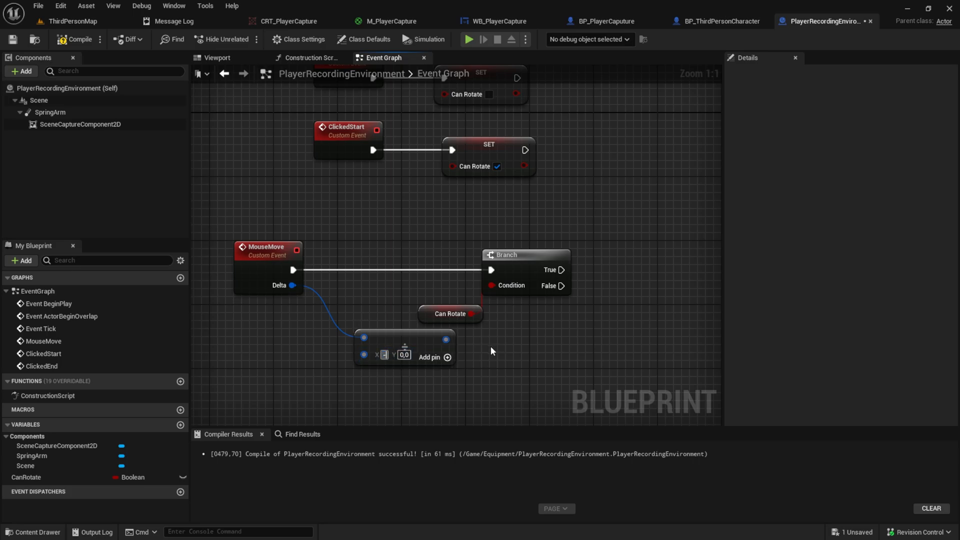
left_click_drag(493, 350, 458, 331)
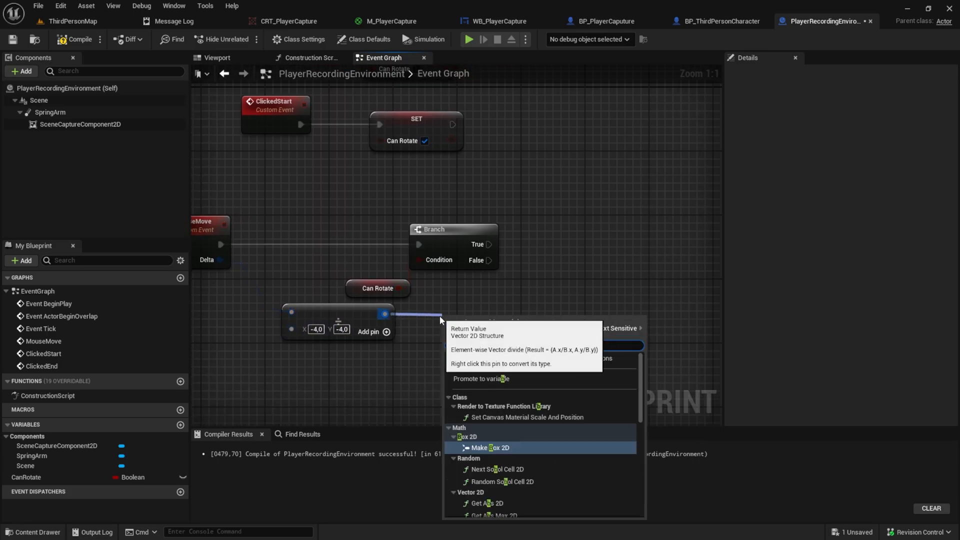
left_click(490, 447)
type("get world lo")
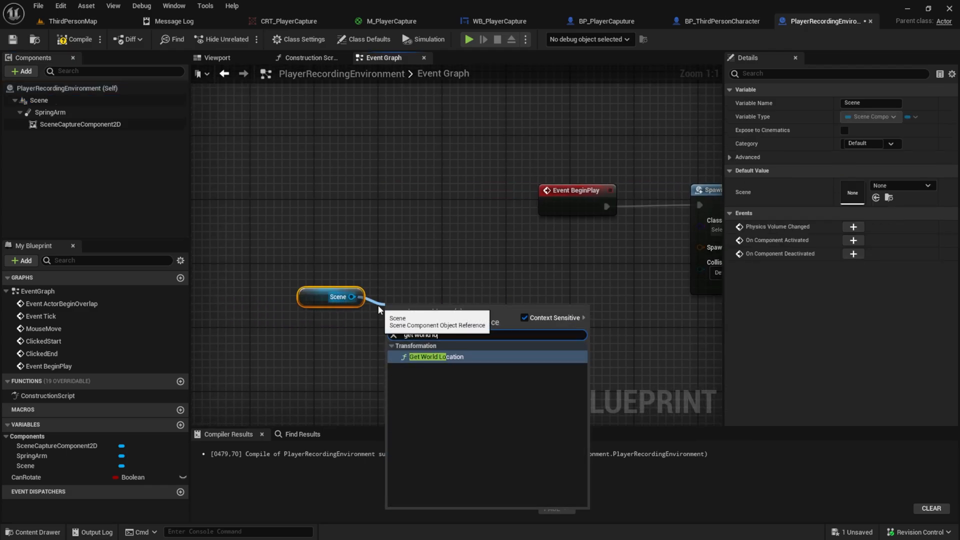
Get the Scene component's world location and feed it into a Make Transform node
left_click(436, 356)
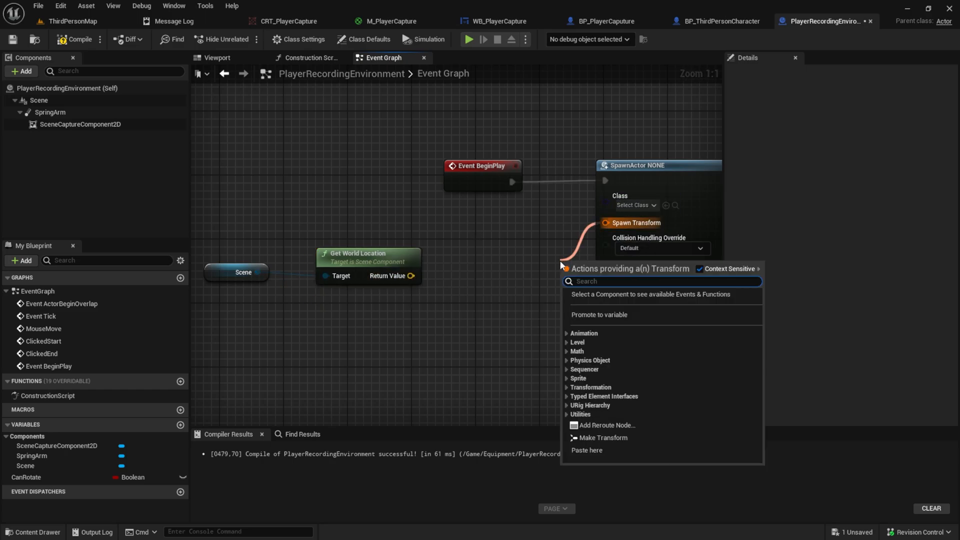
type("make tra")
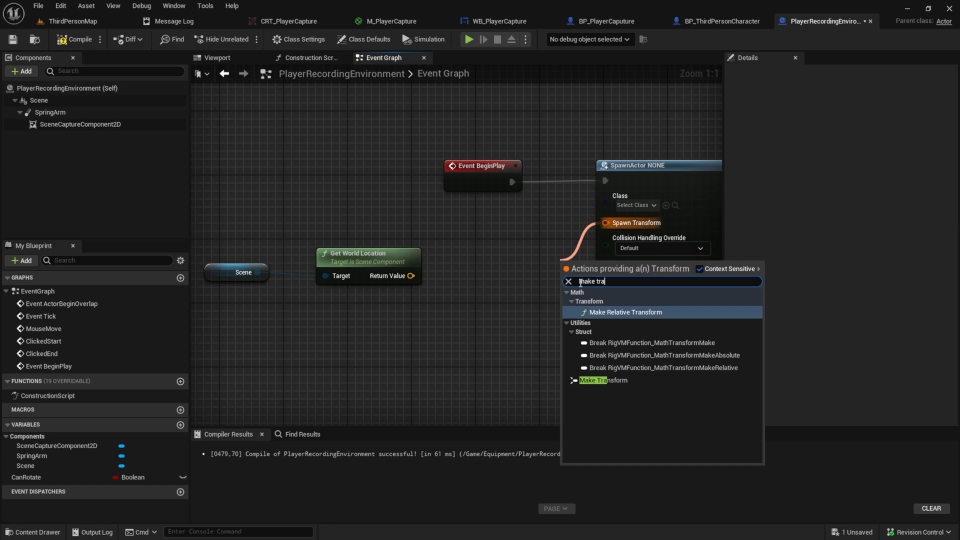
left_click(603, 380)
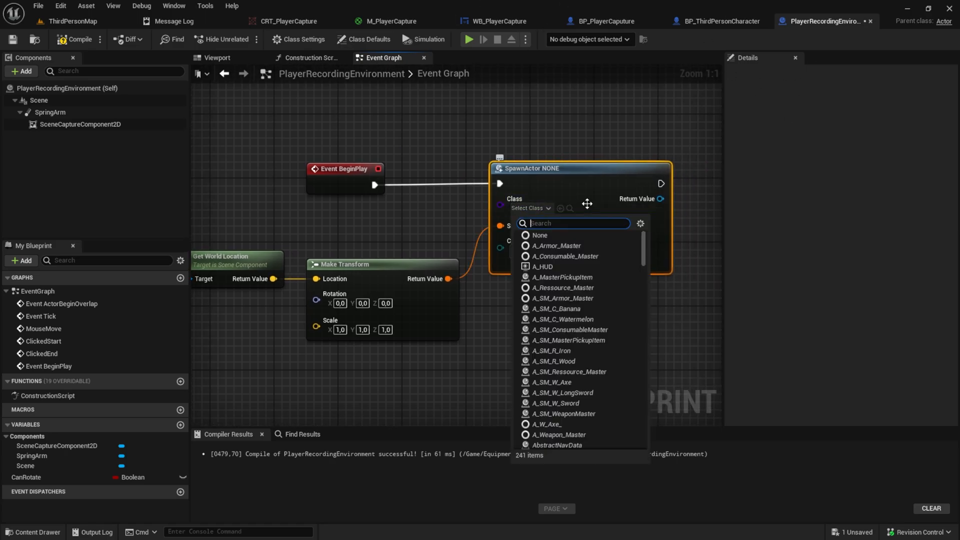
mouse_move(623, 236)
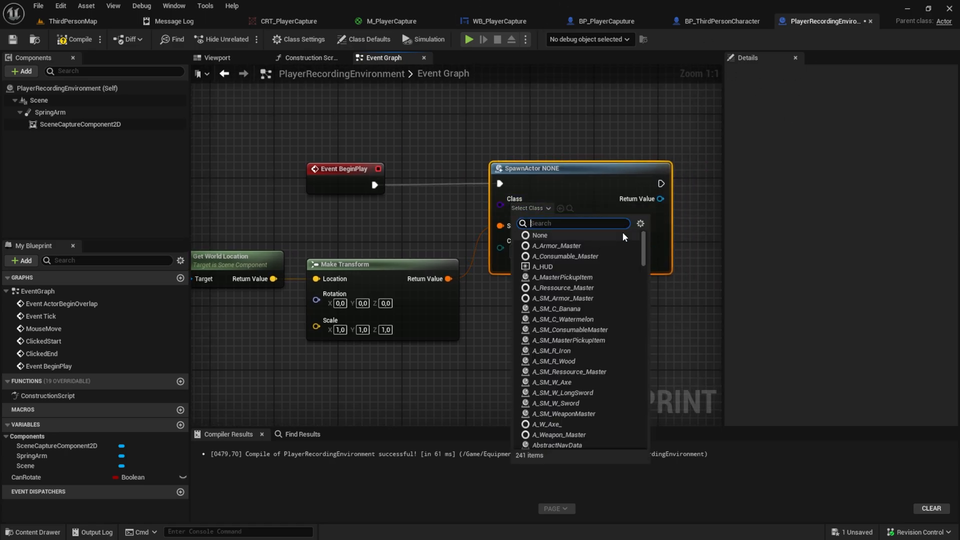
Spawn BP_PlayerCaputure at that transform and promote its Return Value to PlayerCaptureRef
type("playerc")
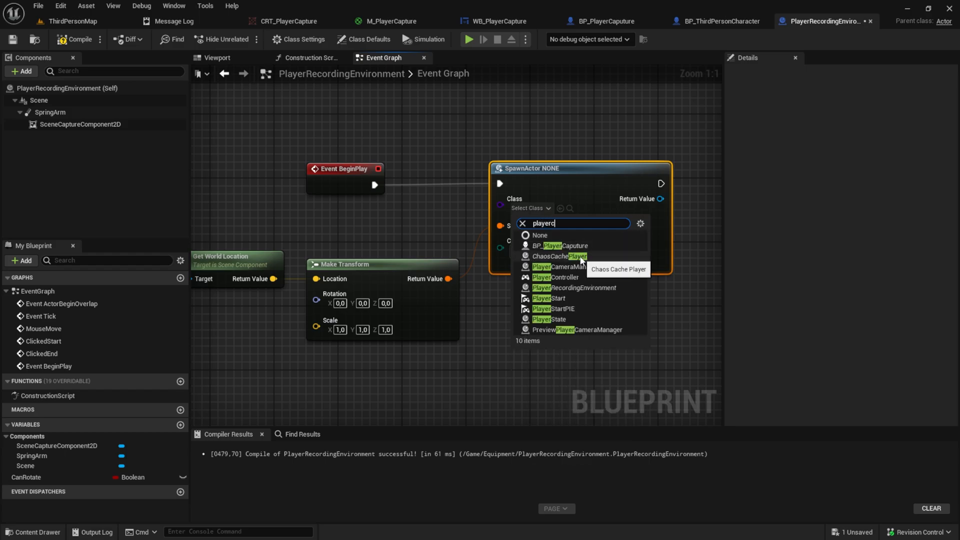
left_click(556, 245)
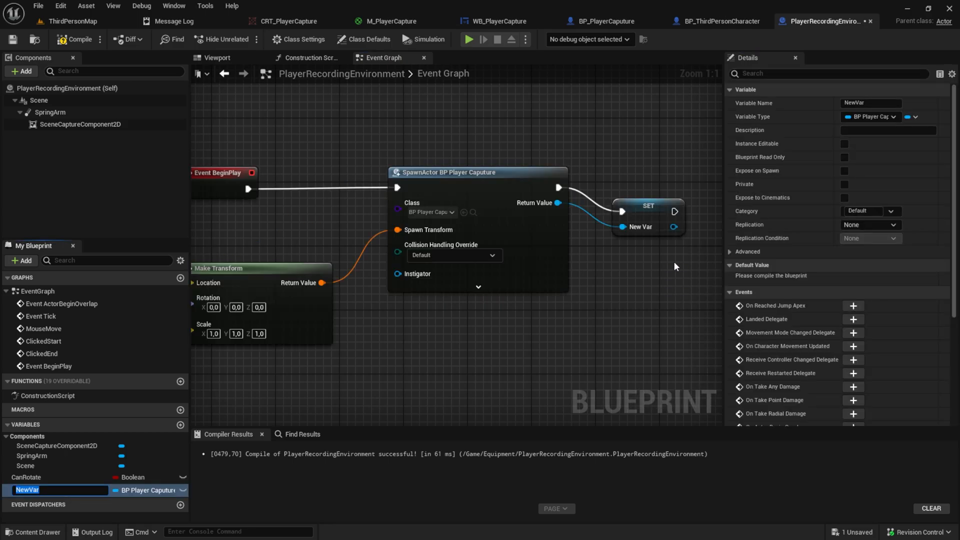
type("PlayerCaptureRef")
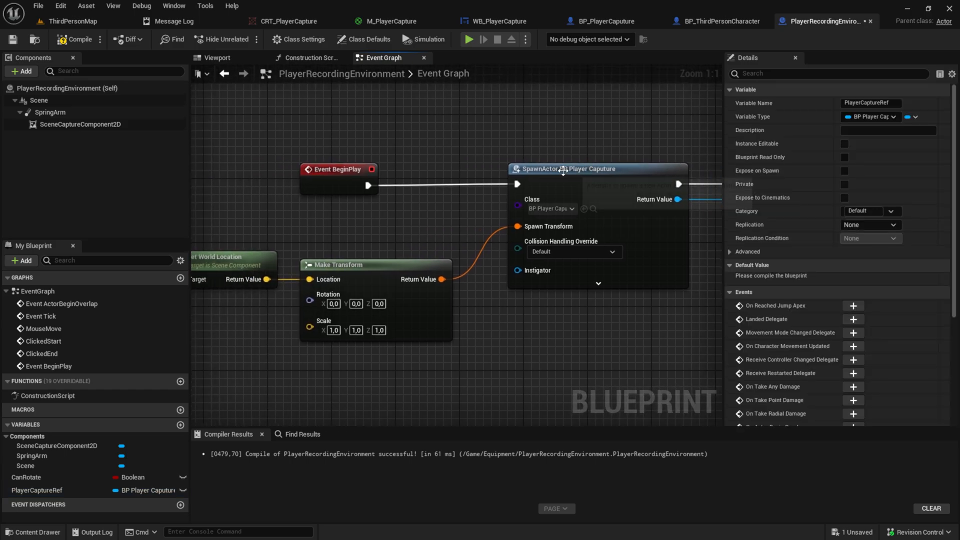
scroll("down", 3)
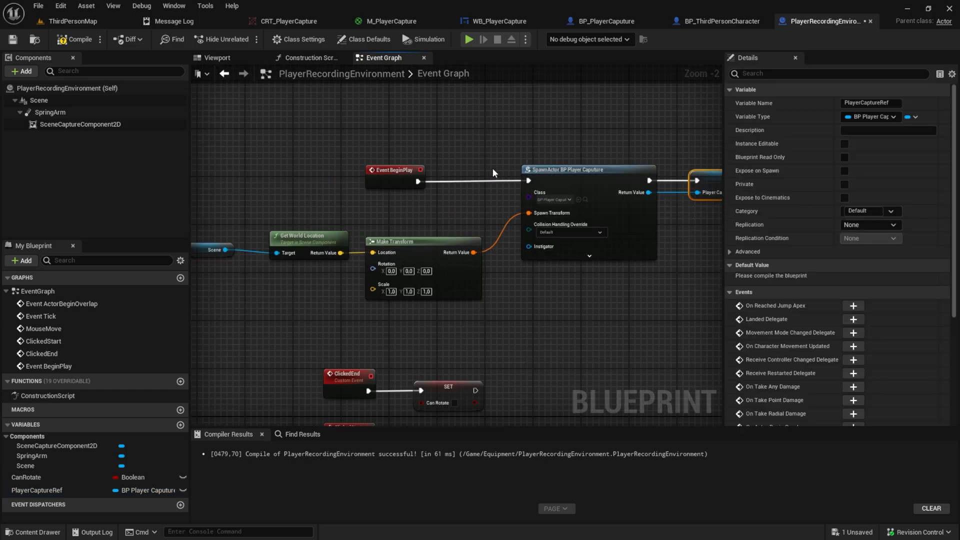
mouse_move(558, 165)
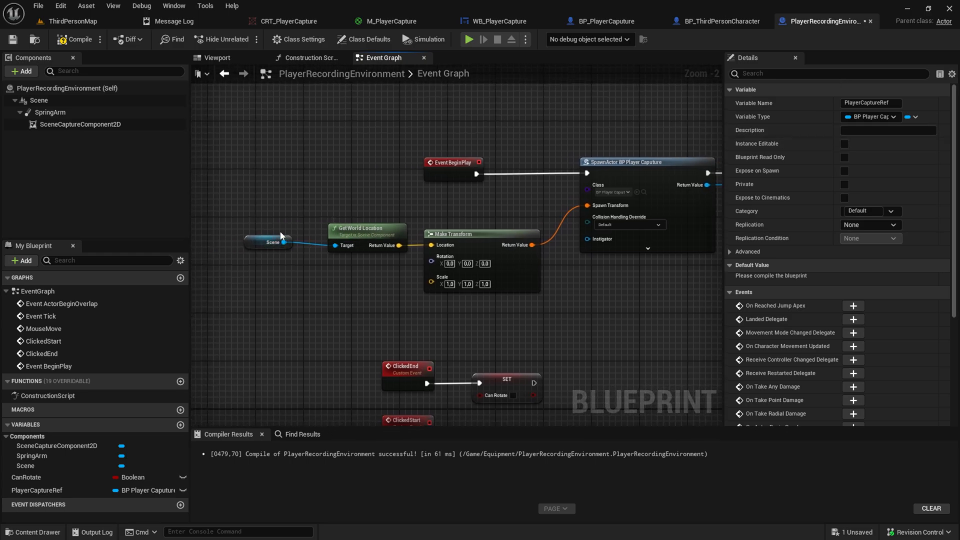
mouse_move(539, 150)
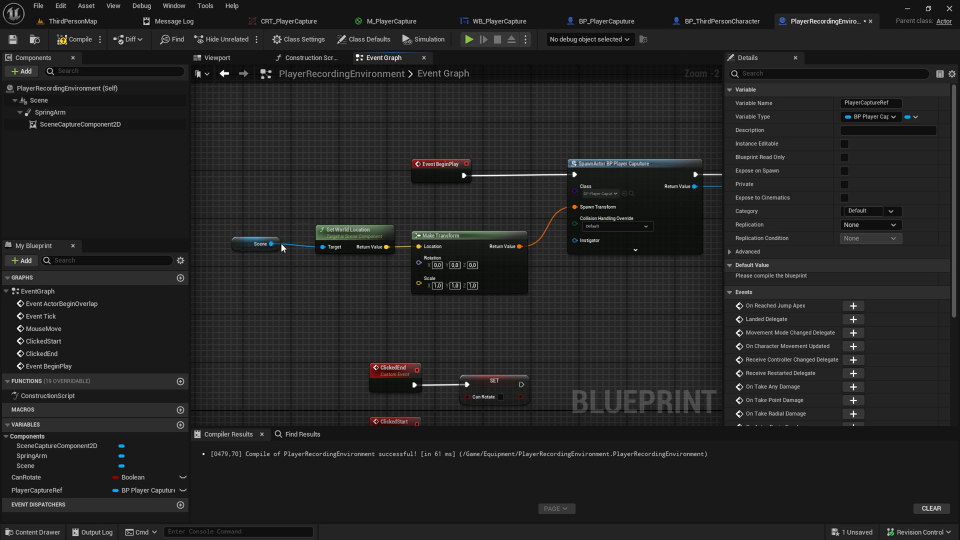
mouse_move(544, 130)
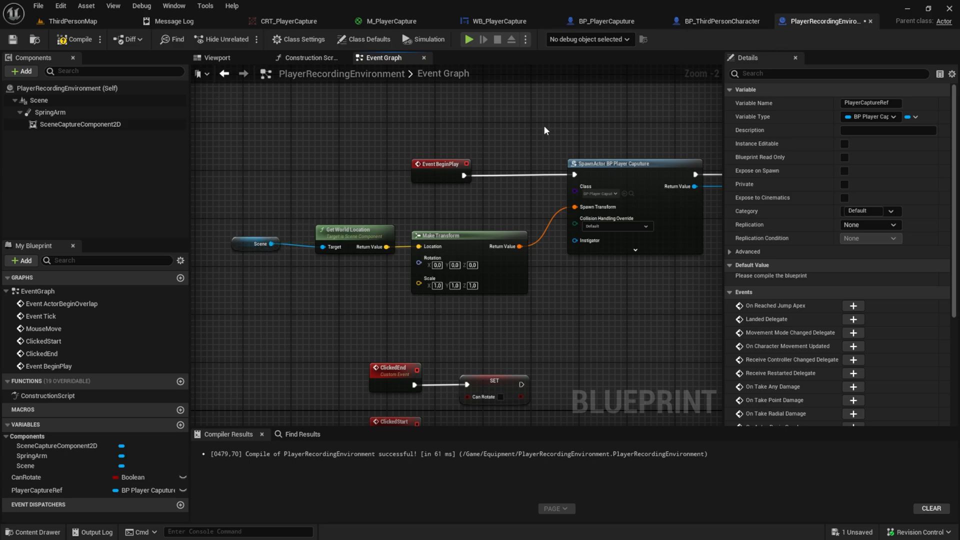
left_click(617, 226)
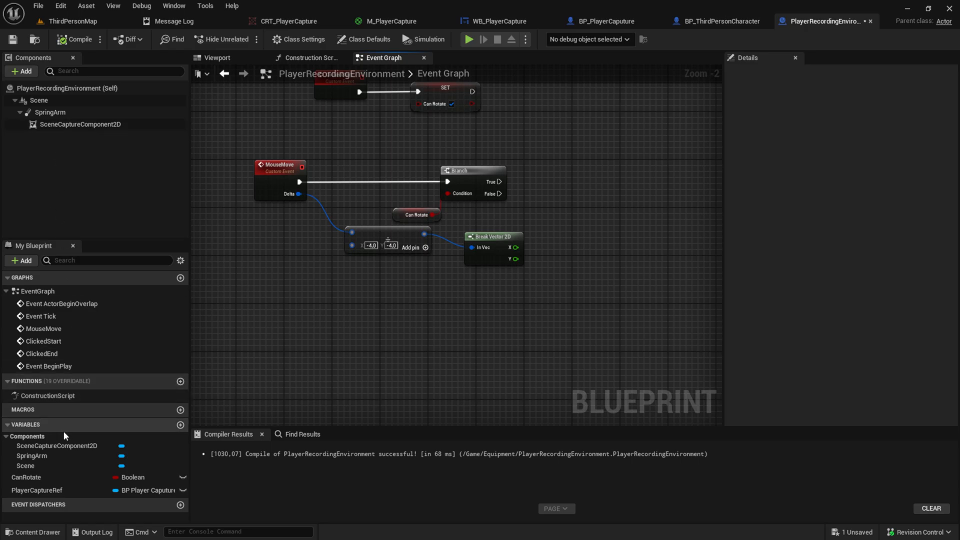
Add Actor Local Rotation on PlayerCaptureRef, with Break Vector 2D X driving Delta Rotation Yaw
left_click(552, 214)
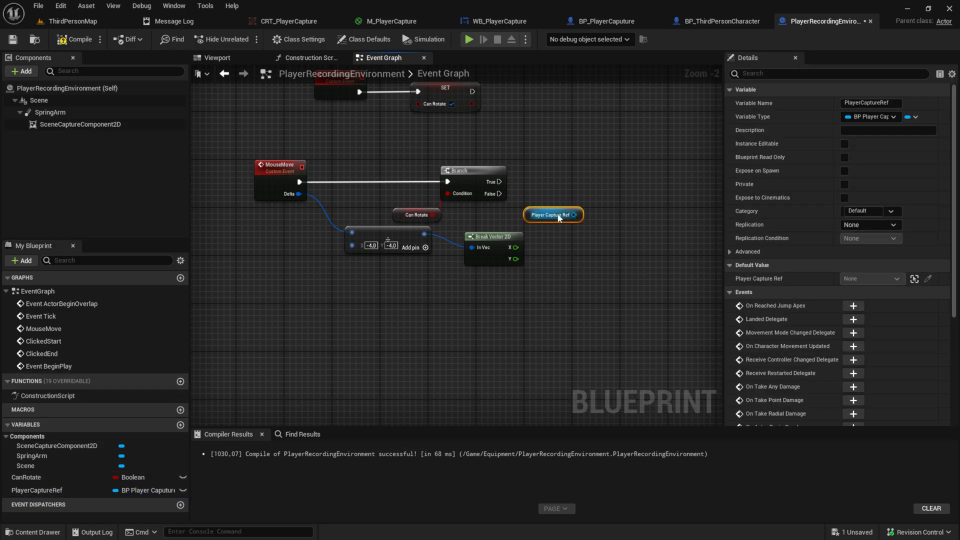
left_click_drag(574, 214, 624, 215)
type("add local ro")
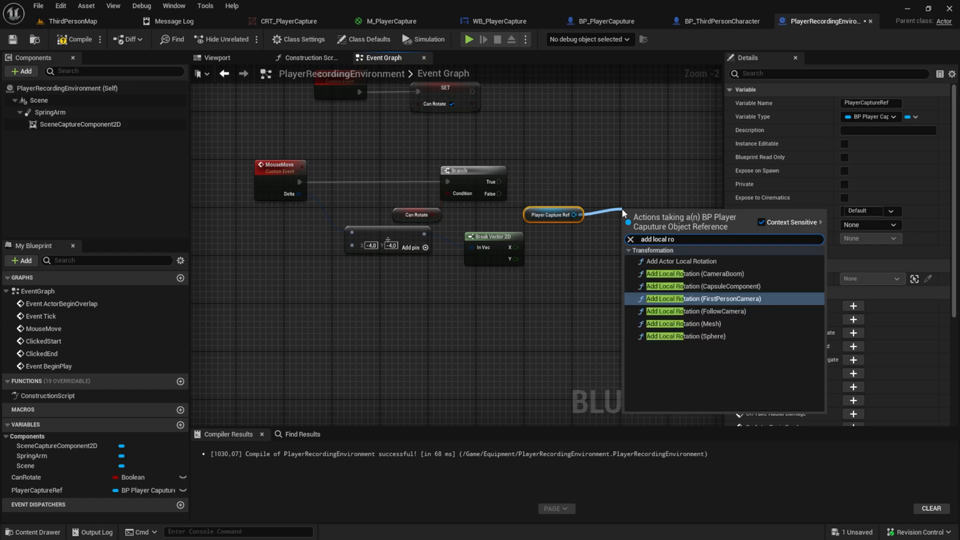
left_click(640, 184)
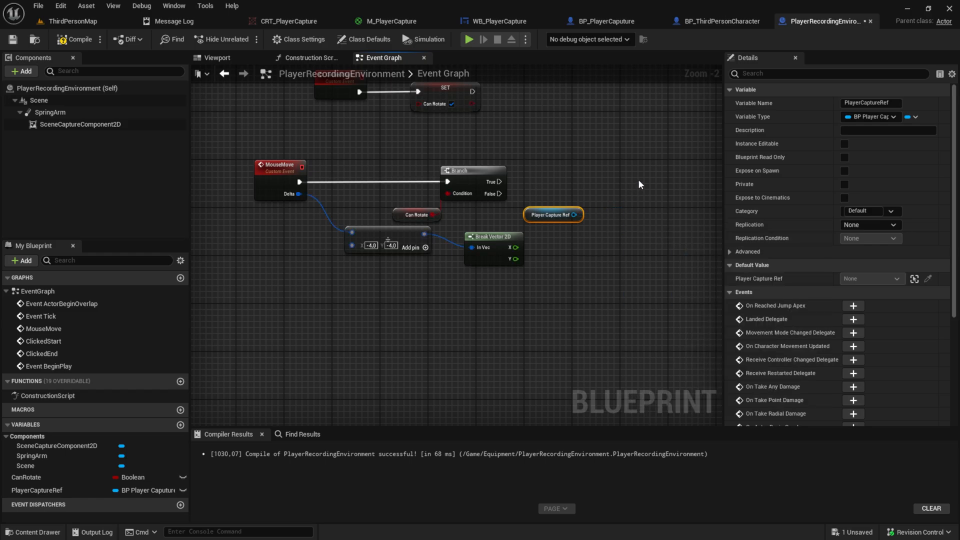
left_click_drag(574, 214, 602, 209)
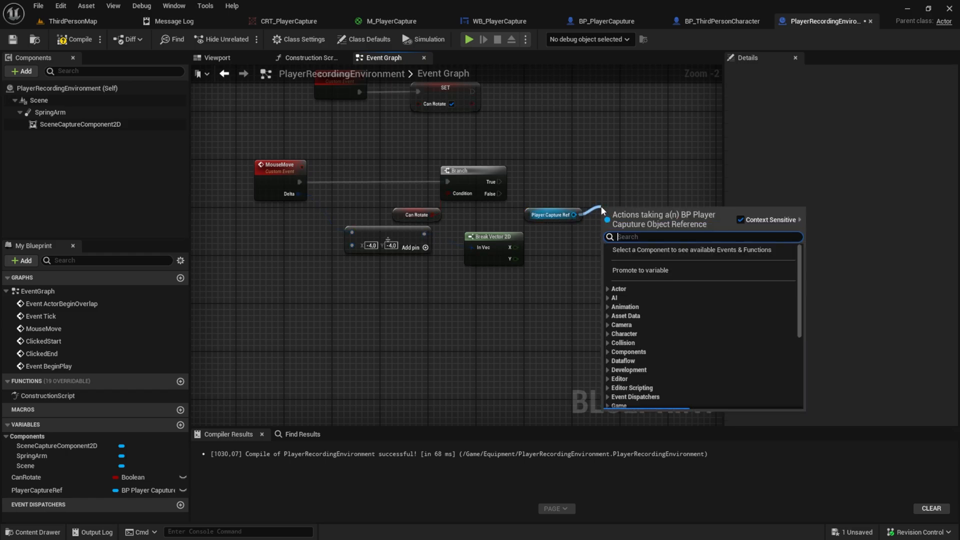
type("add actor")
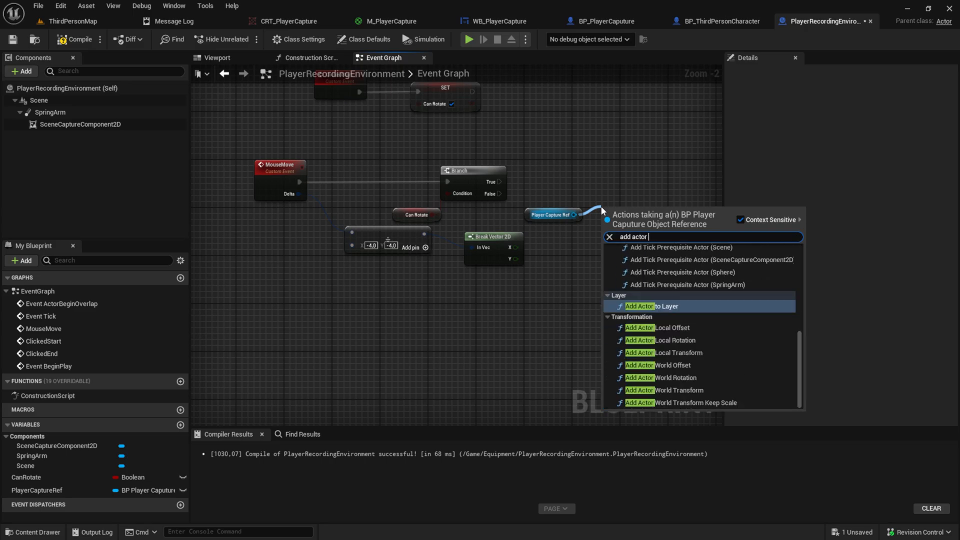
left_click(660, 339)
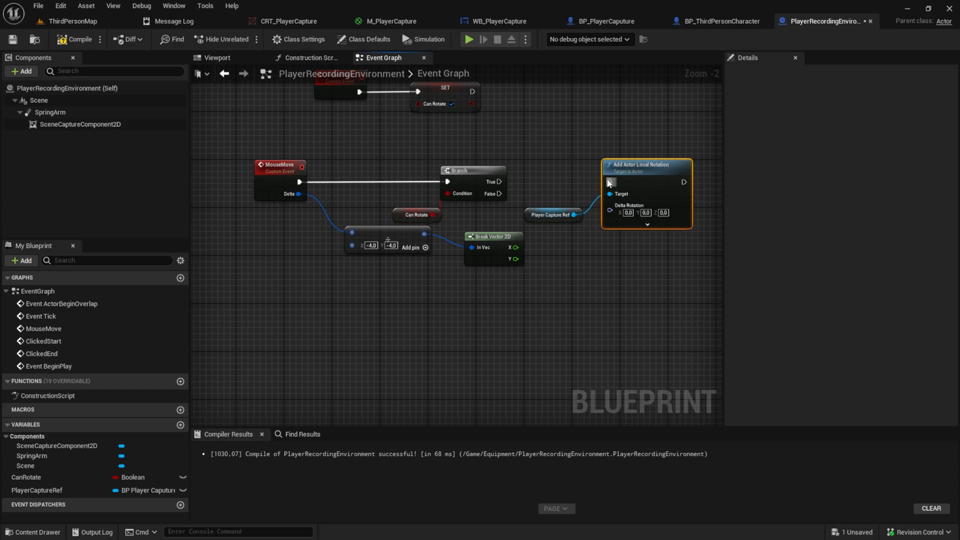
right_click(610, 205)
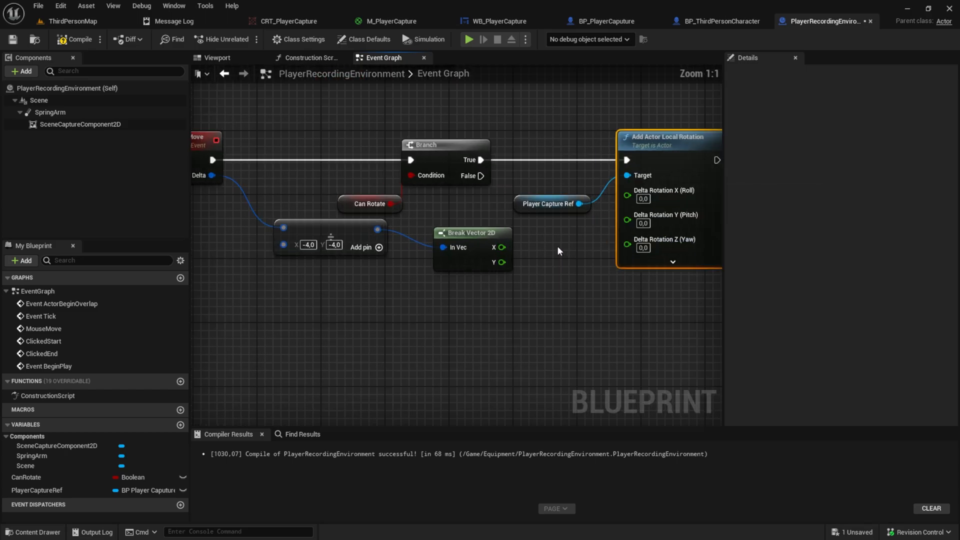
left_click_drag(501, 246, 511, 239)
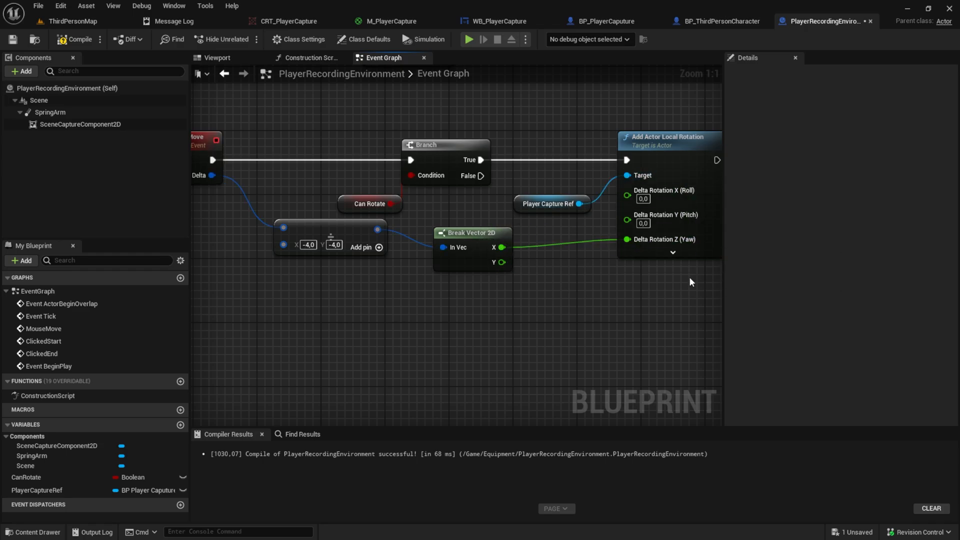
mouse_move(630, 319)
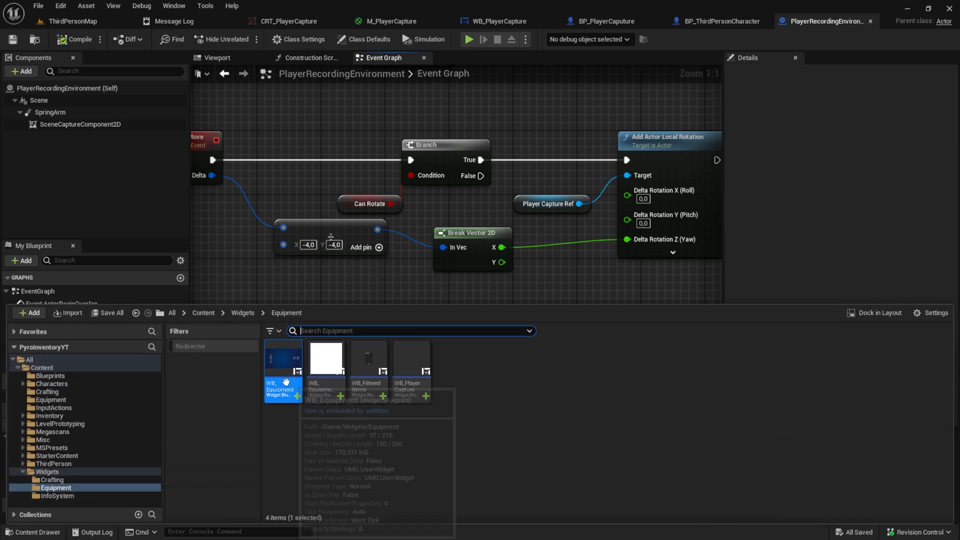
Drop the WB Player Capture widget into WB_Equipment's middle Vertical Box and compile
double_click(283, 358)
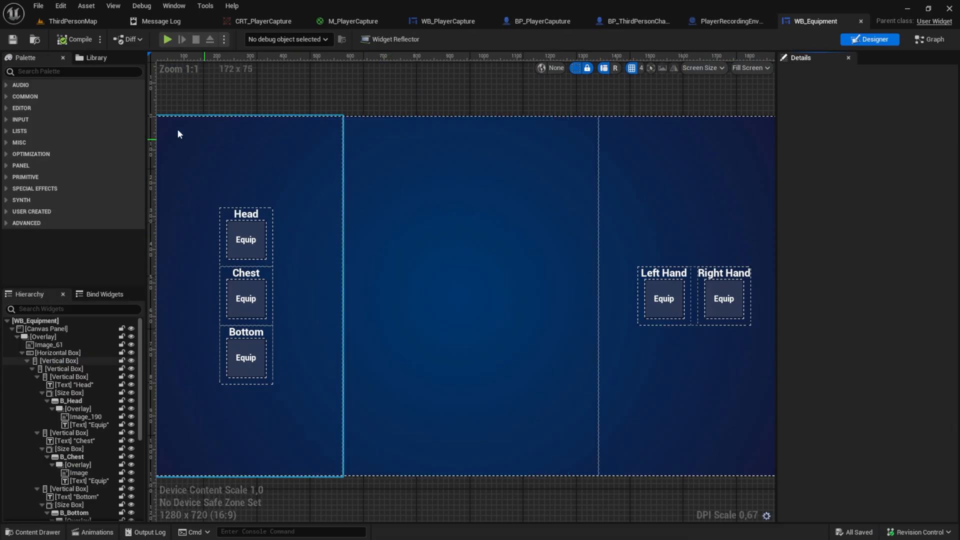
type("wb")
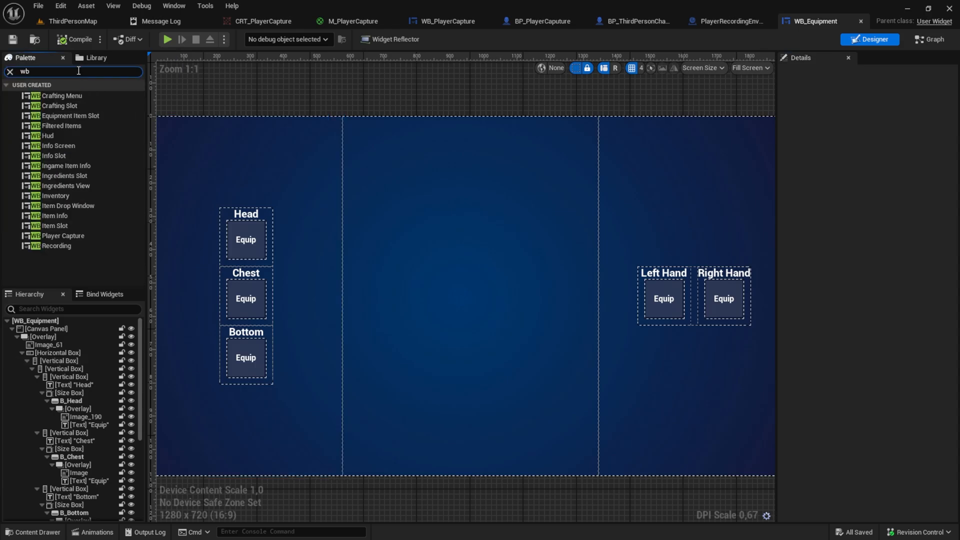
left_click(62, 236)
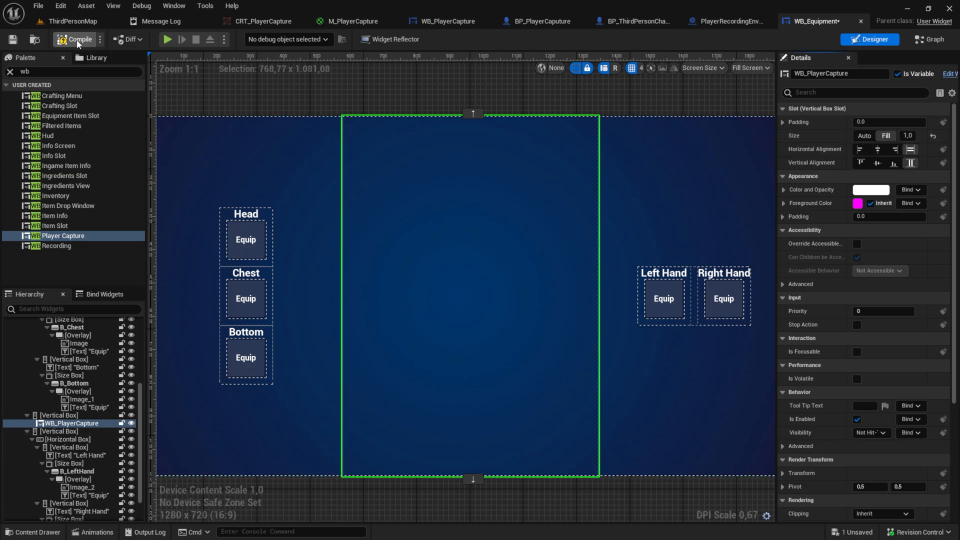
left_click(77, 39)
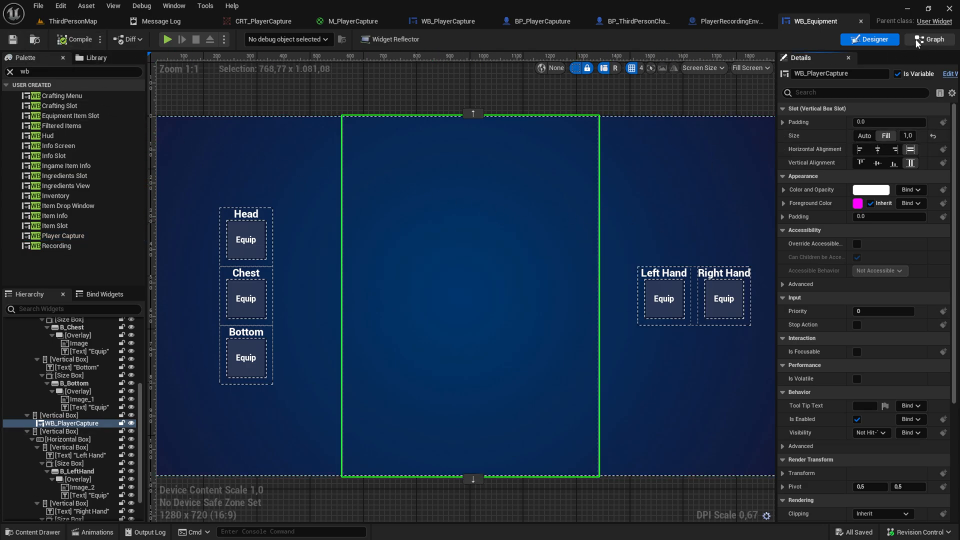
Copy the SetRecordingRef event from WB_PlayerCapture and paste it into WB_Equipment's graph
left_click(730, 21)
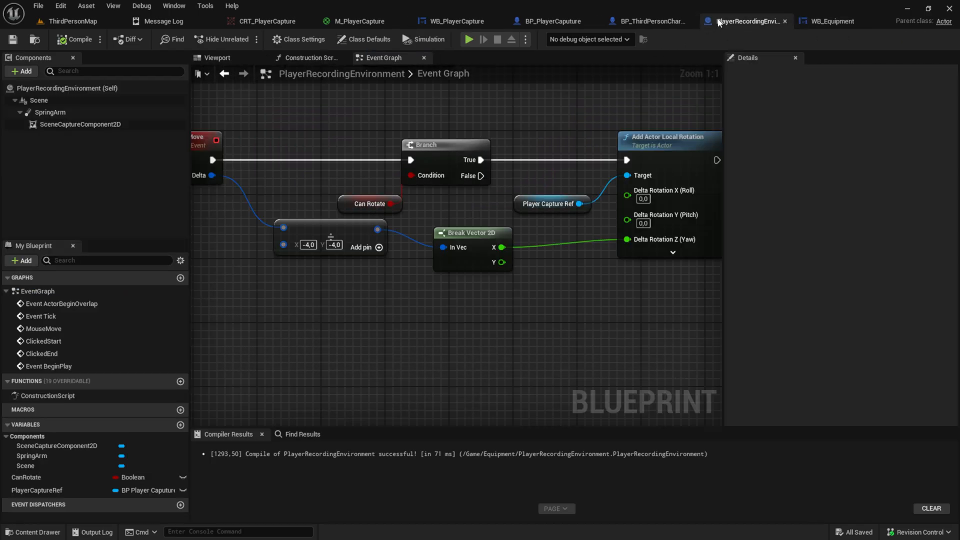
left_click(307, 58)
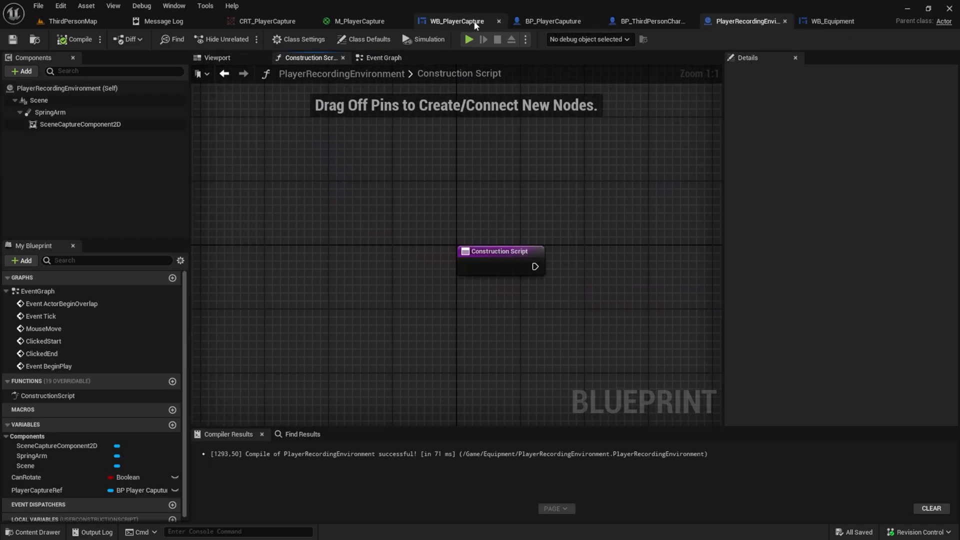
left_click(452, 21)
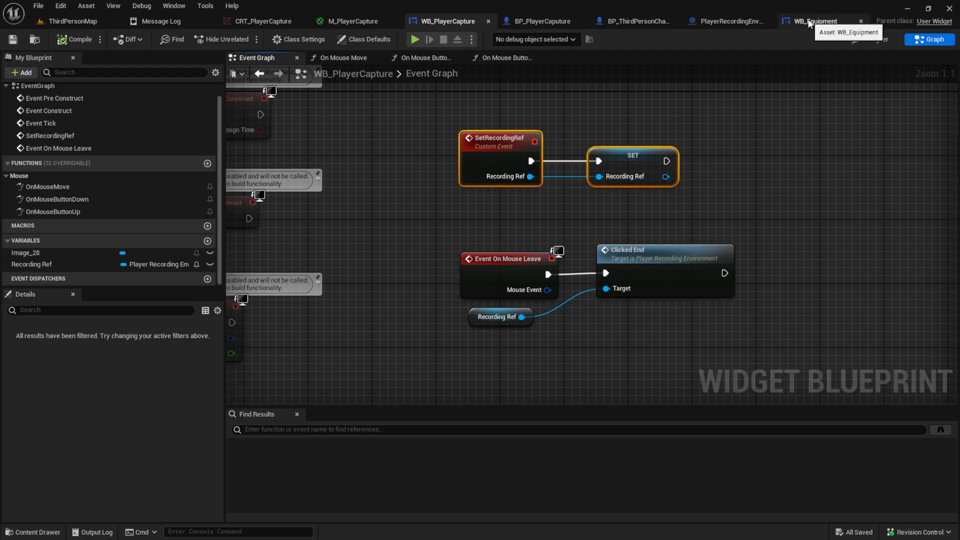
left_click(812, 21)
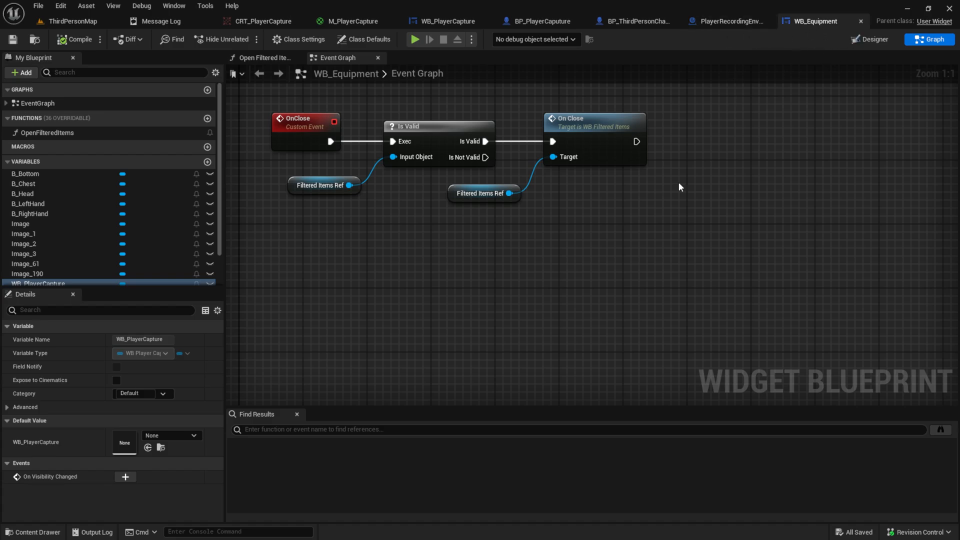
right_click(655, 253)
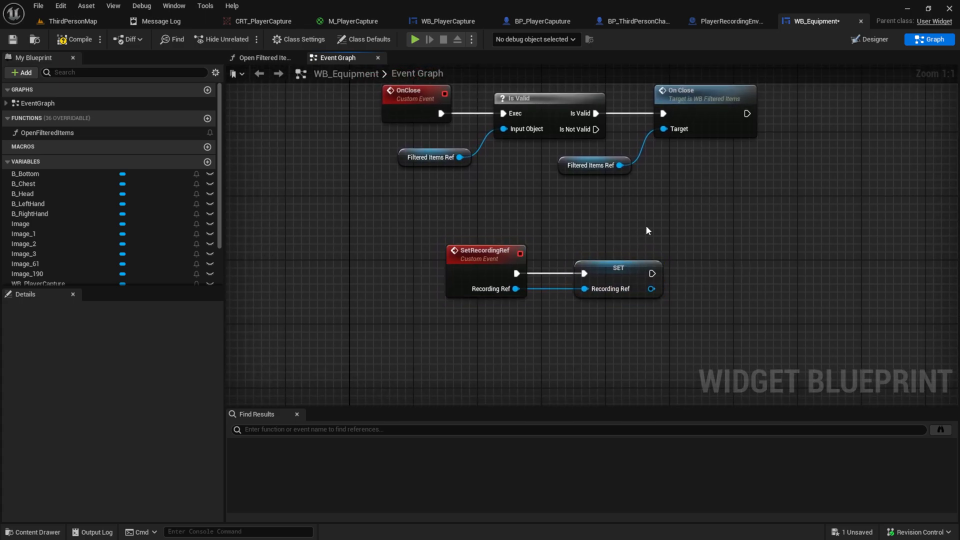
mouse_move(793, 223)
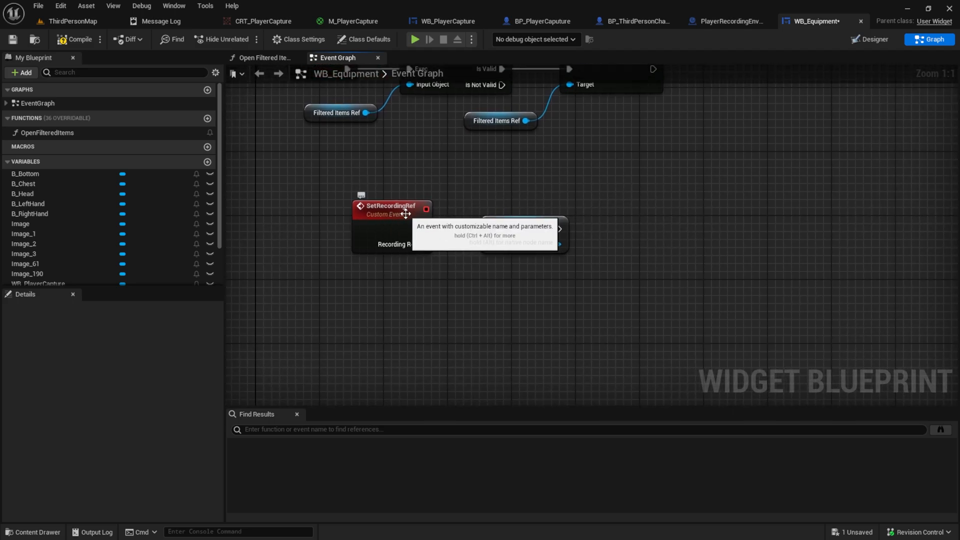
Add a WB_PlayerCapture getter and call its Set Recording Ref with the event's Recording Ref
left_click(873, 39)
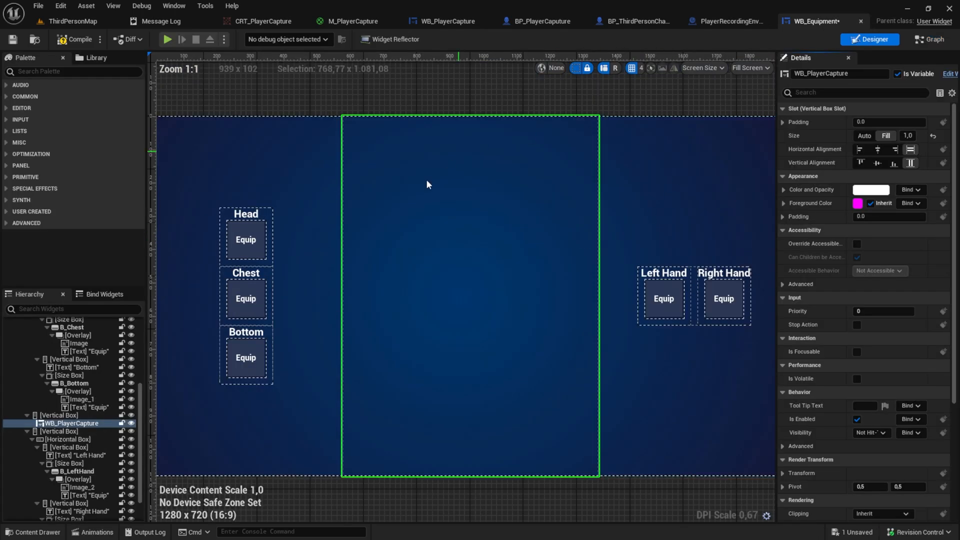
left_click(929, 39)
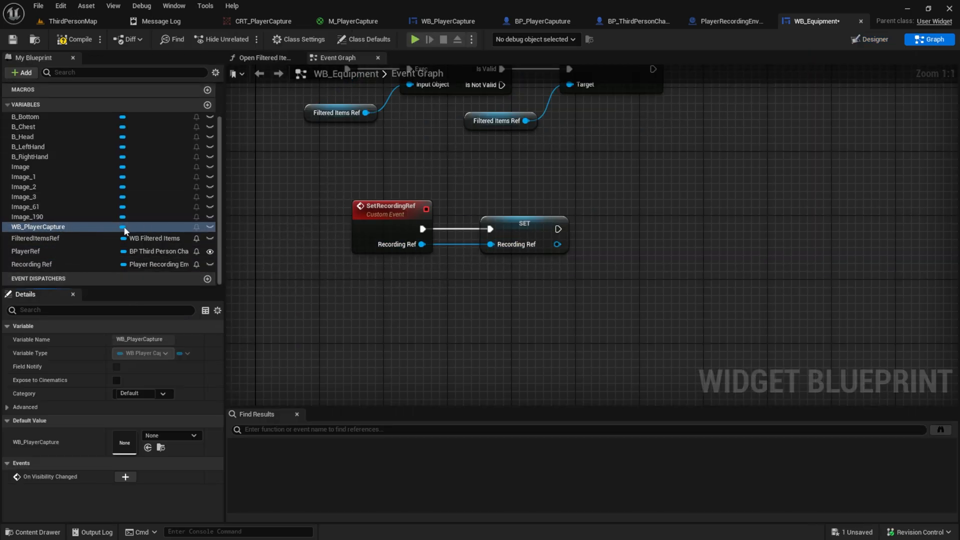
left_click_drag(38, 226, 477, 313)
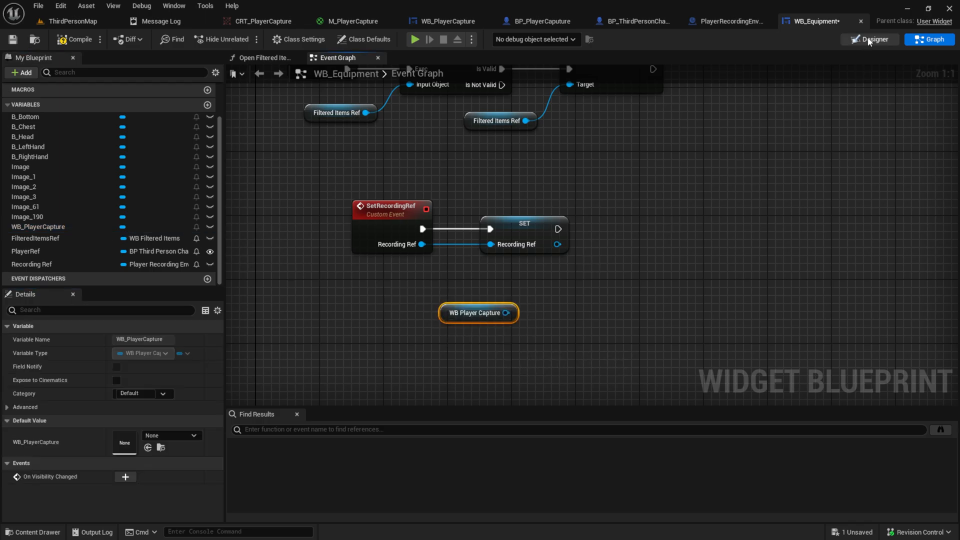
left_click(875, 39)
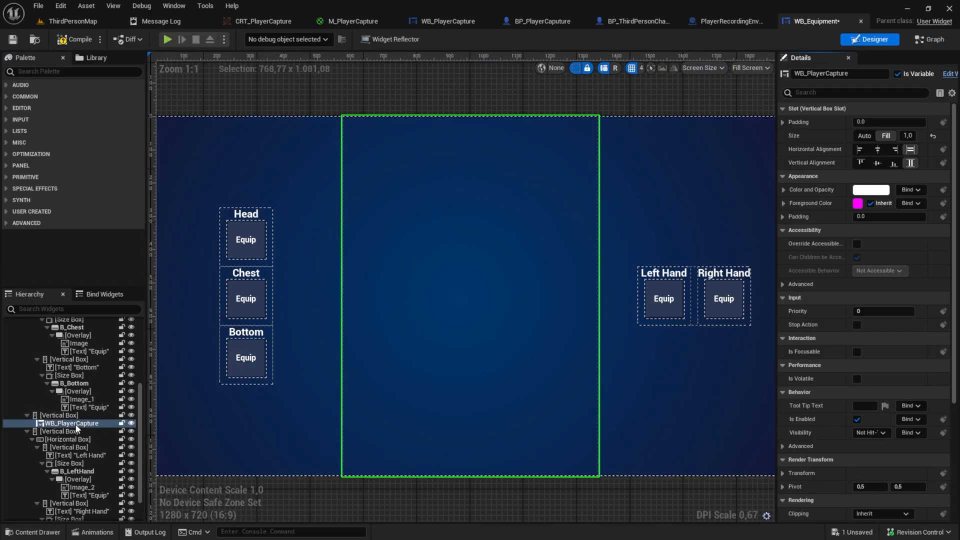
left_click(929, 39)
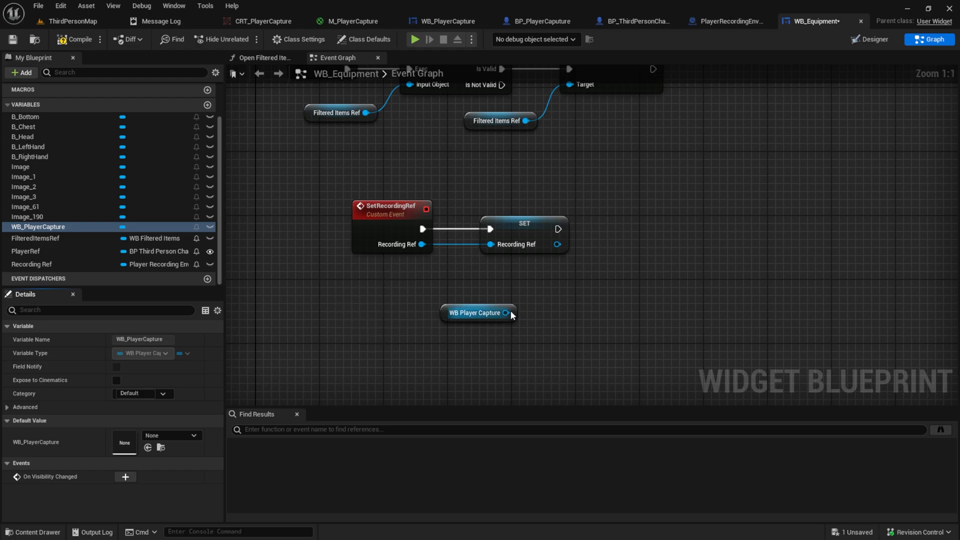
left_click_drag(505, 313, 630, 285)
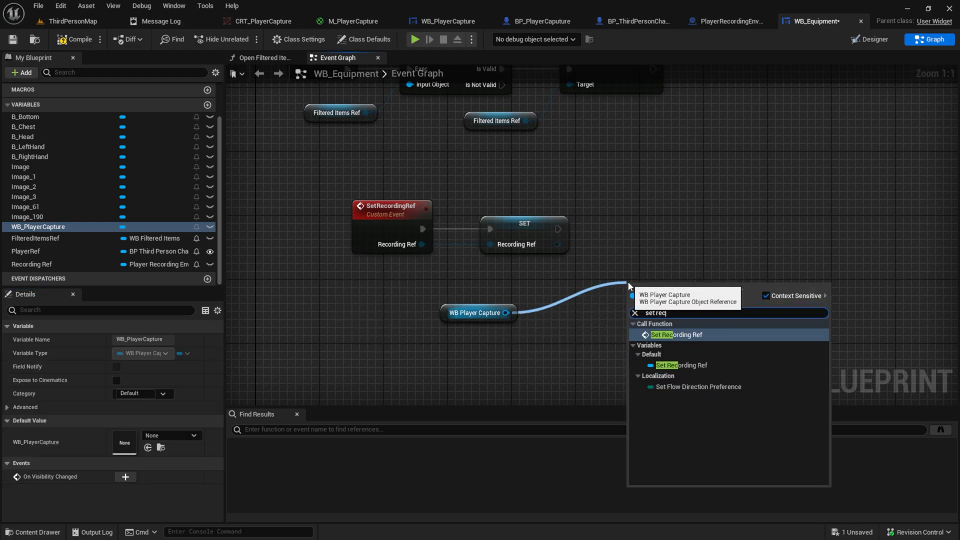
left_click(666, 334)
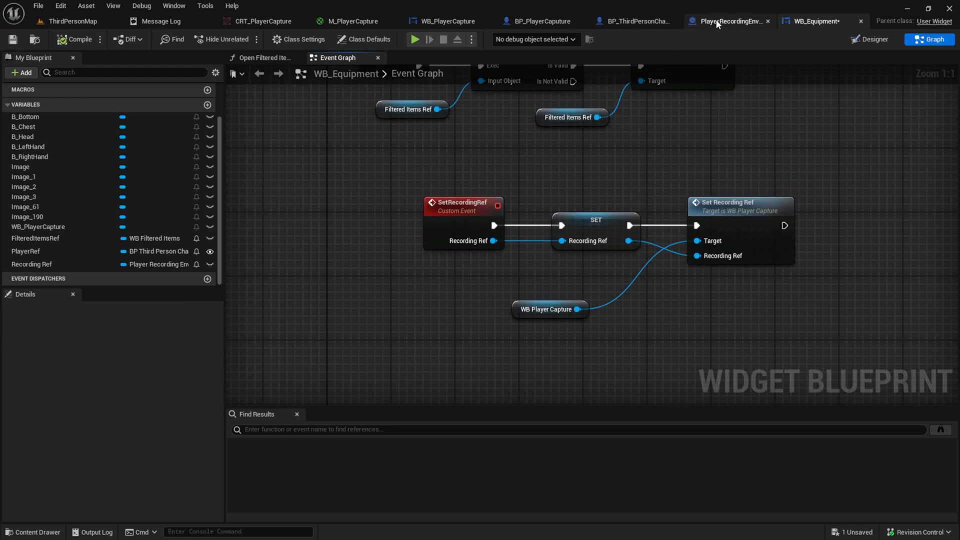
left_click(812, 20)
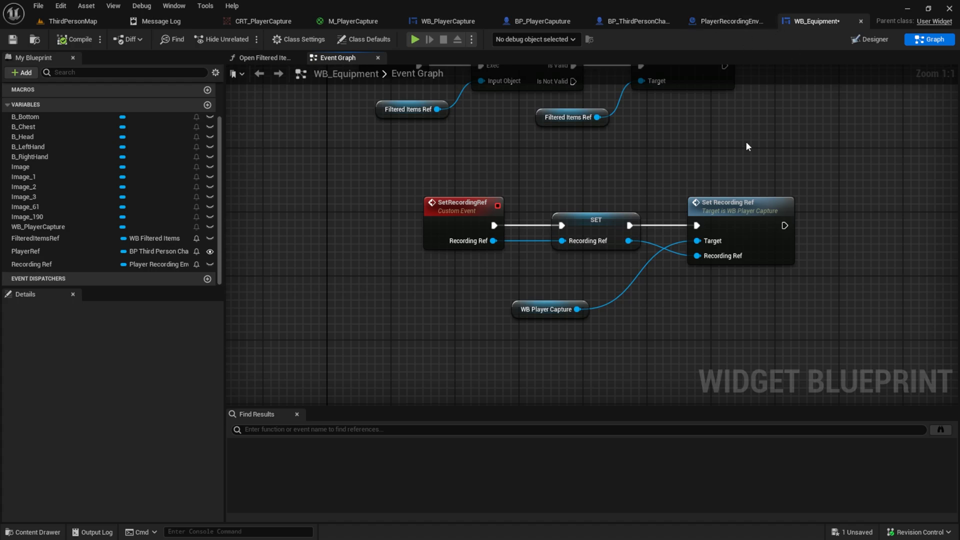
mouse_move(876, 77)
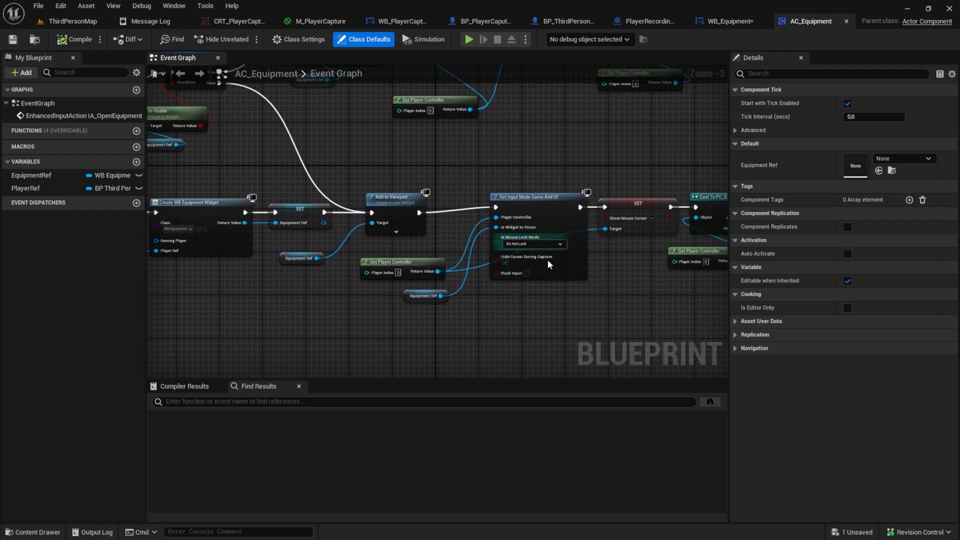
mouse_move(289, 286)
type("s")
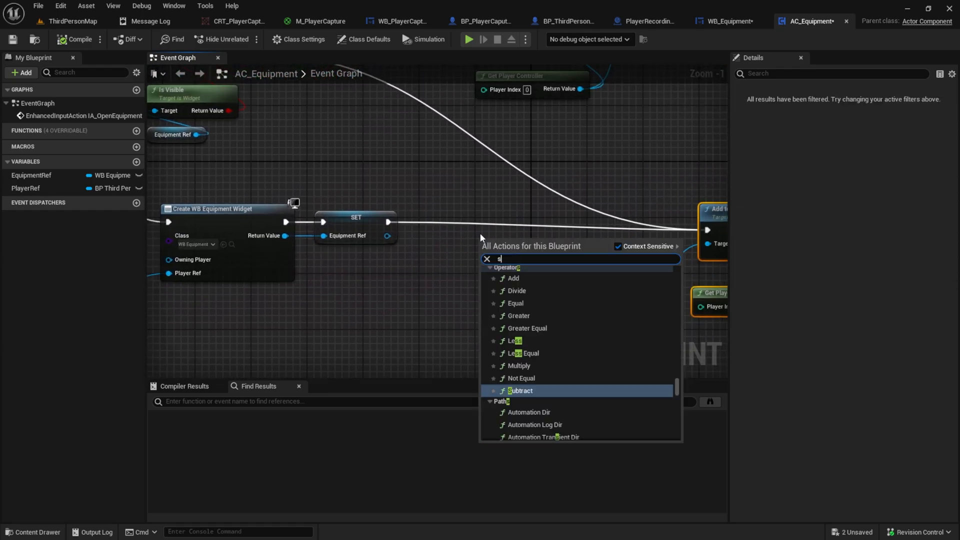
After the SET node, add SpawnActor from Class spawning PlayerRecordingEnvironment
left_click(519, 390)
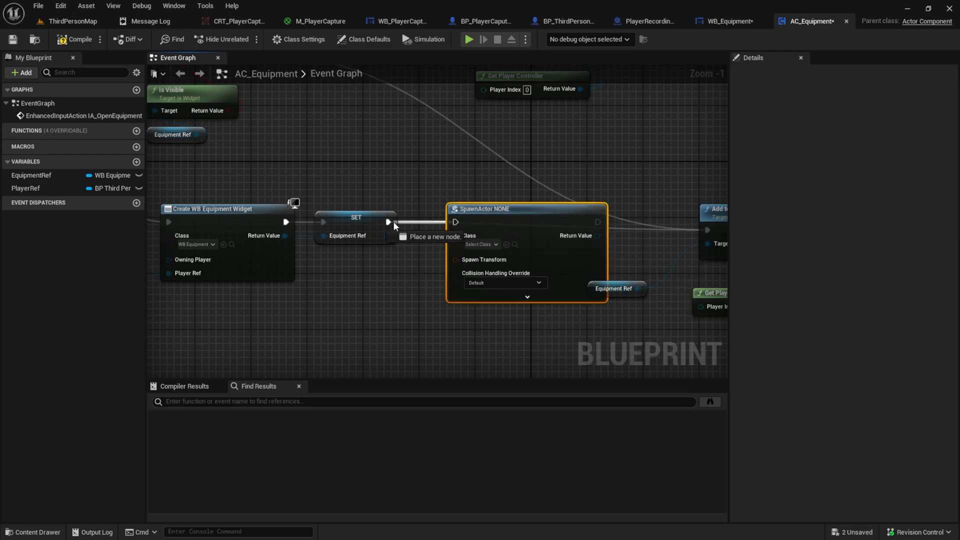
left_click(479, 244)
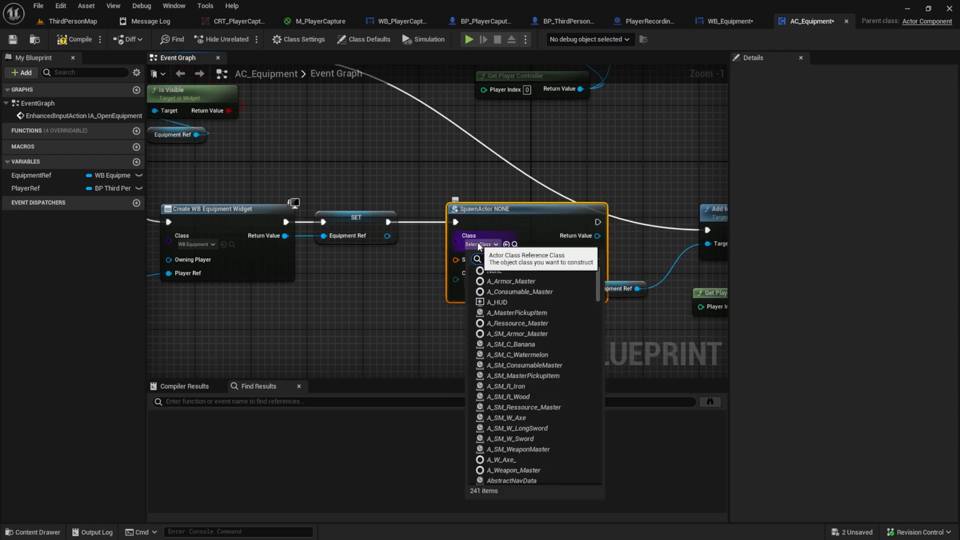
type("env")
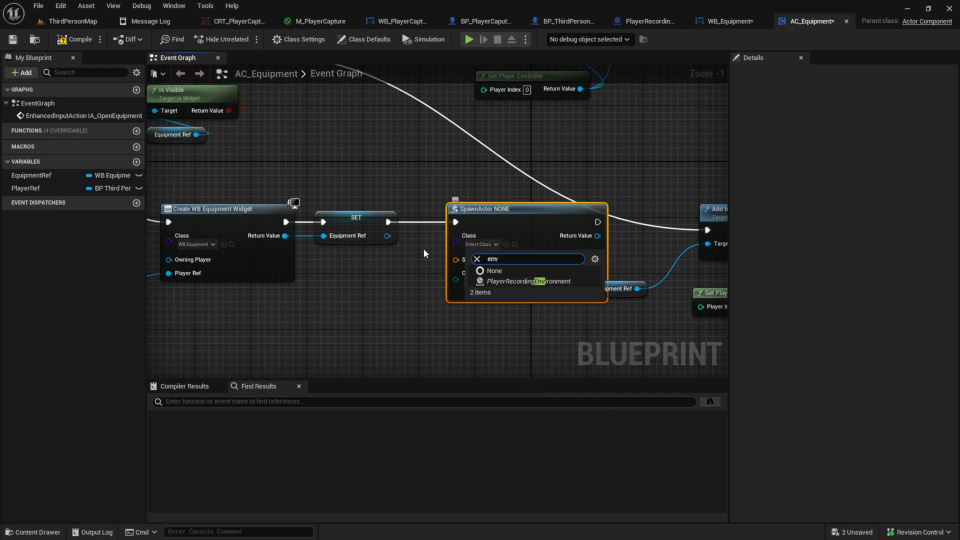
left_click(526, 281)
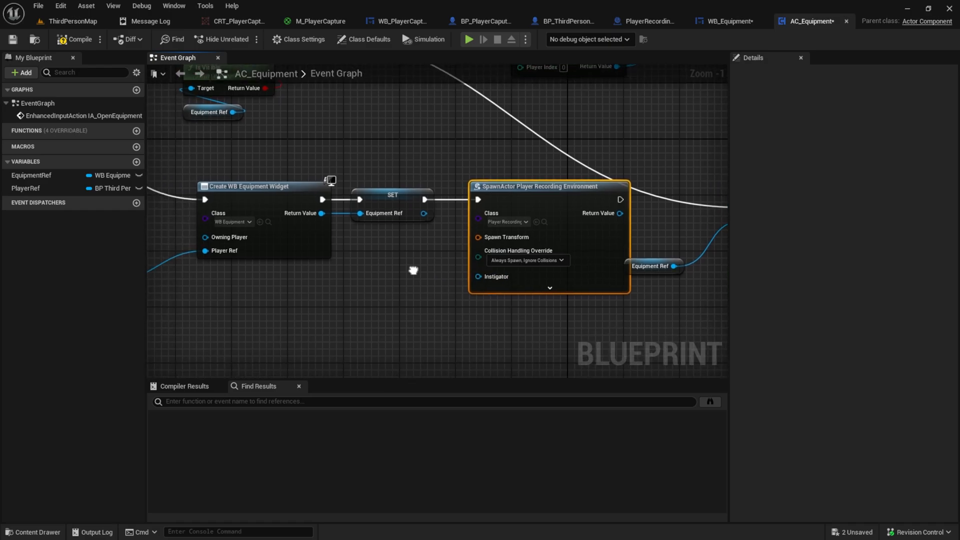
Feed the Spawn Transform from a Make Transform with Location Y 10000100
left_click_drag(477, 237, 485, 317)
type("make")
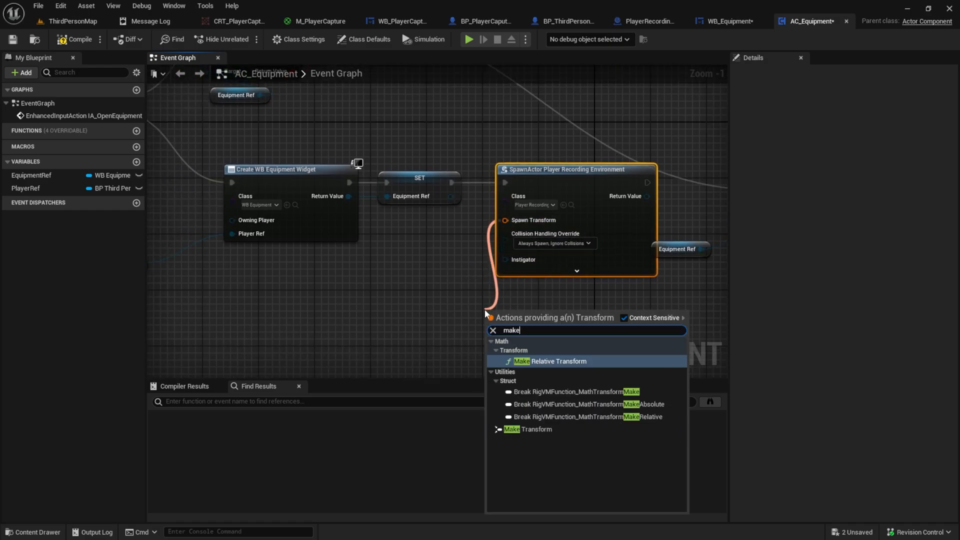
left_click(527, 429)
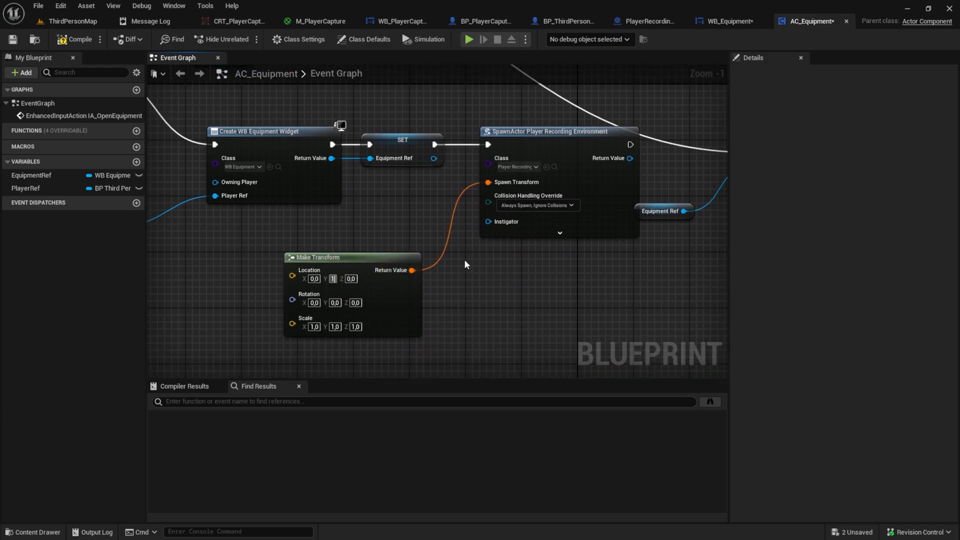
type("10000,0")
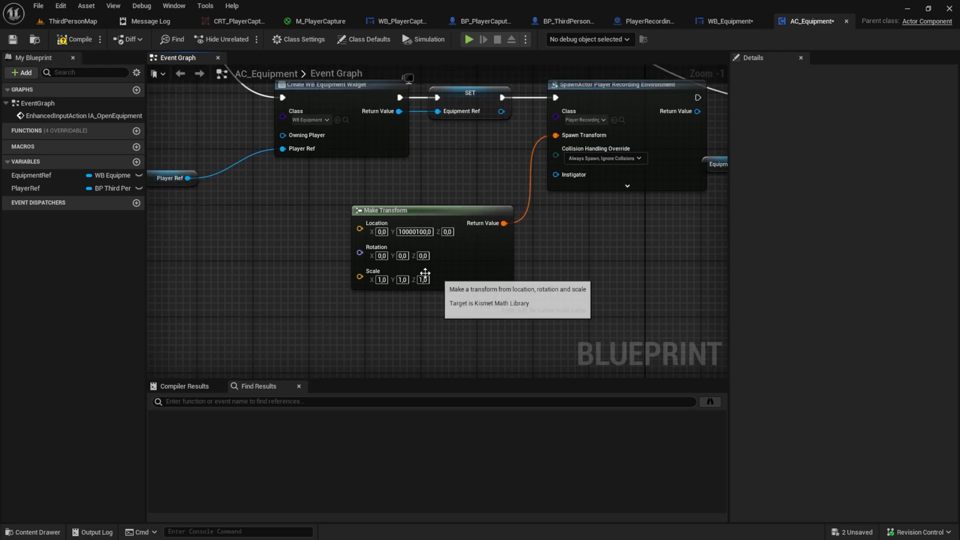
mouse_move(366, 239)
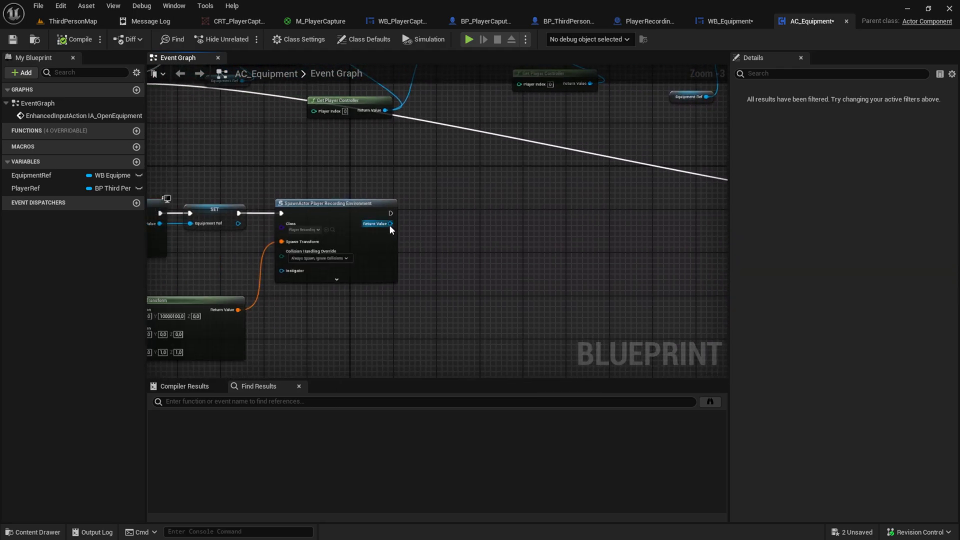
Promote the SpawnActor Return Value to a new PlayerRecordingRef variable
left_click_drag(389, 224, 450, 226)
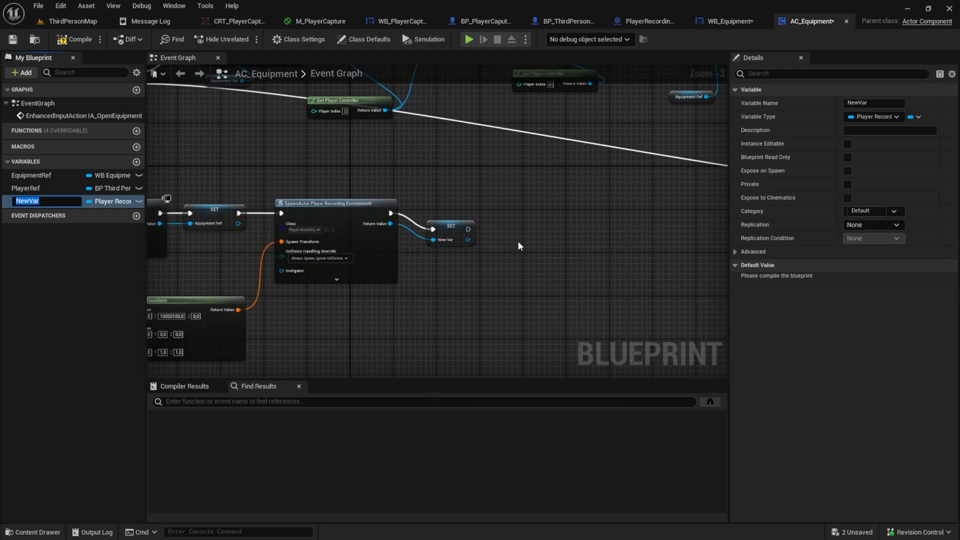
type("Player")
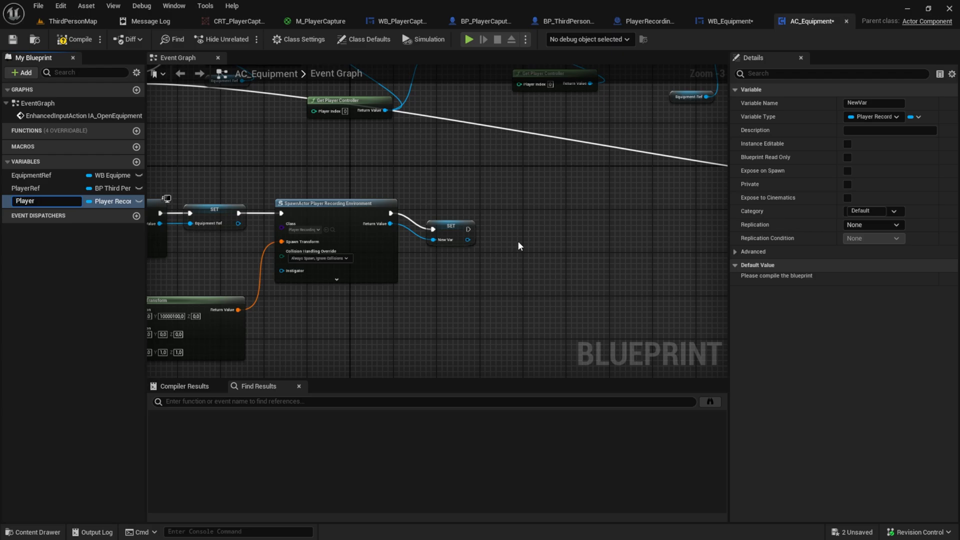
type("PlayerRecordingRef")
type("s")
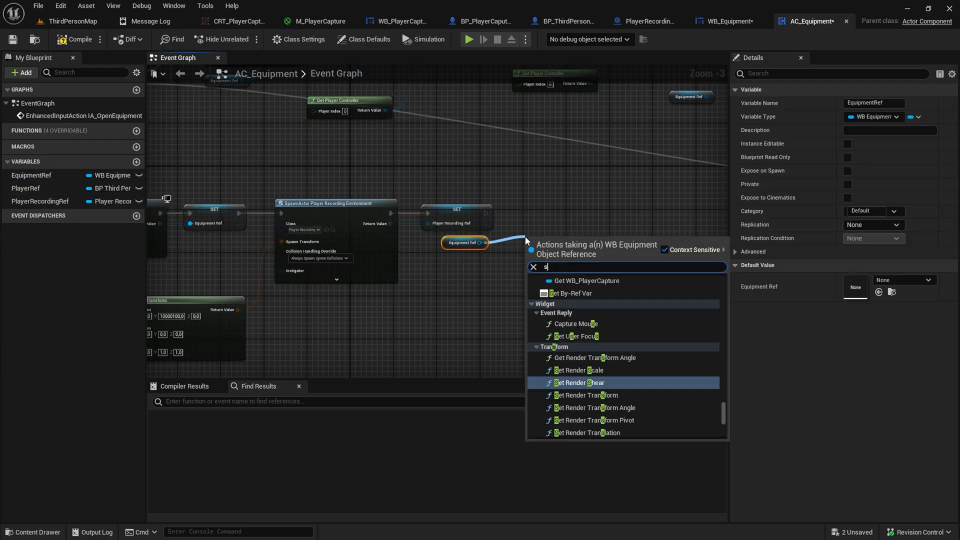
Add a Set Recording Ref node on Equipment Ref fed by PlayerRecordingRef
type("et re")
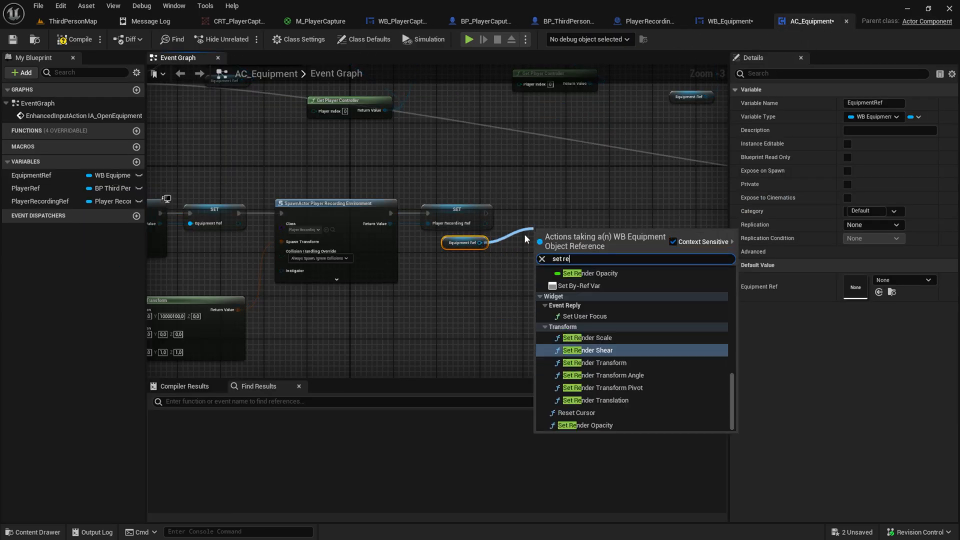
left_click(589, 350)
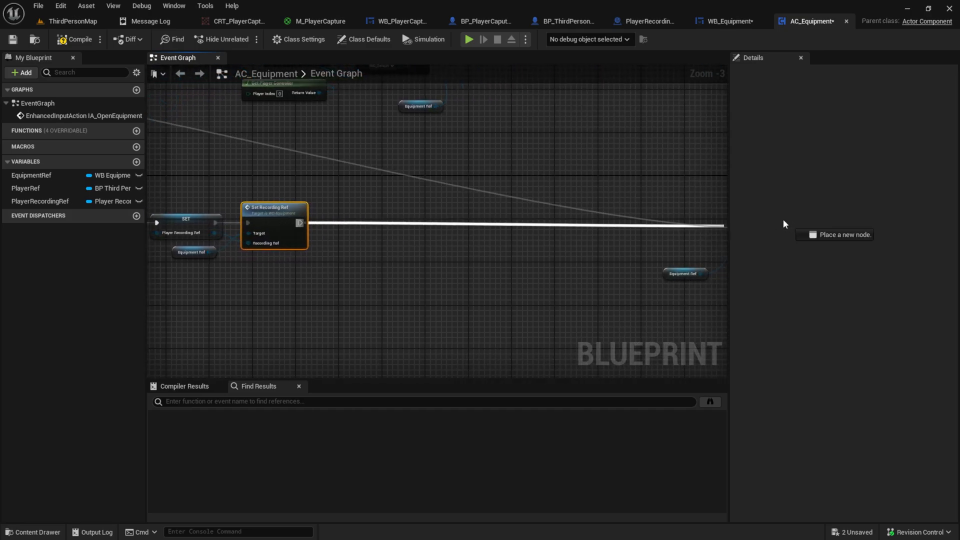
scroll("down", 3)
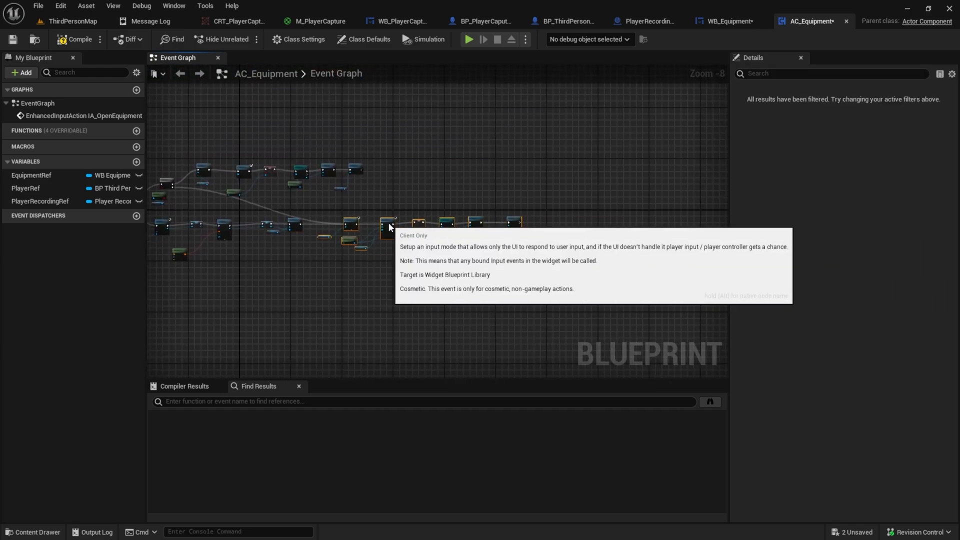
mouse_move(324, 287)
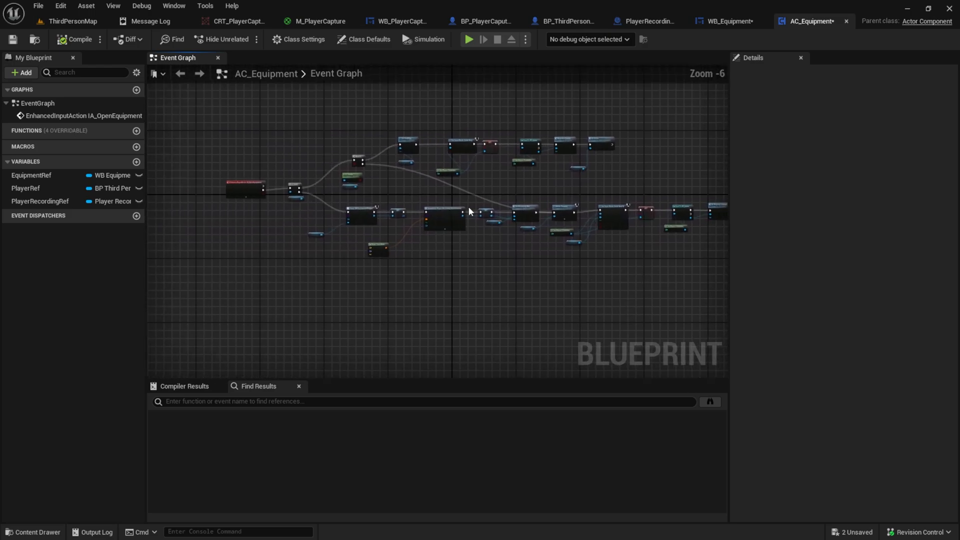
Set the CRT_PlayerCapture render target's Size X to 1600 and Size Y to 2048
left_click(471, 39)
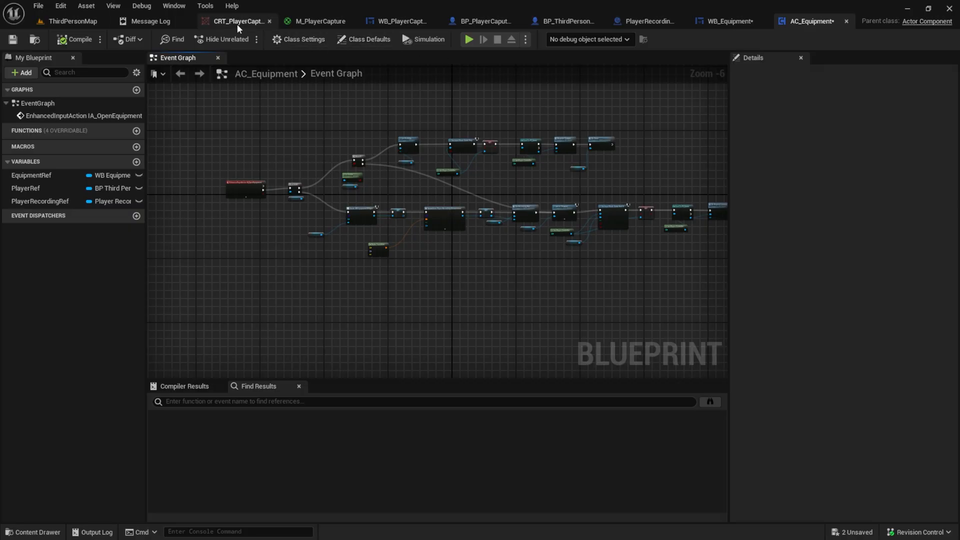
left_click(233, 21)
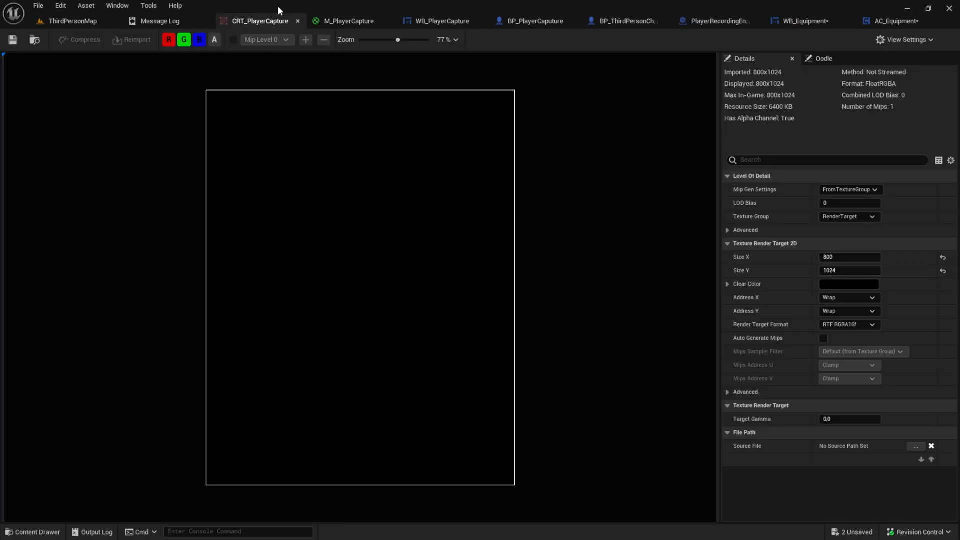
type("1600")
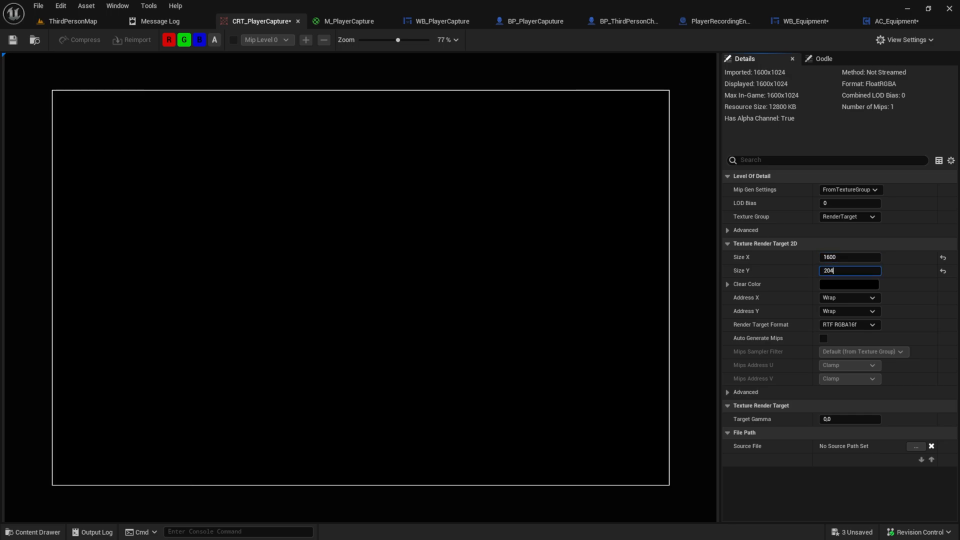
type("2048")
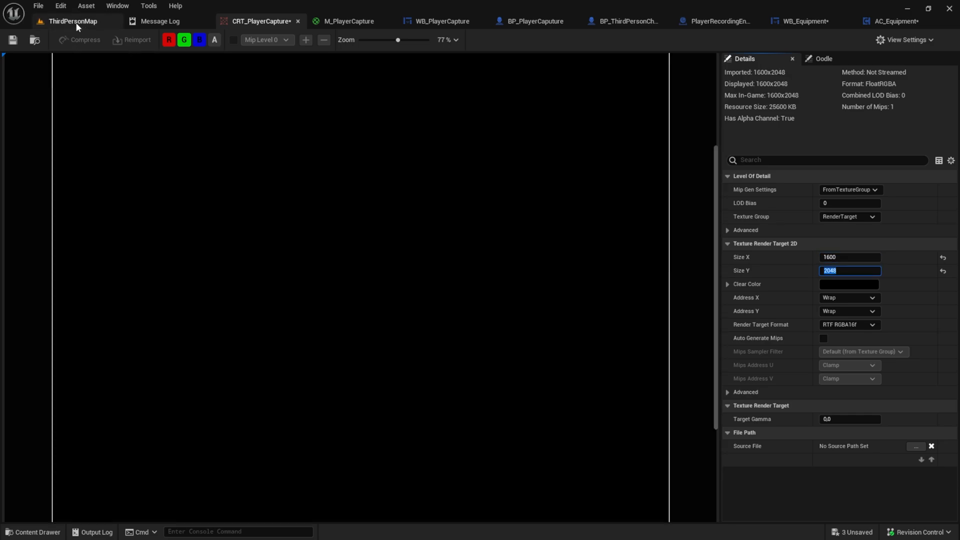
Play ThirdPersonMap and check the equipment screen, opening and closing the Left Hand Items popup
left_click(73, 22)
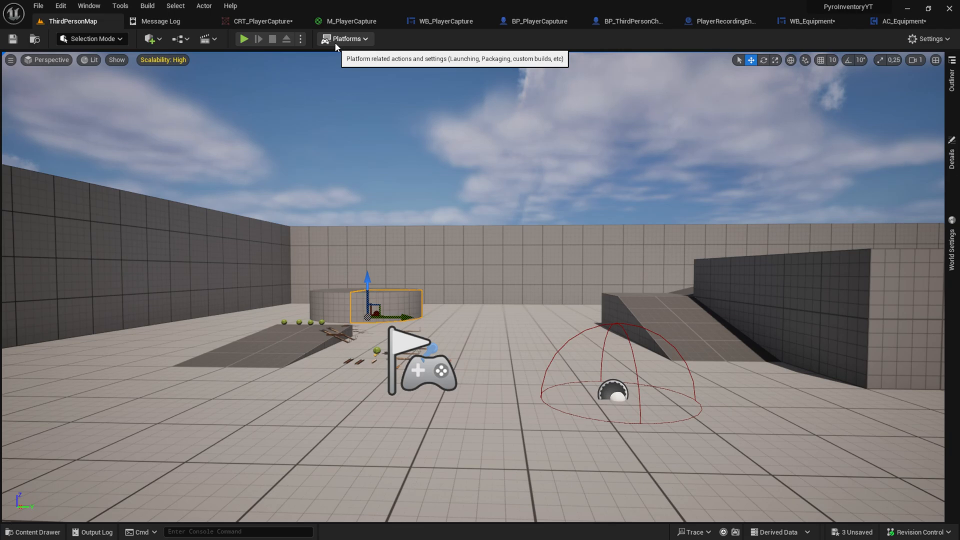
mouse_move(251, 43)
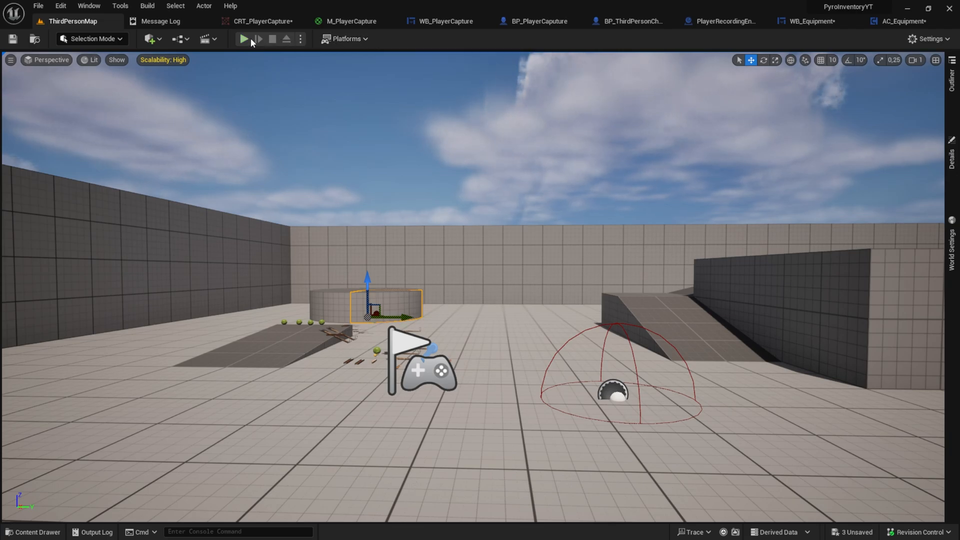
mouse_move(245, 39)
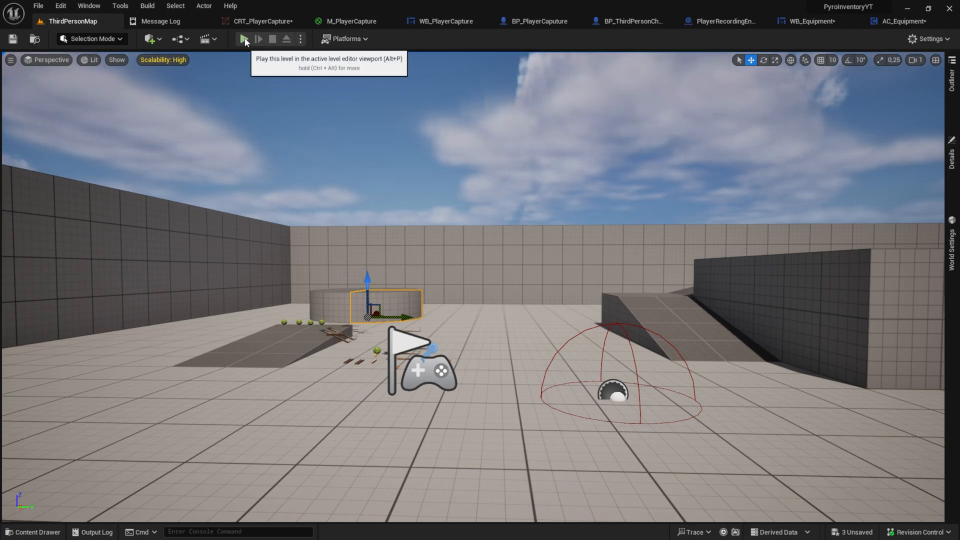
left_click(241, 39)
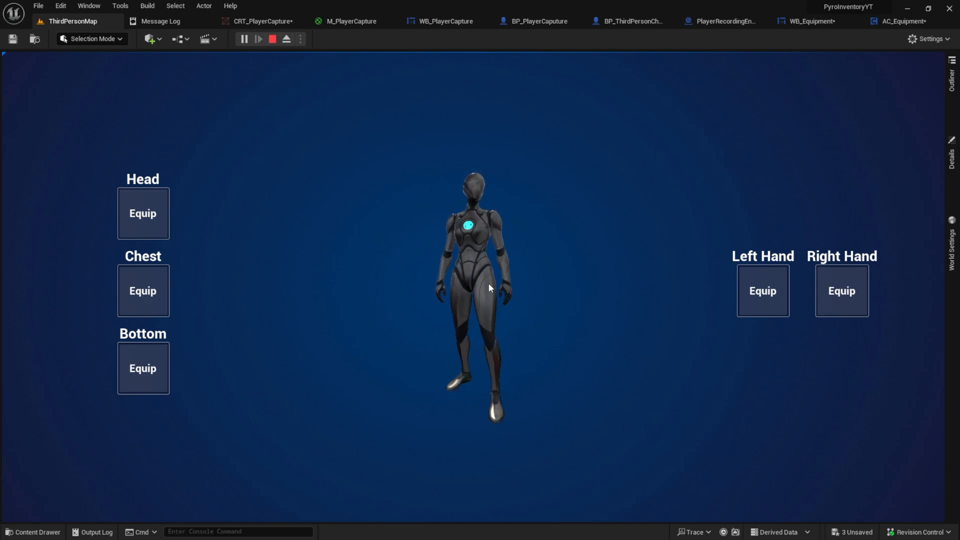
mouse_move(544, 294)
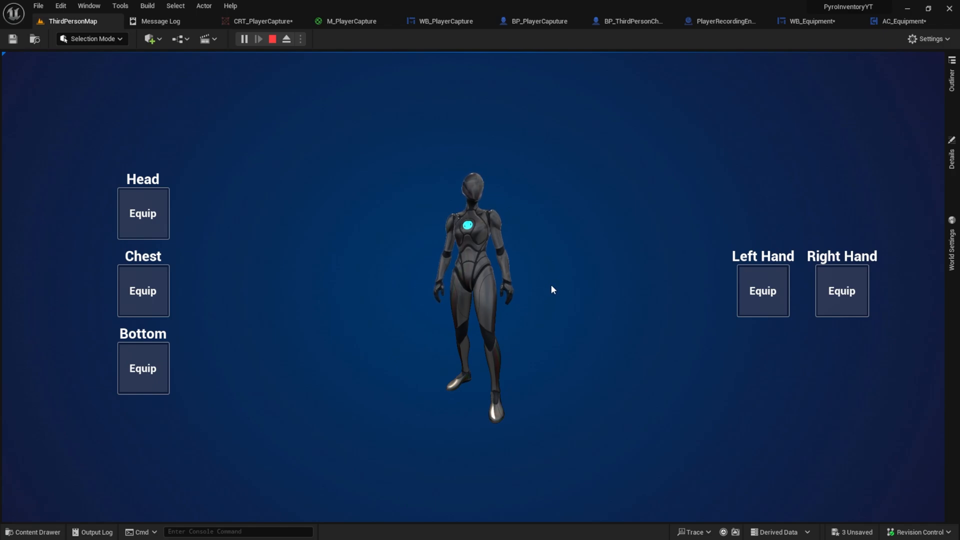
mouse_move(729, 296)
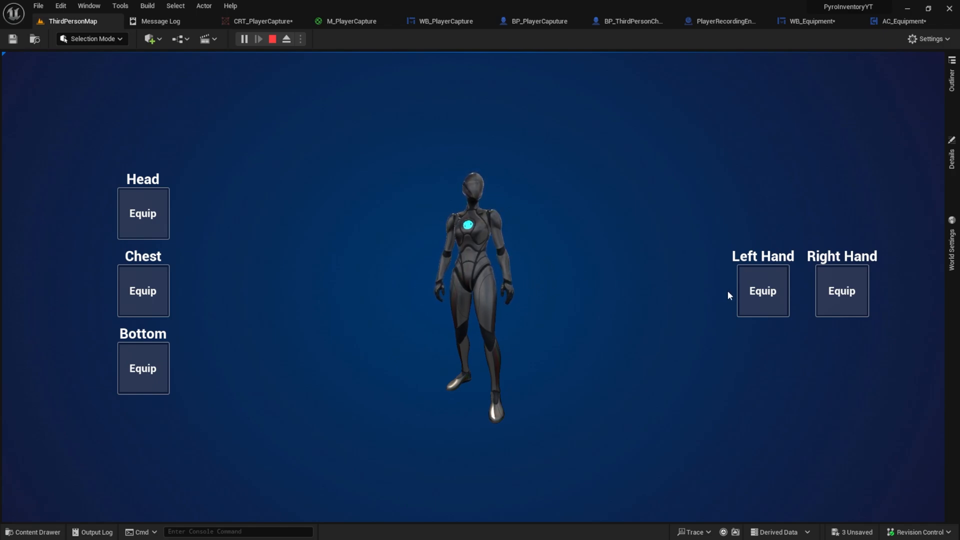
mouse_move(698, 293)
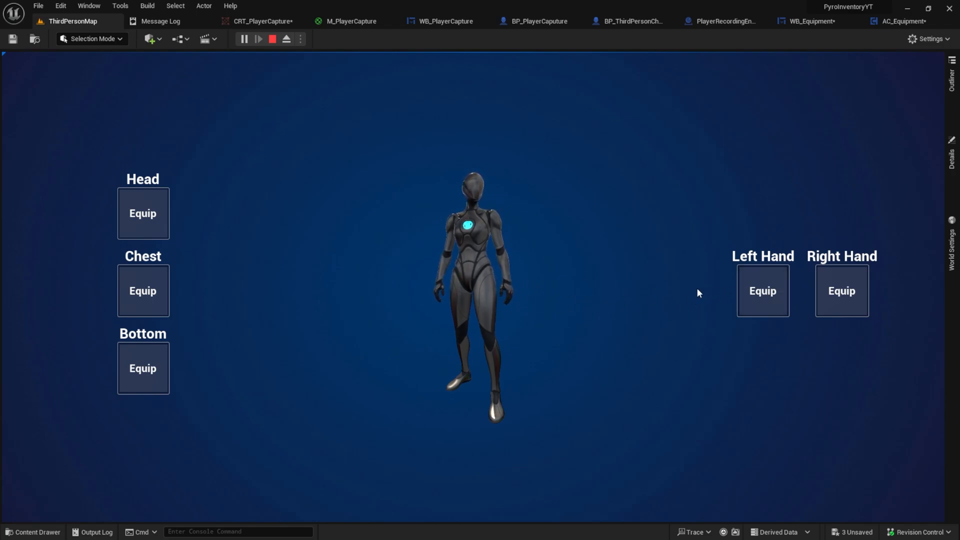
left_click(762, 291)
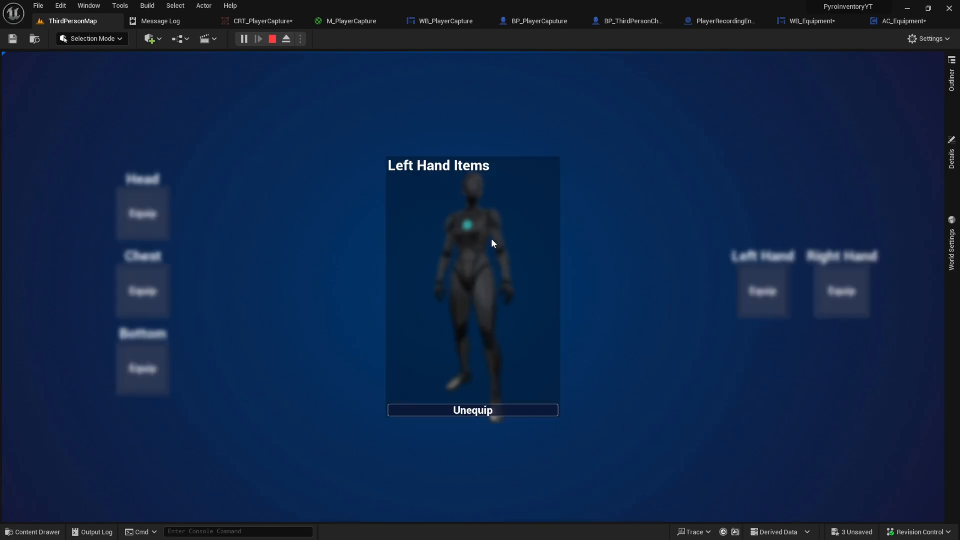
left_click(473, 410)
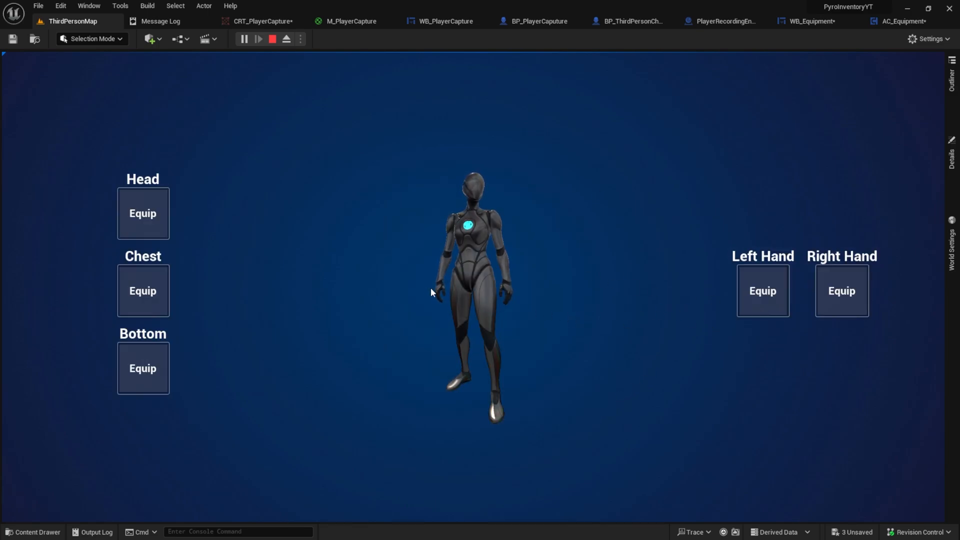